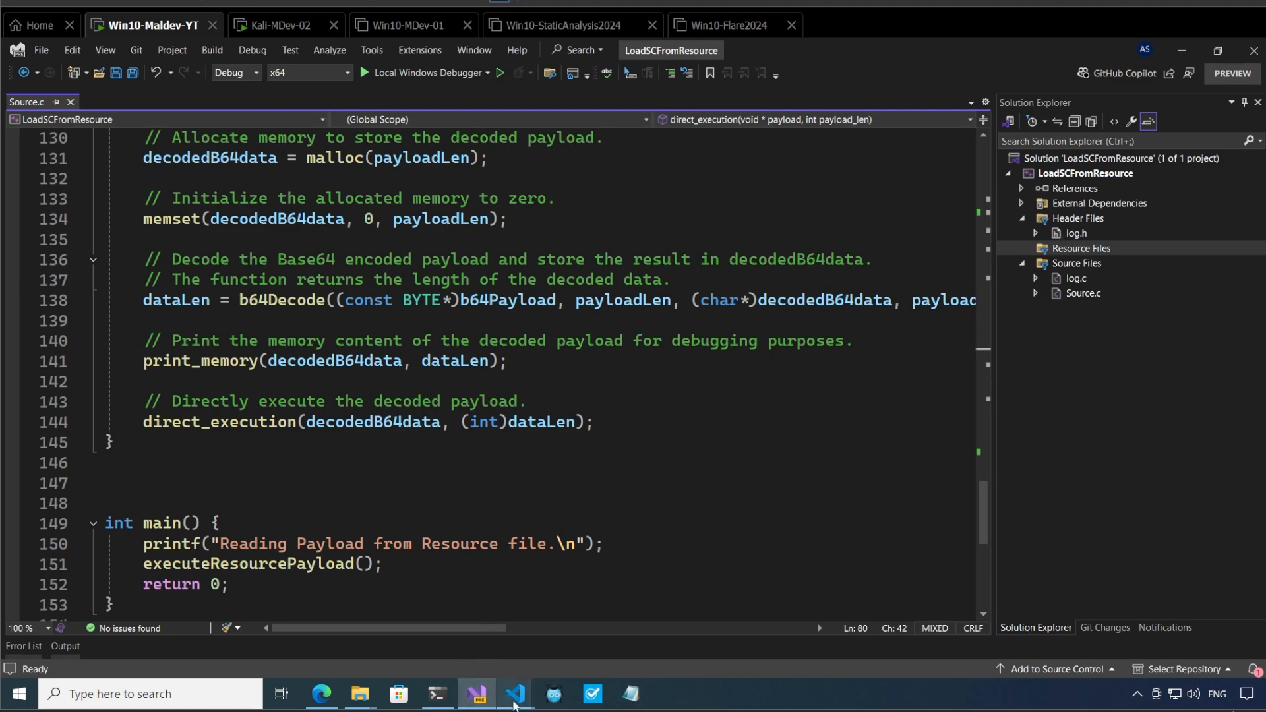
Step: Switch to Visual Studio Code showing the Automated project's Makefile
click(514, 693)
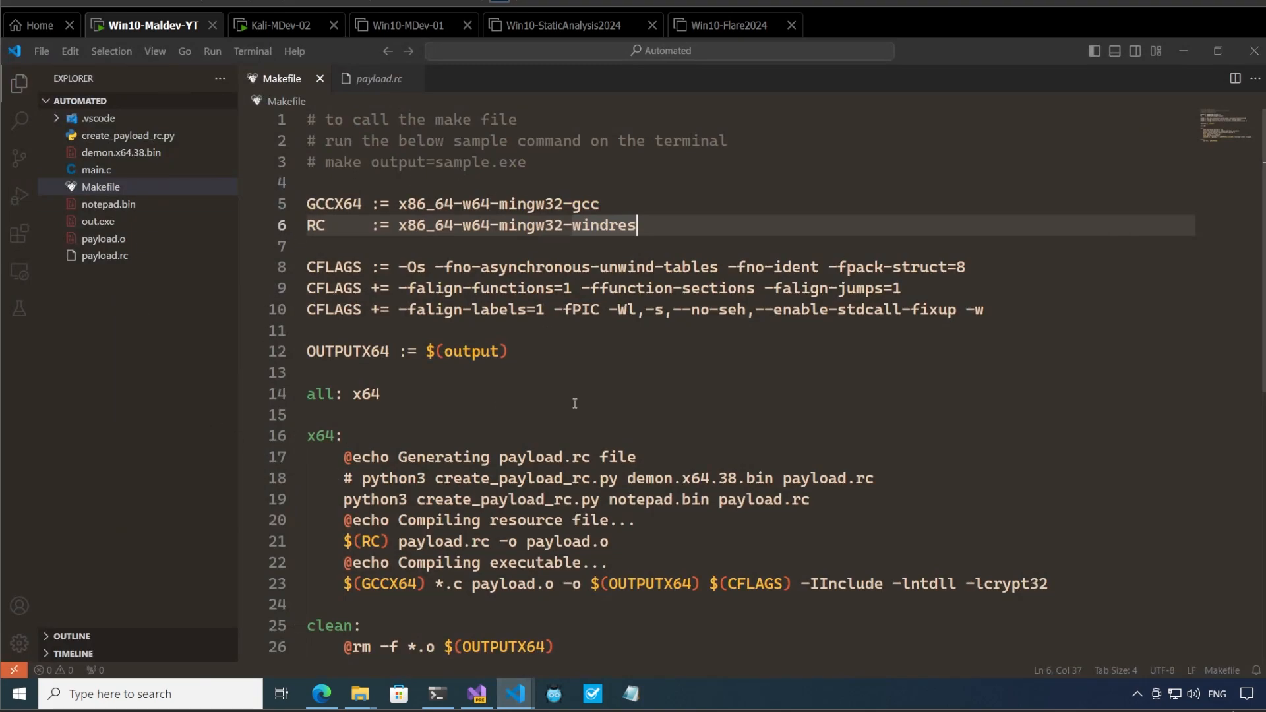
mouse_move(594, 438)
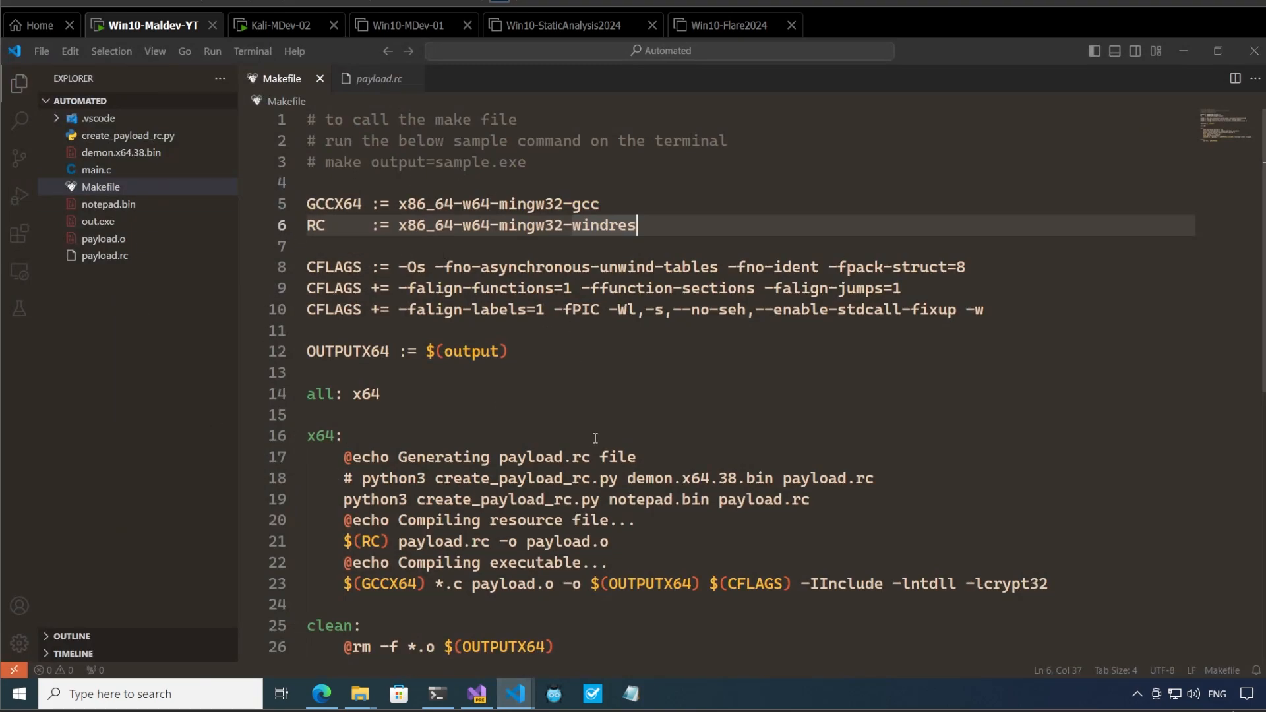
mouse_move(432, 525)
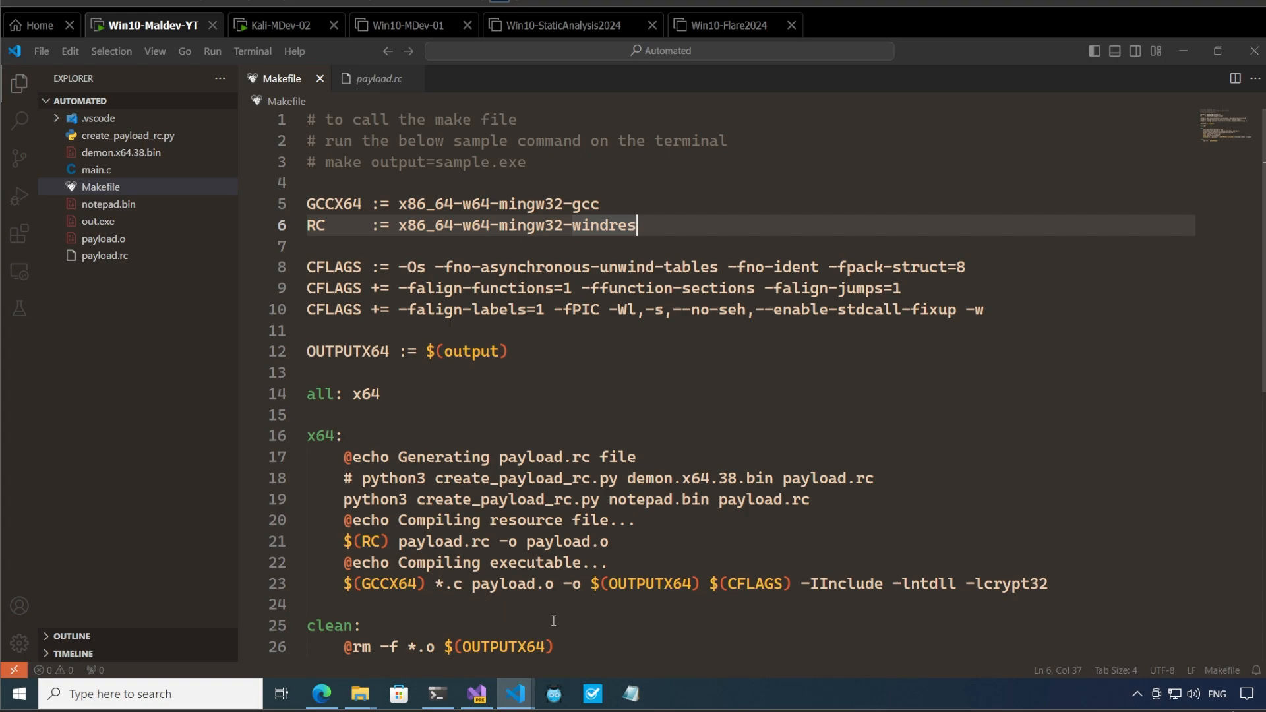
mouse_move(615, 603)
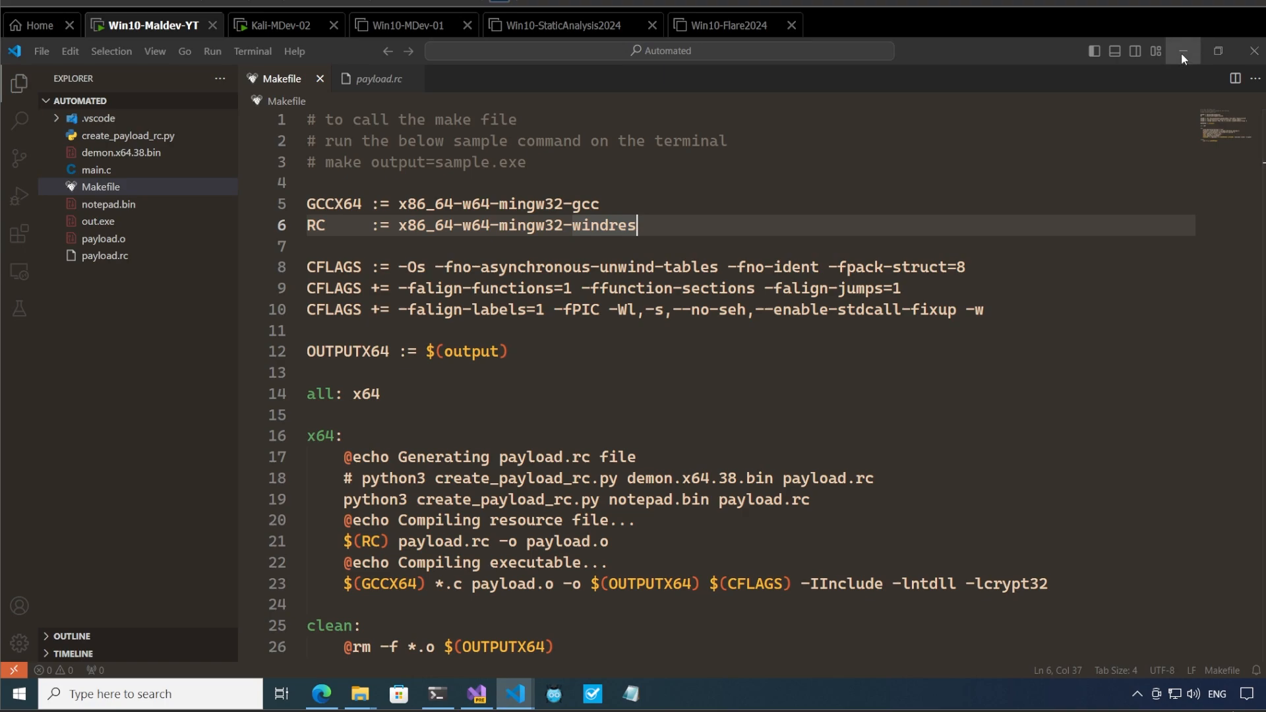
Step: Minimize the Automated window and highlight usage text in create_payload_rc.py
click(476, 694)
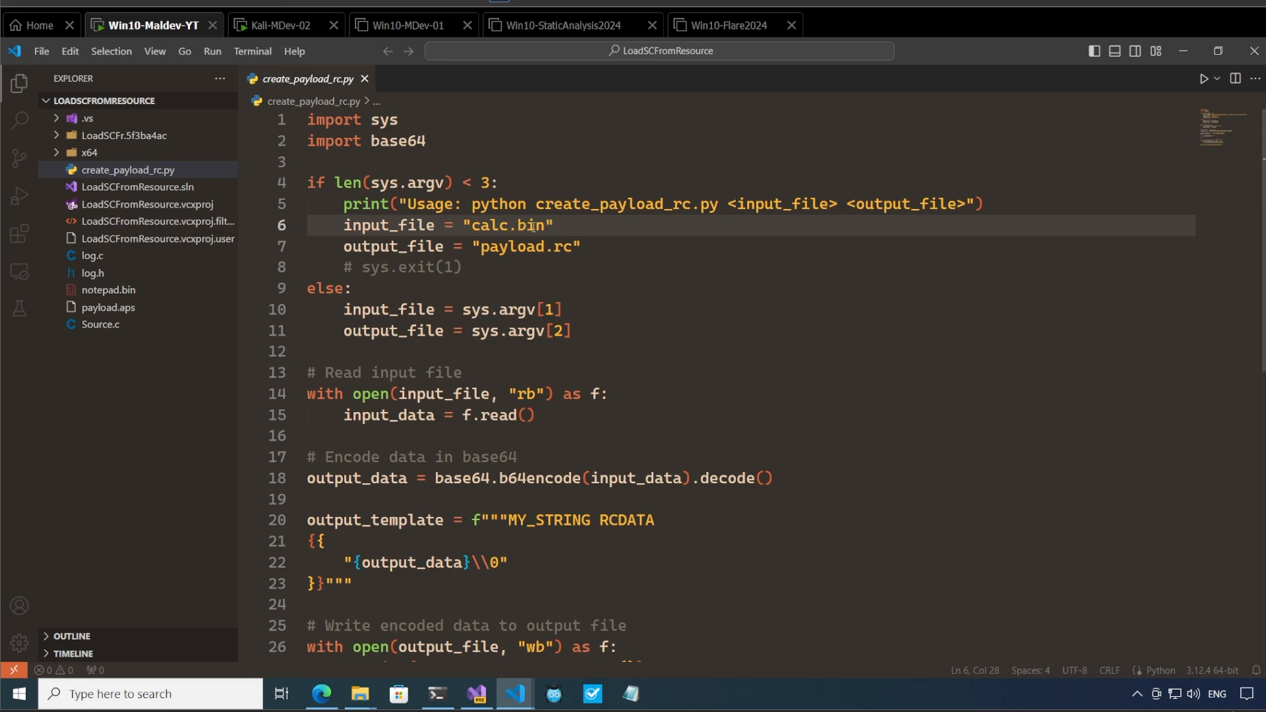
double_click(509, 225)
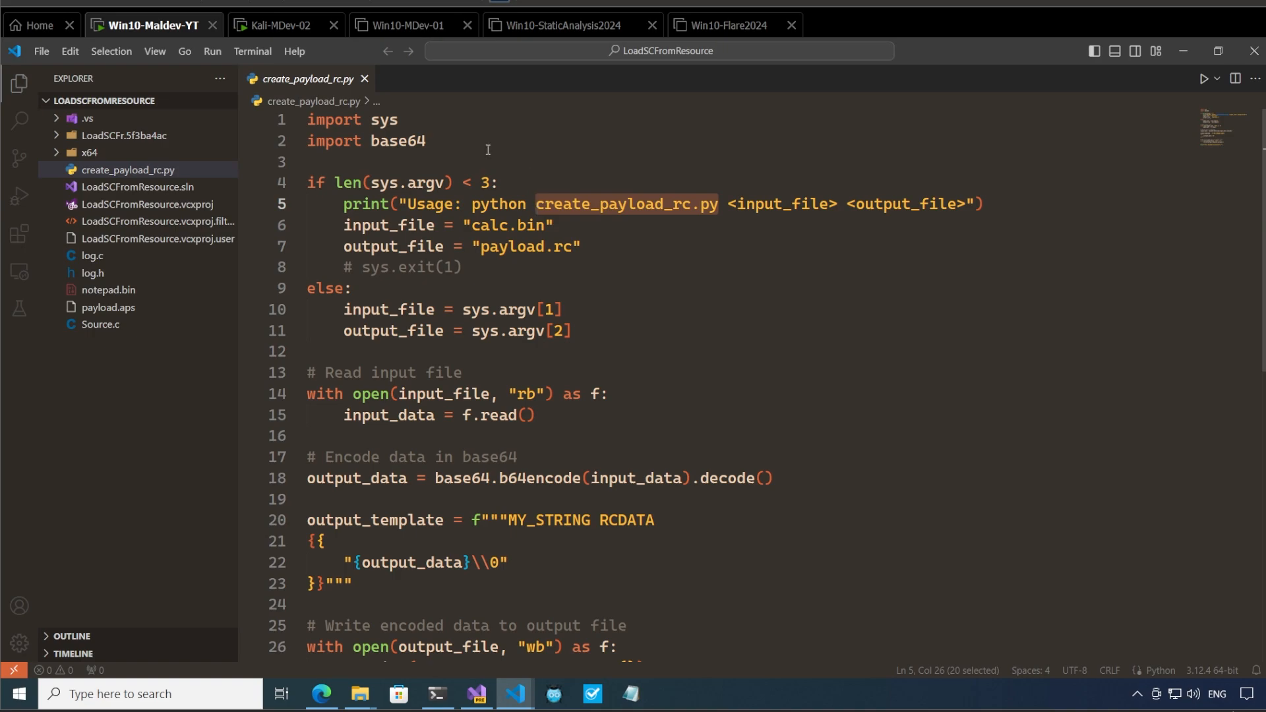
mouse_move(315, 101)
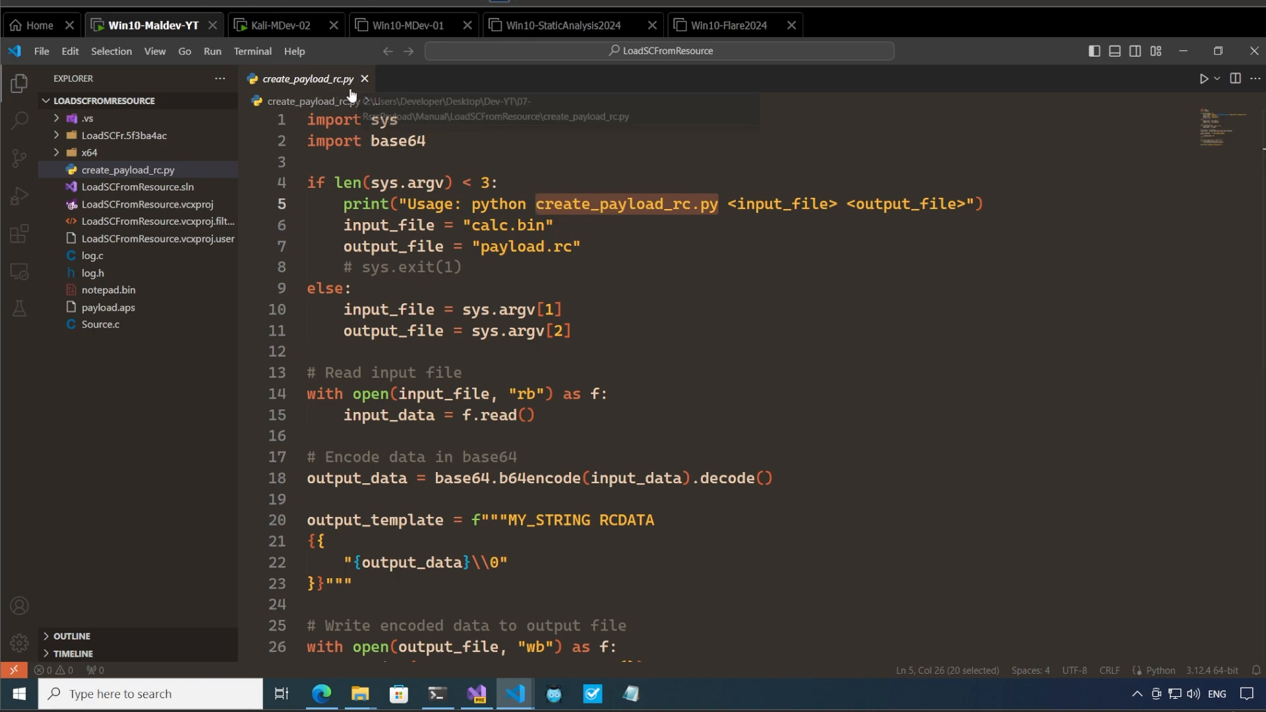
mouse_move(784, 203)
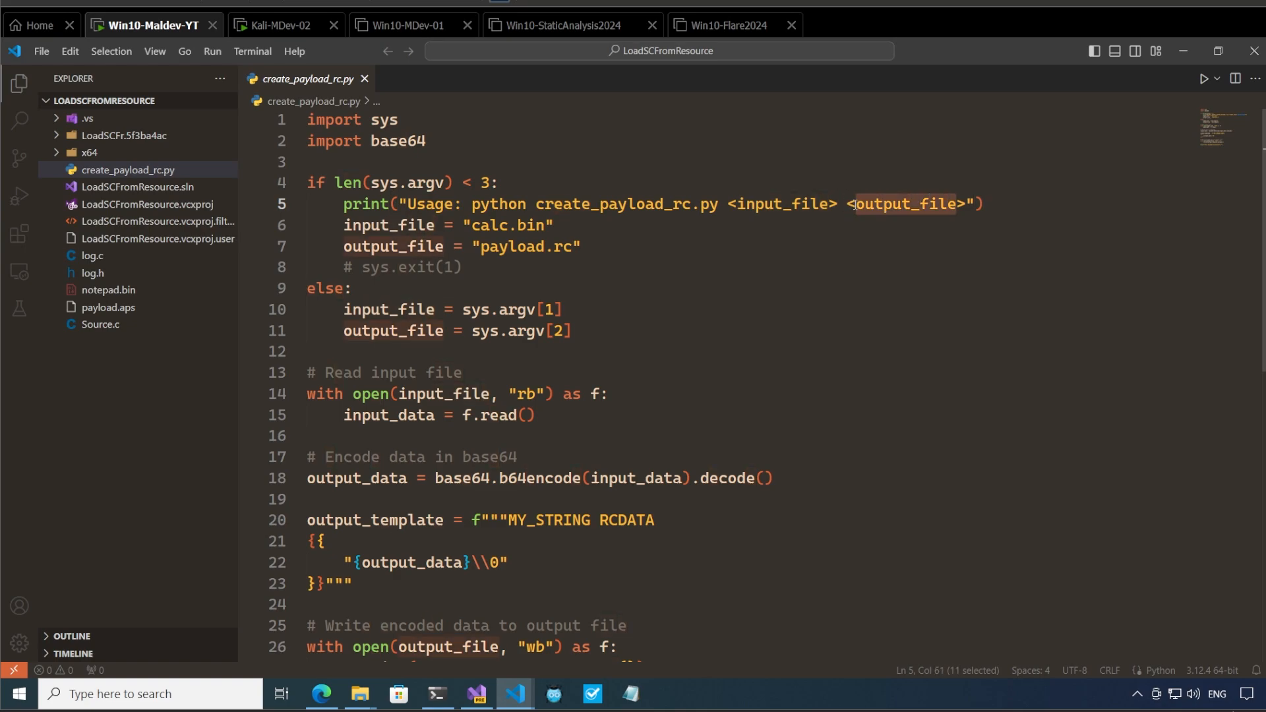
Step: Bring up Windows Terminal to run 'python create_payload_rc.py notepad.bin payload.rc'
click(438, 694)
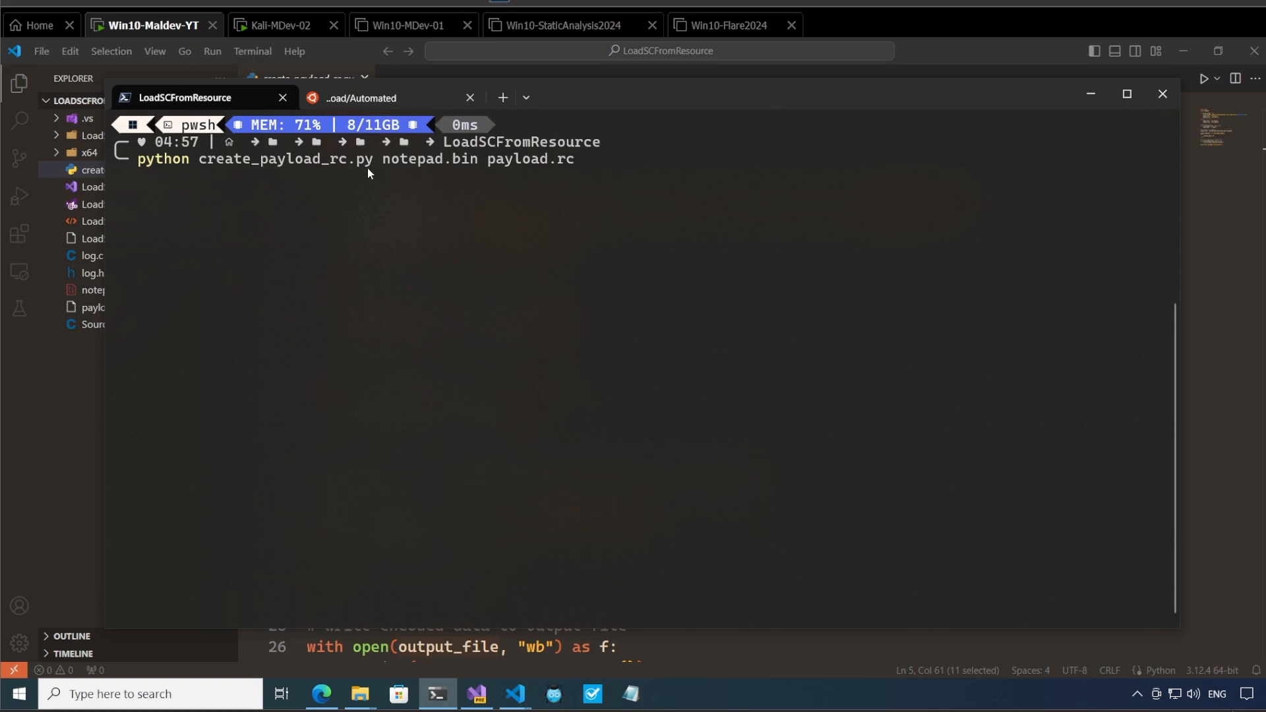
mouse_move(396, 139)
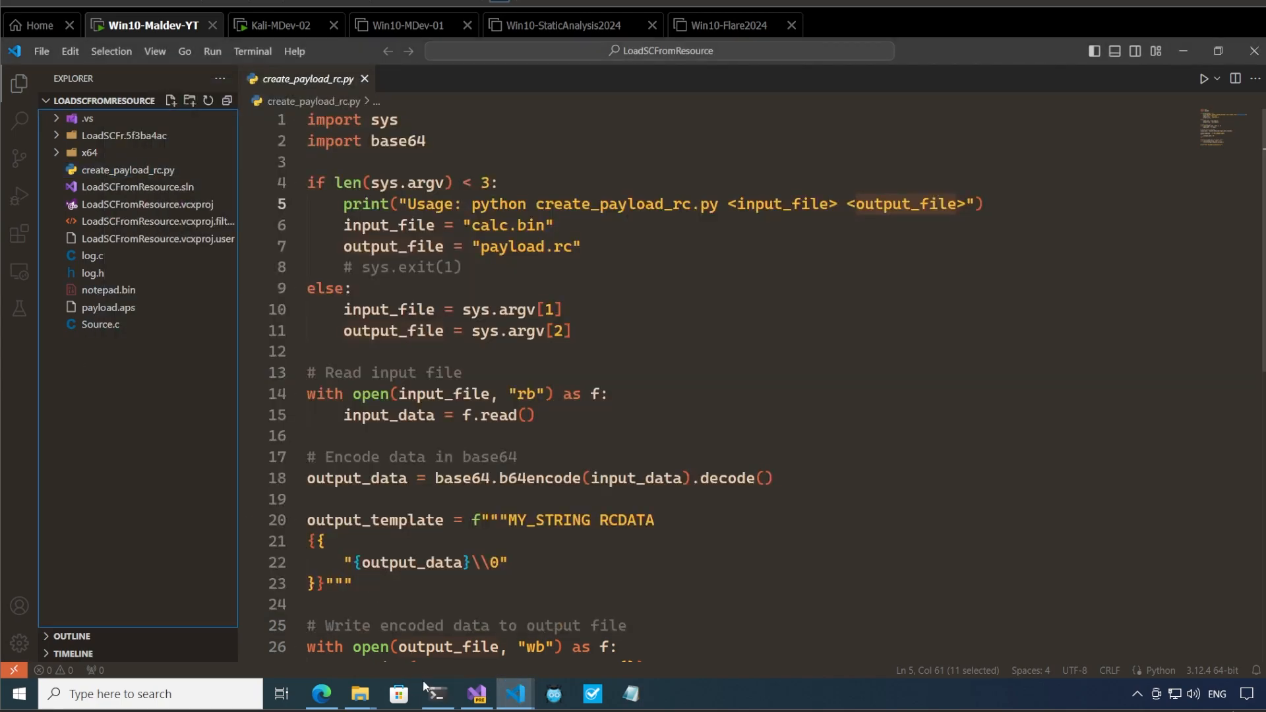
Step: View payload.rc's RCDATA type and base64 payload string, then bring up the LoadResource docs
click(435, 694)
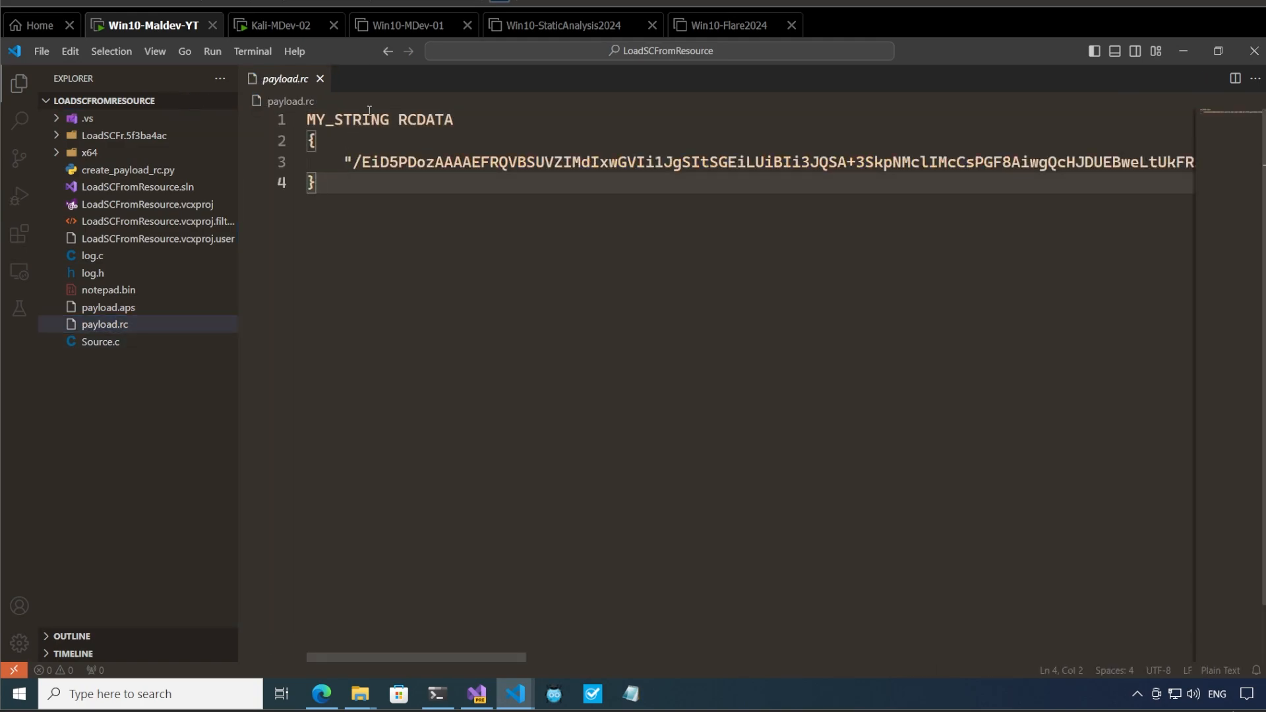
double_click(347, 120)
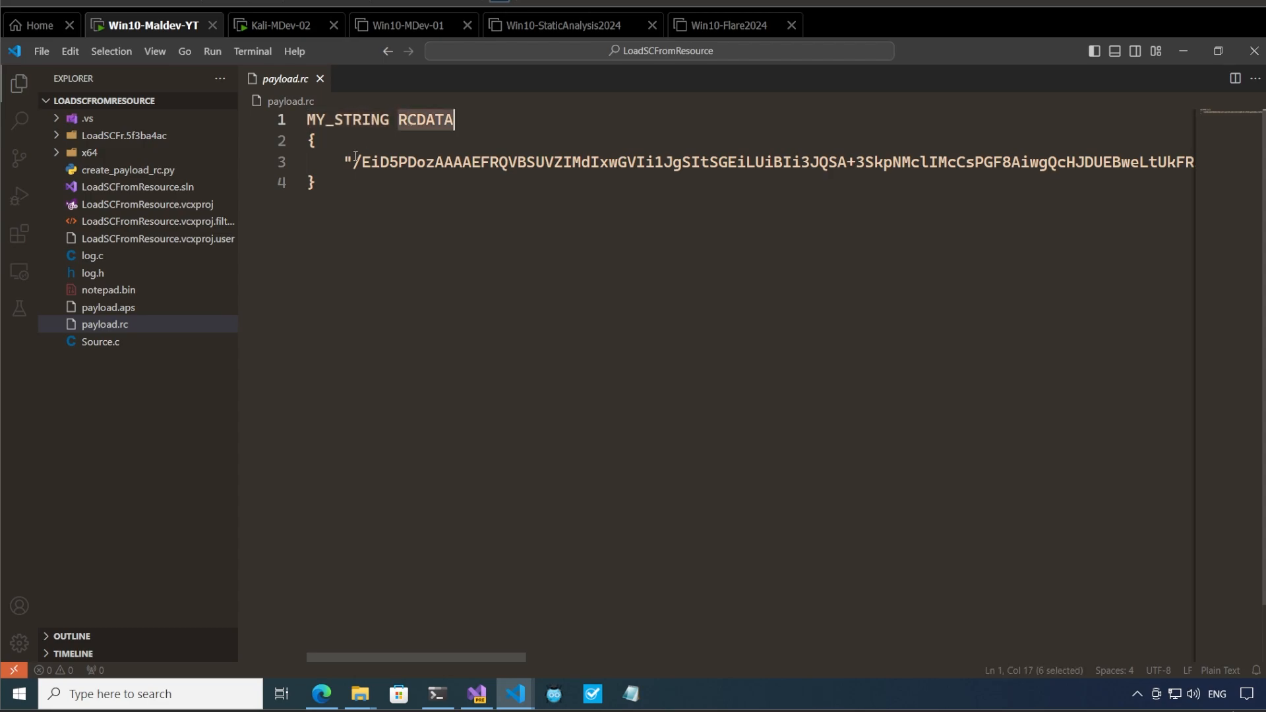
drag(347, 161, 776, 161)
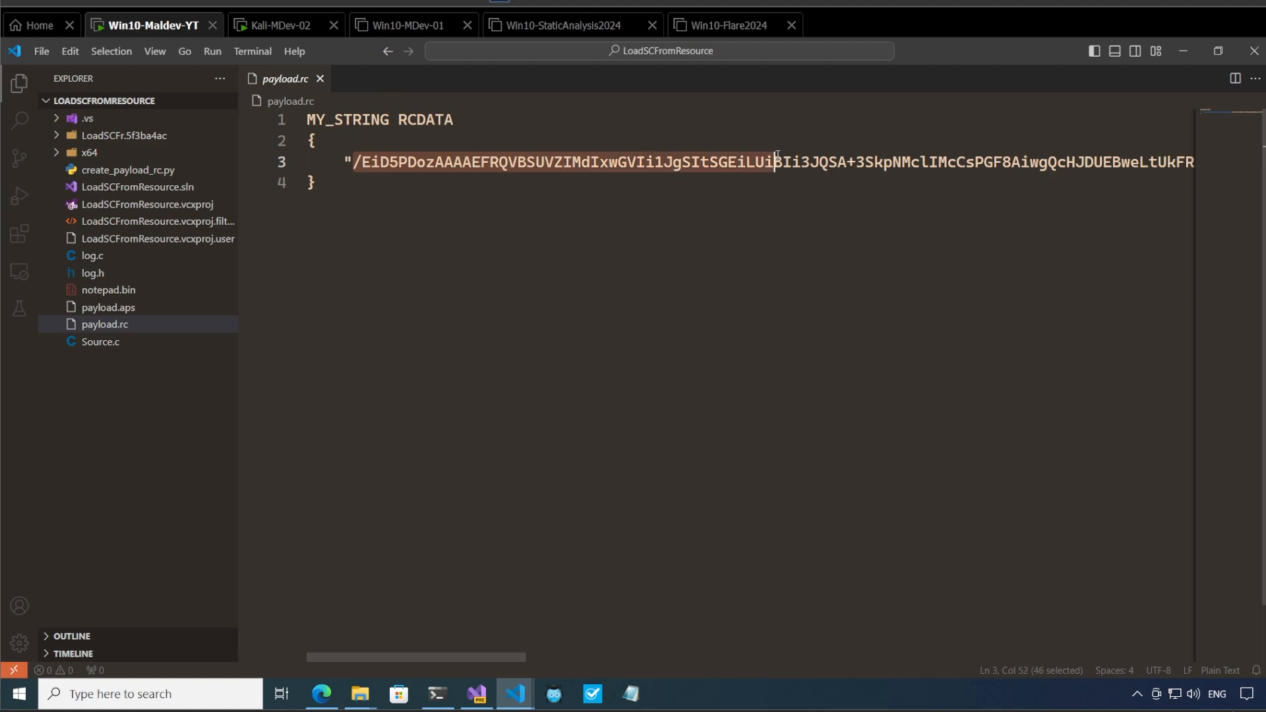
drag(773, 162, 896, 161)
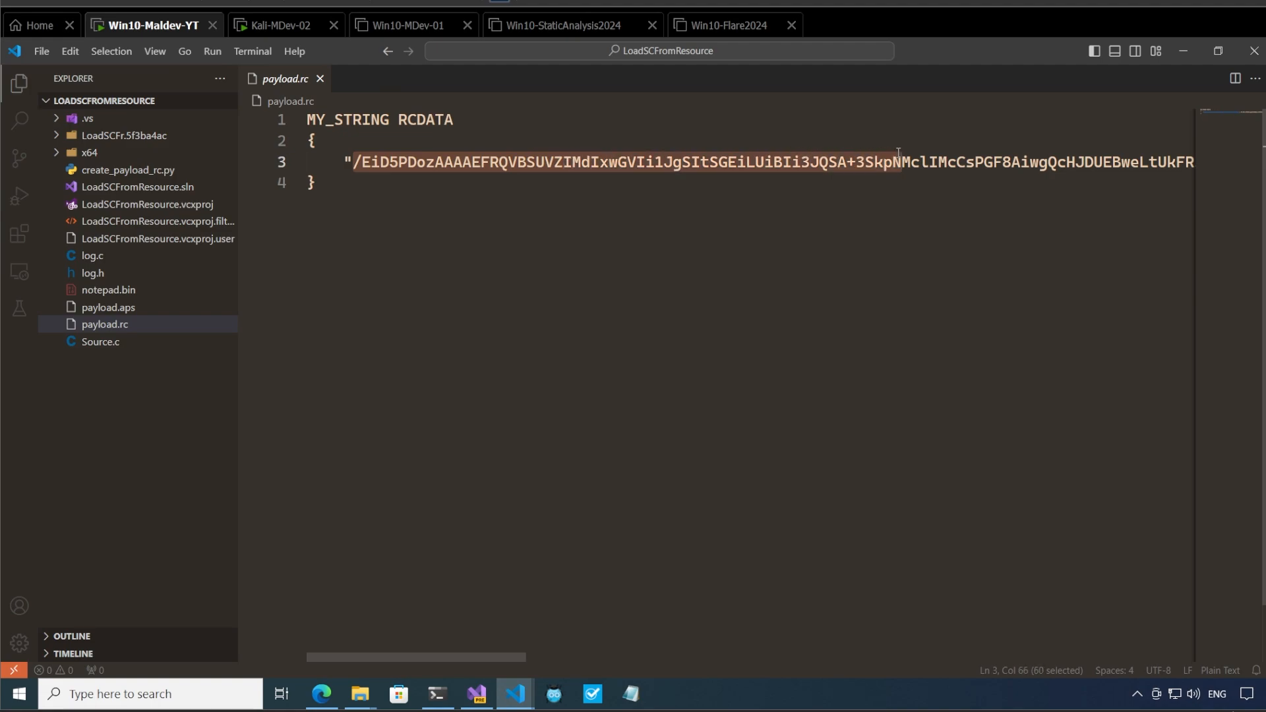
click(427, 119)
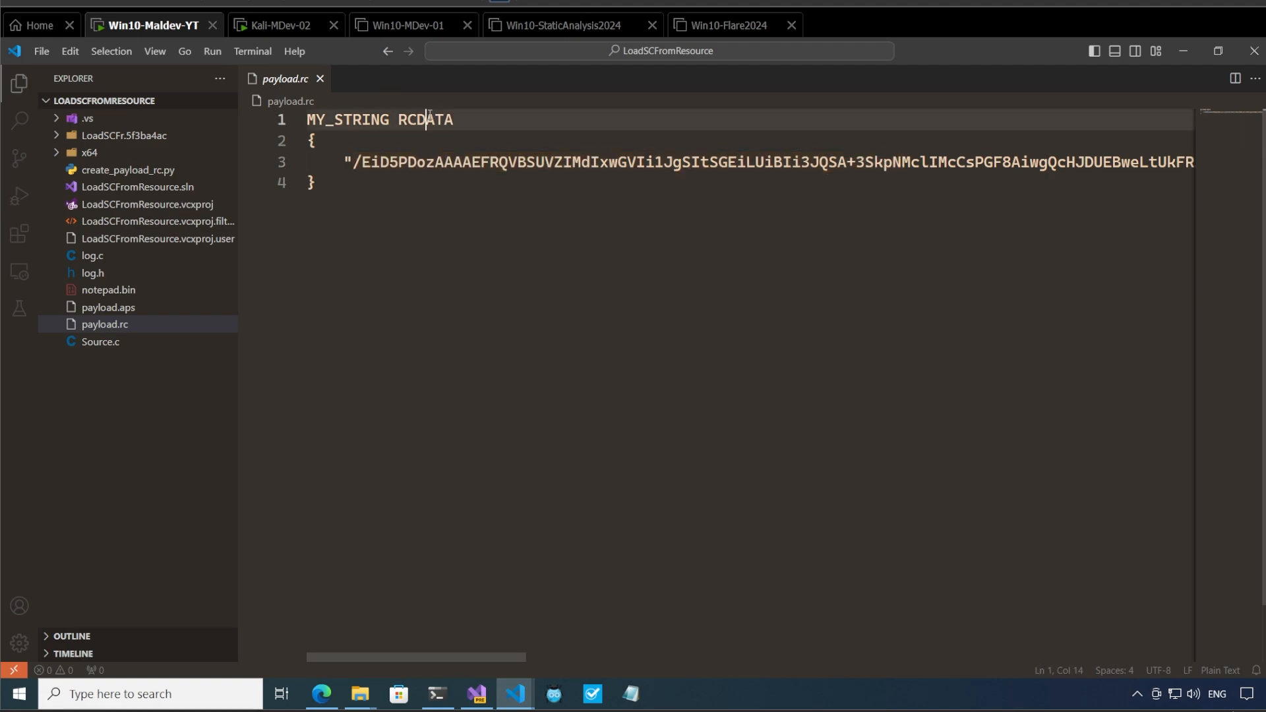
click(321, 694)
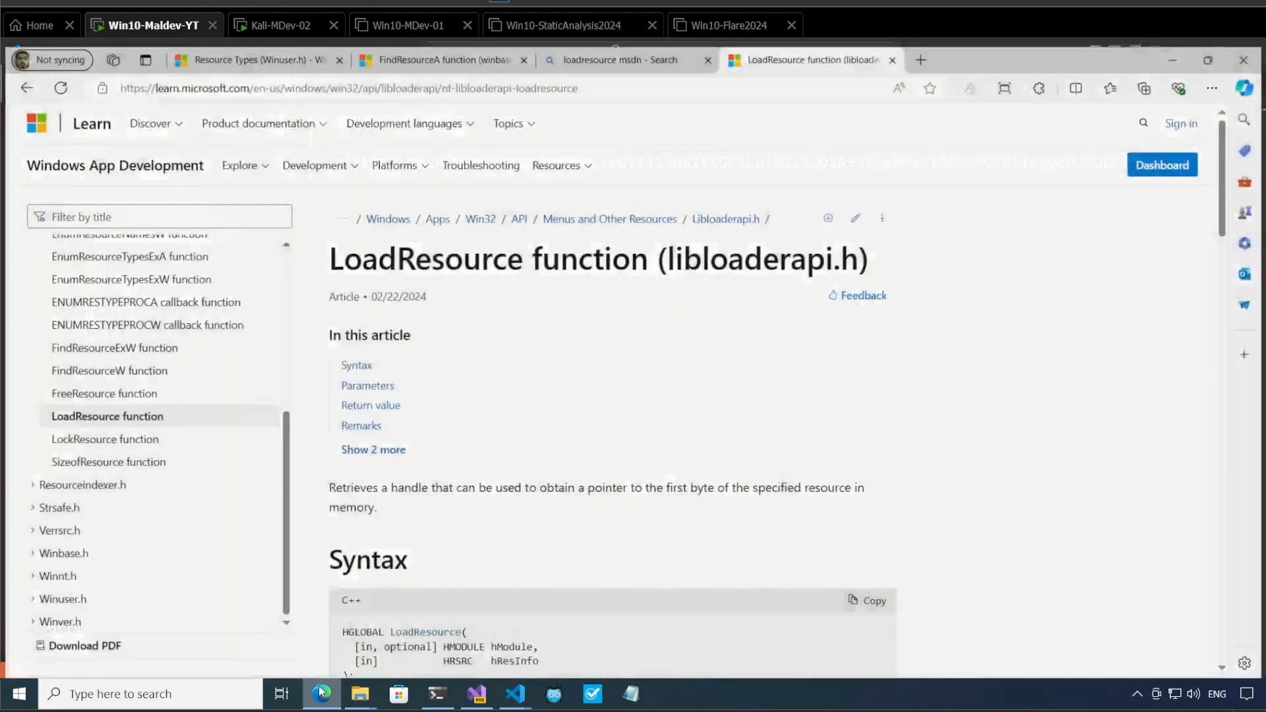
Step: Scroll the Resource Types reference to highlight RT_RCDATA, then minimize Edge
click(251, 60)
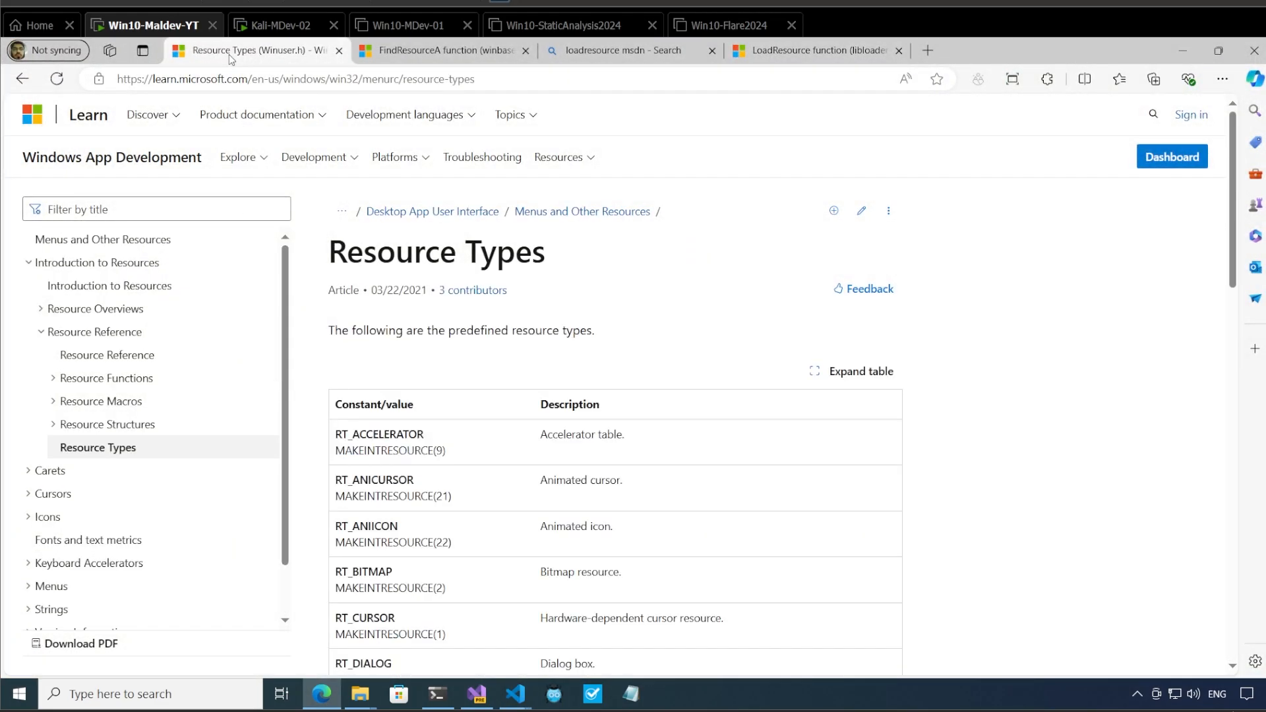
mouse_move(698, 258)
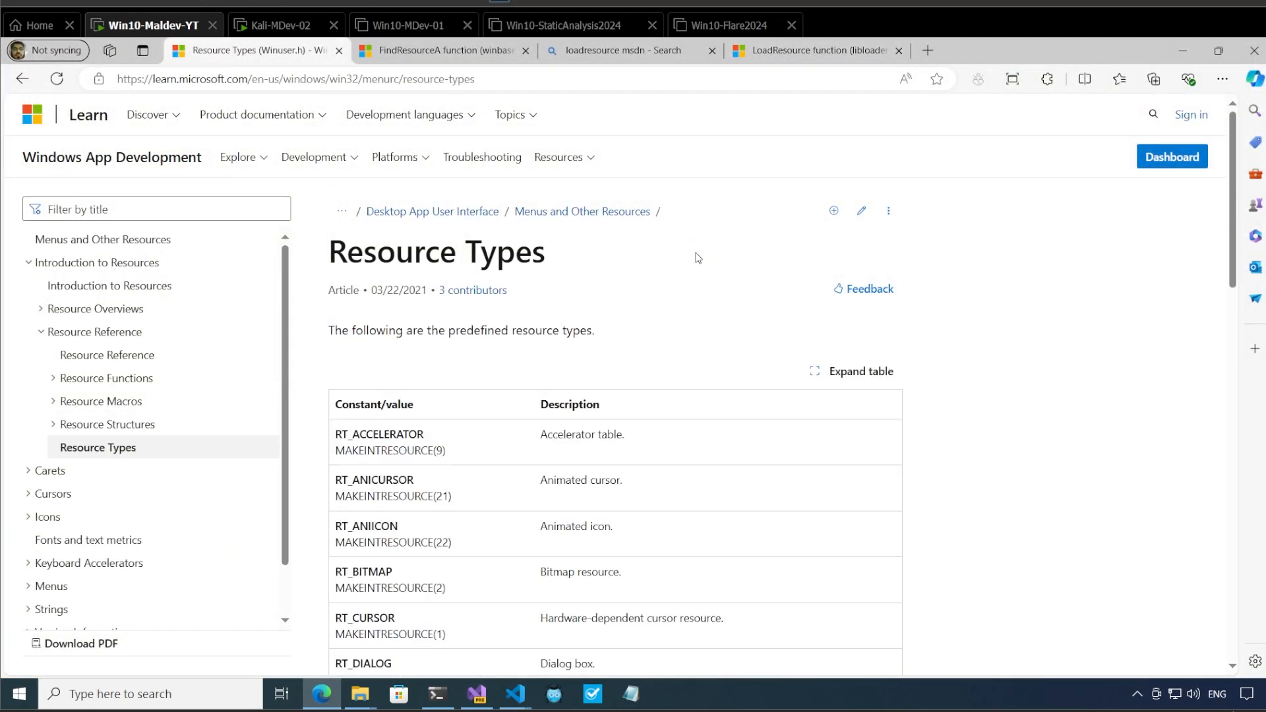
scroll(down, 3)
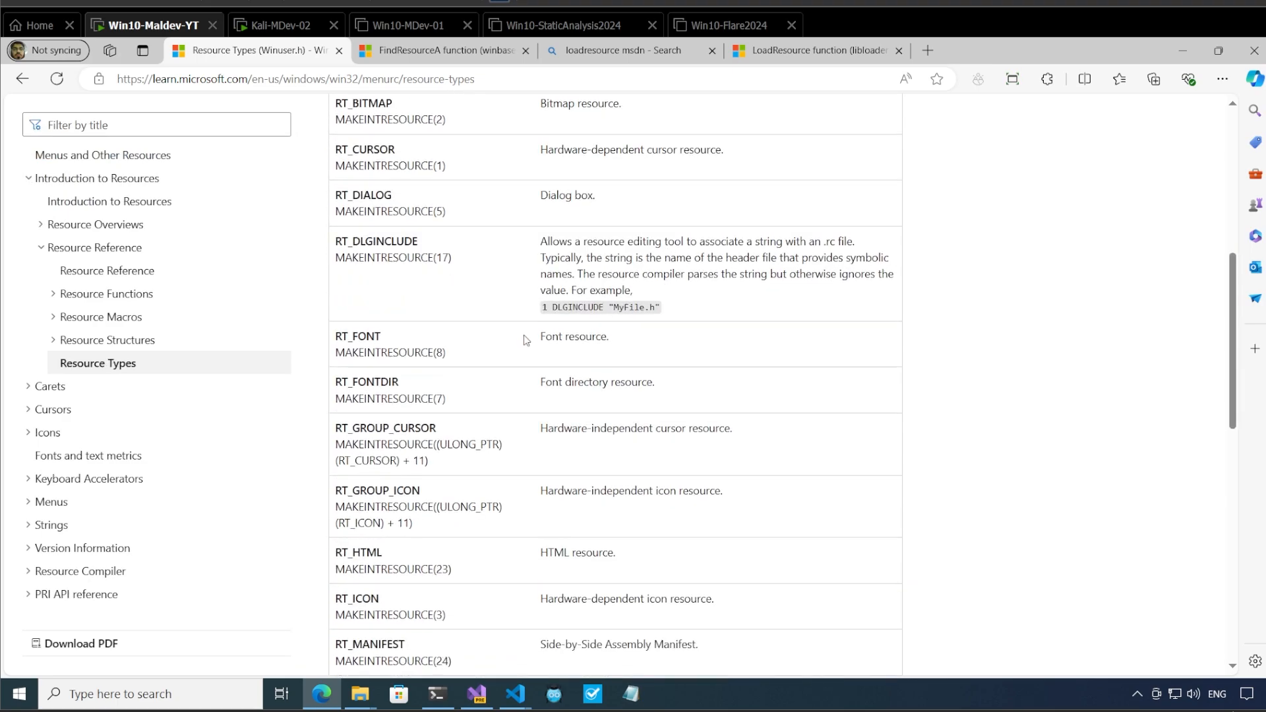
mouse_move(398, 470)
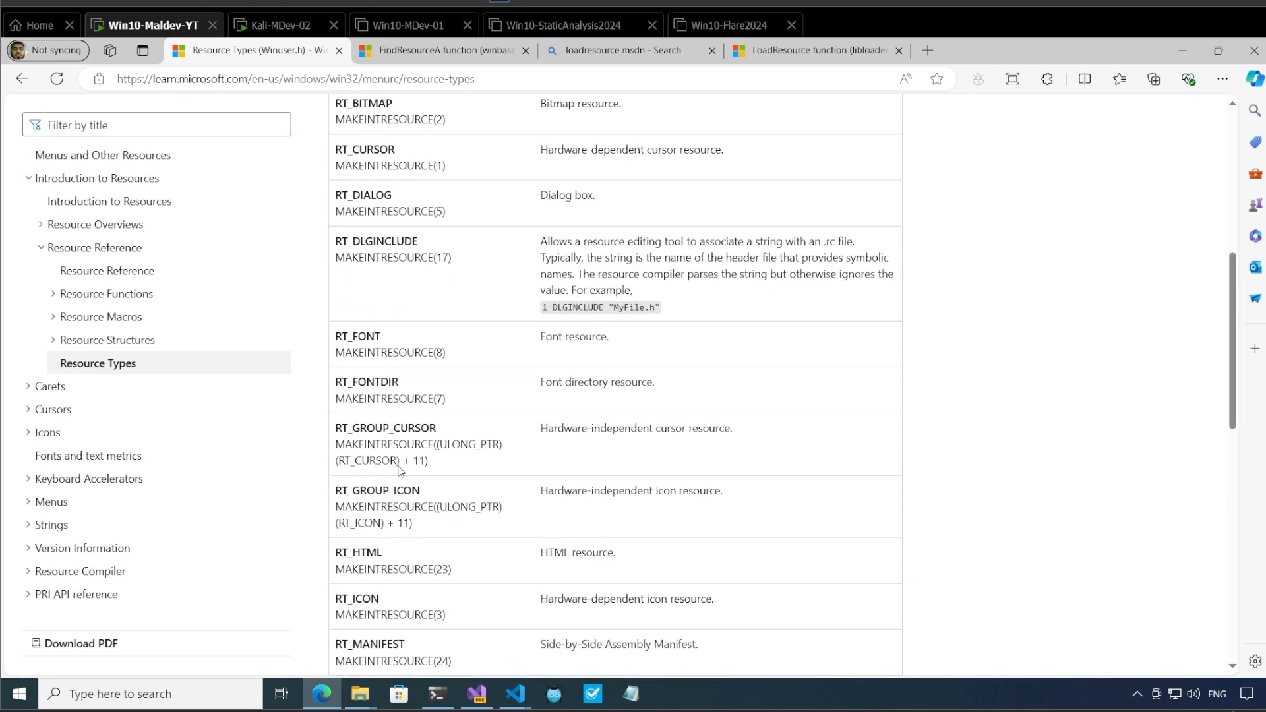
scroll(down, 3)
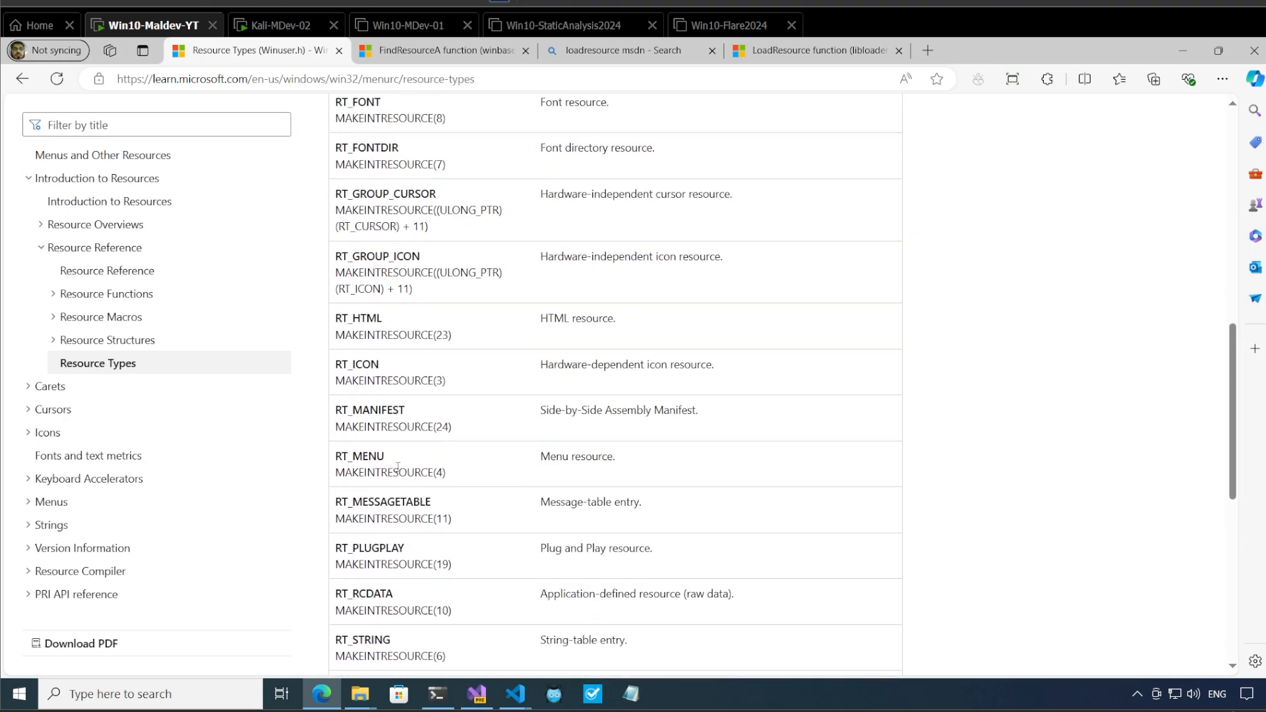
scroll(down, 3)
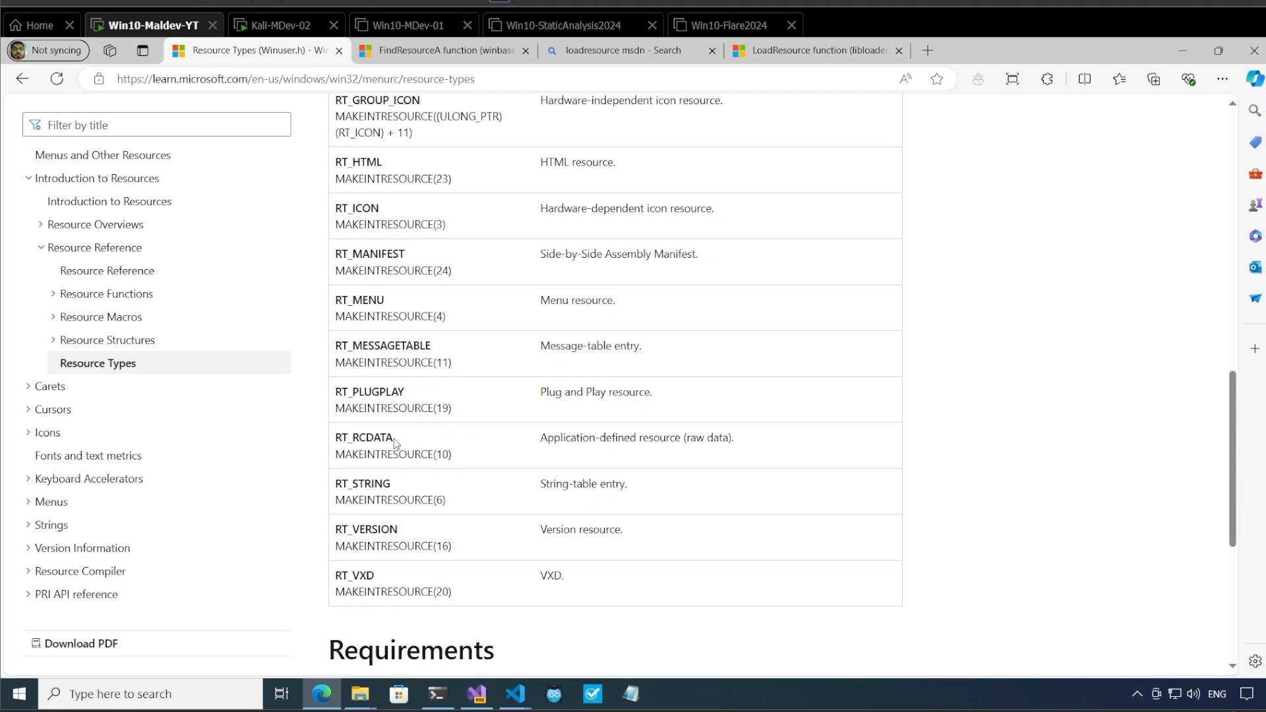
double_click(363, 437)
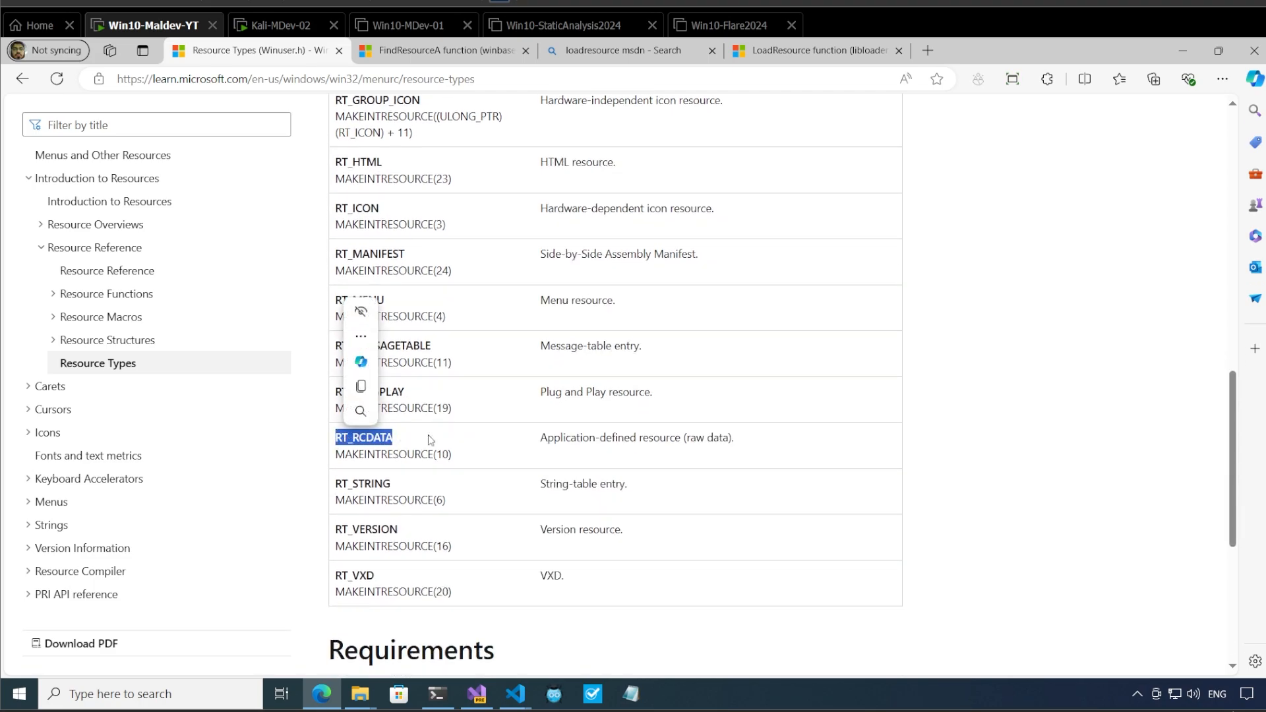
click(668, 428)
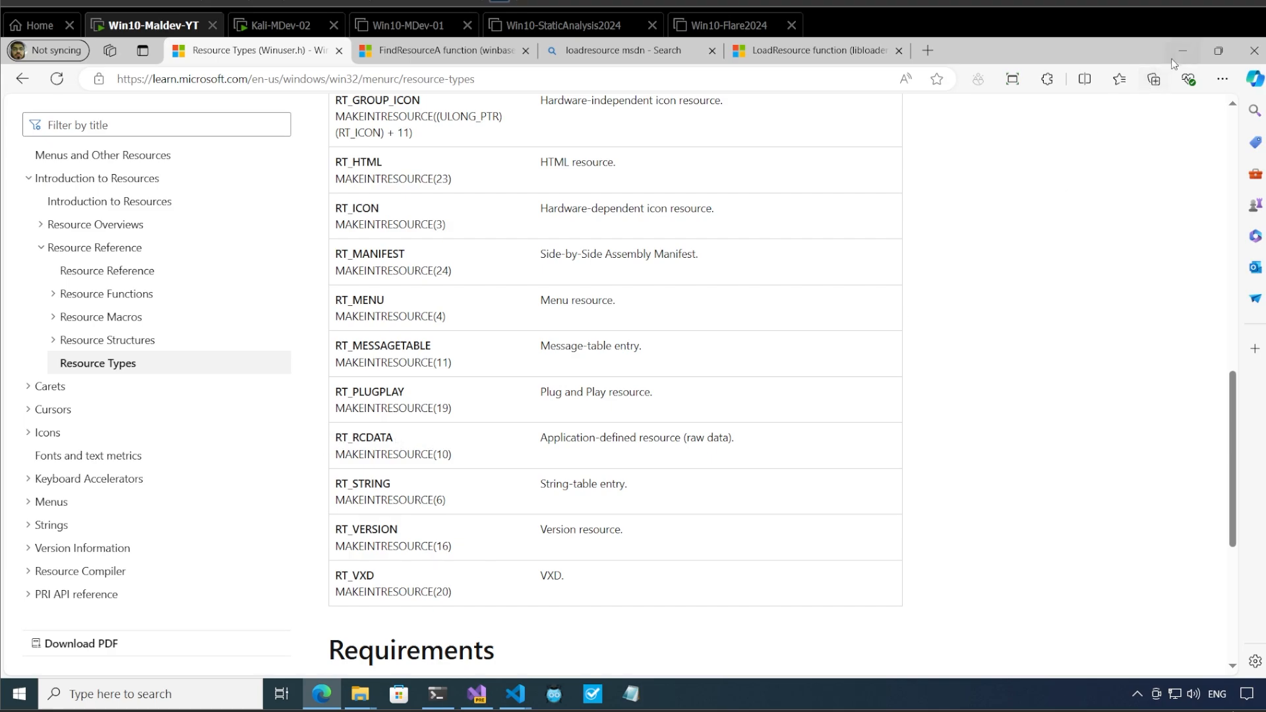
click(513, 694)
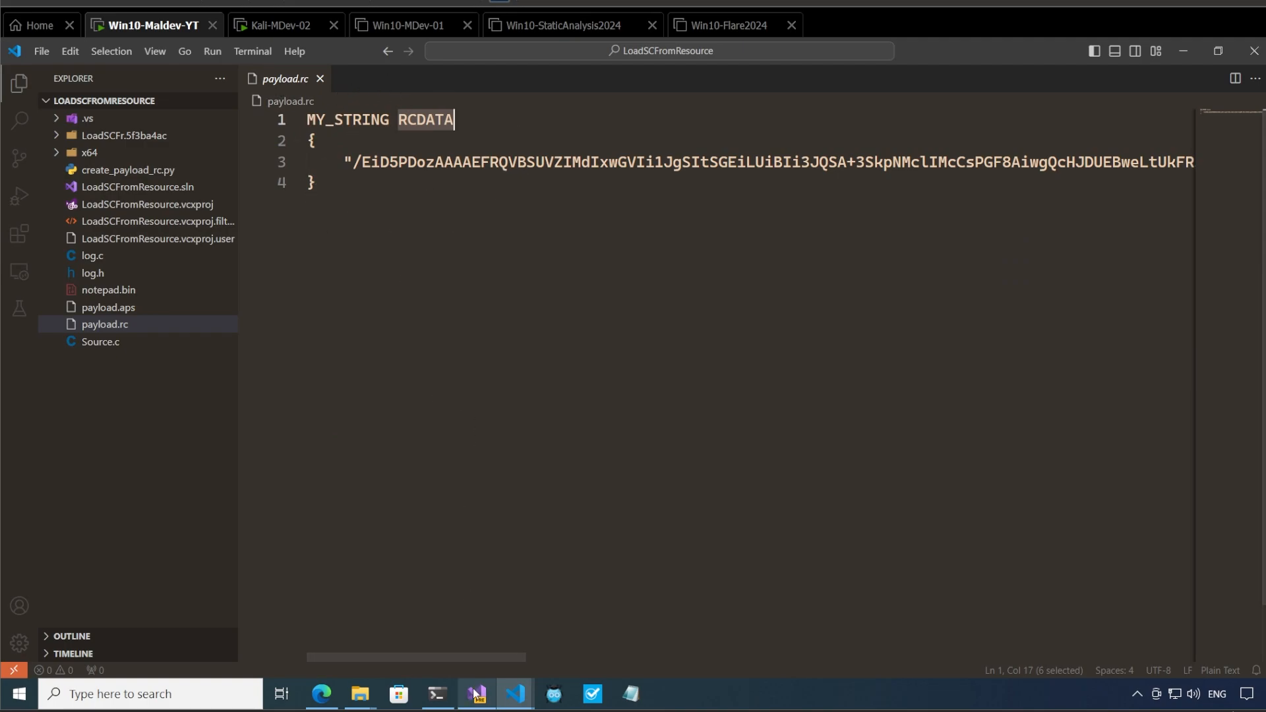
Step: In the LoadSCFromResource solution, open payload.rc from Resource Files in Resource View
click(475, 693)
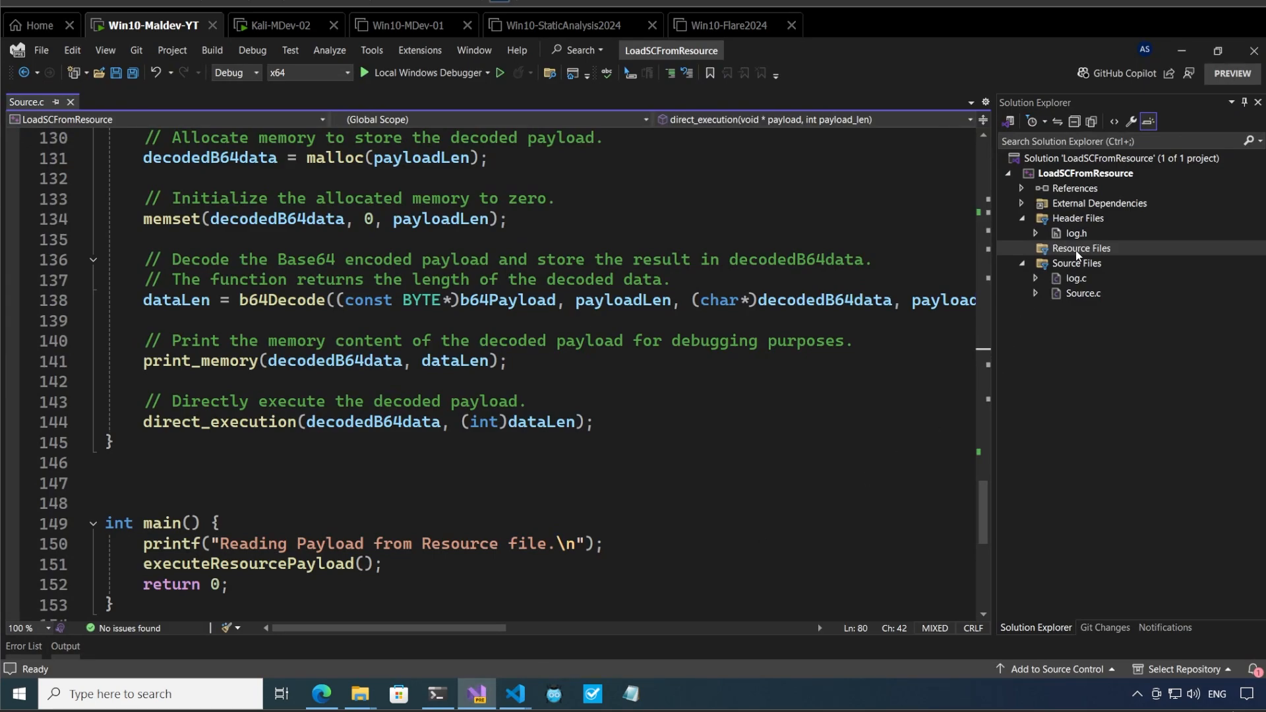
mouse_move(1075, 255)
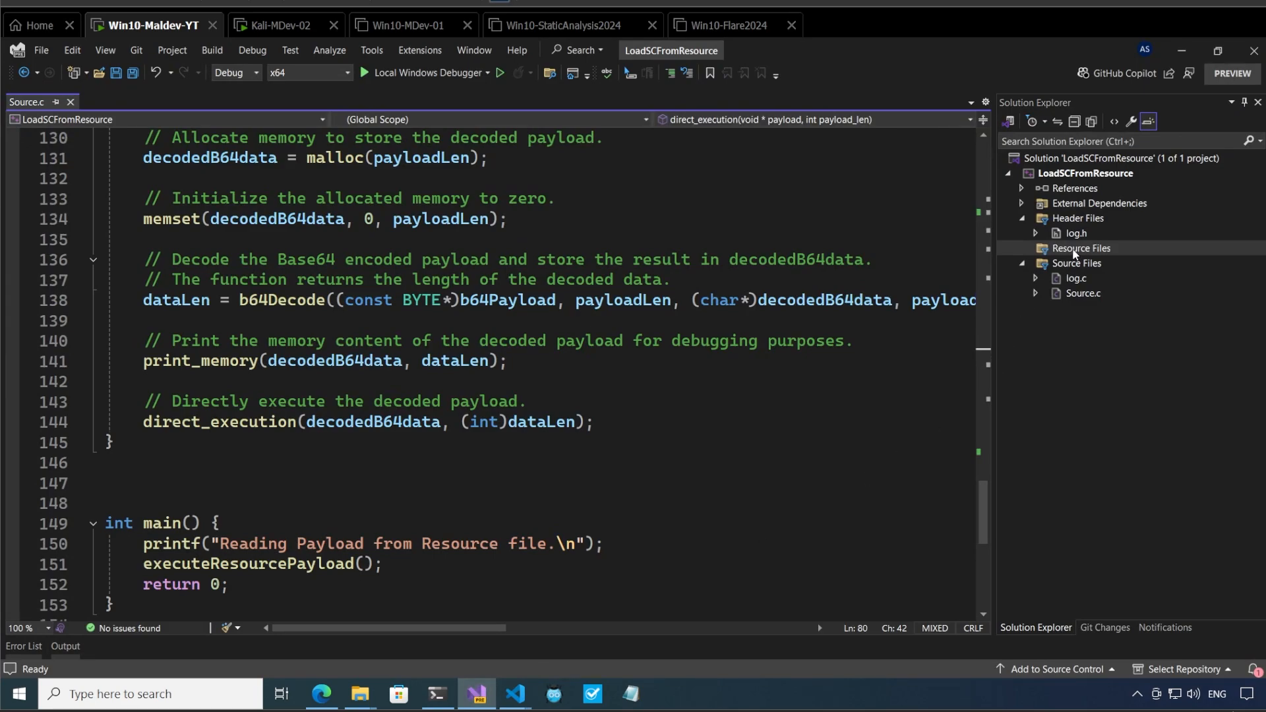
right_click(1080, 248)
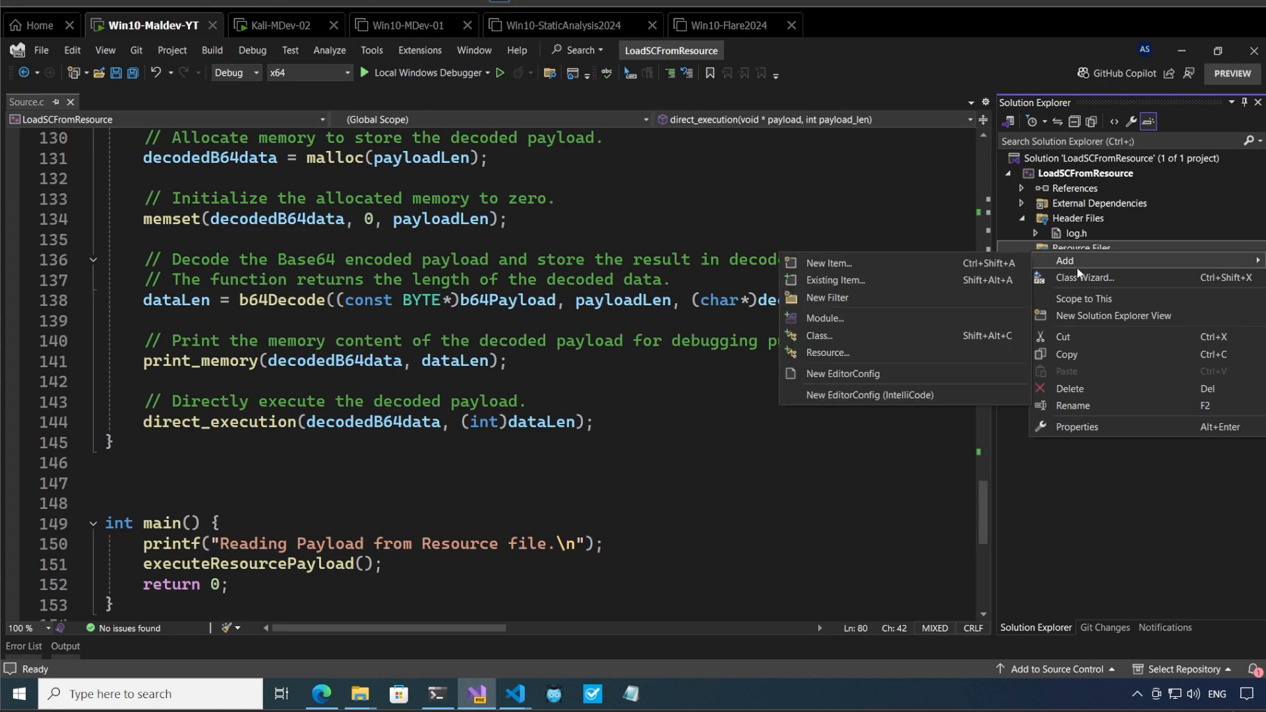
mouse_move(827, 263)
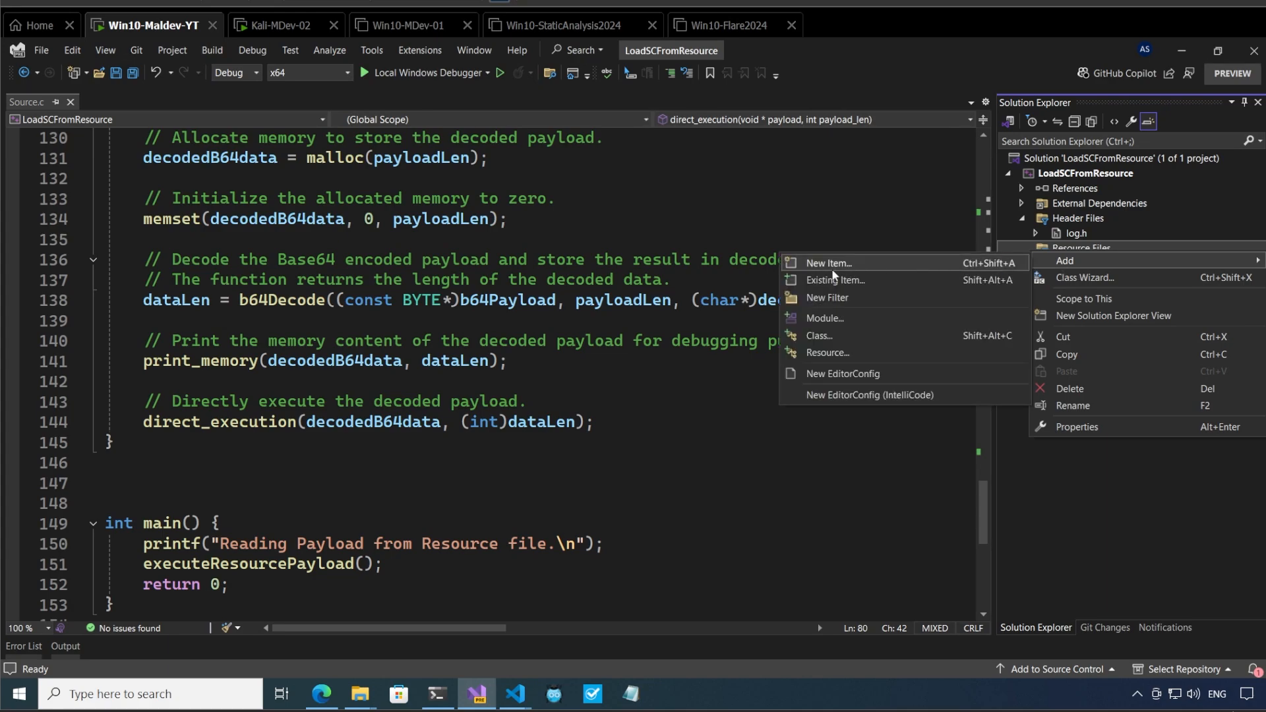
click(834, 279)
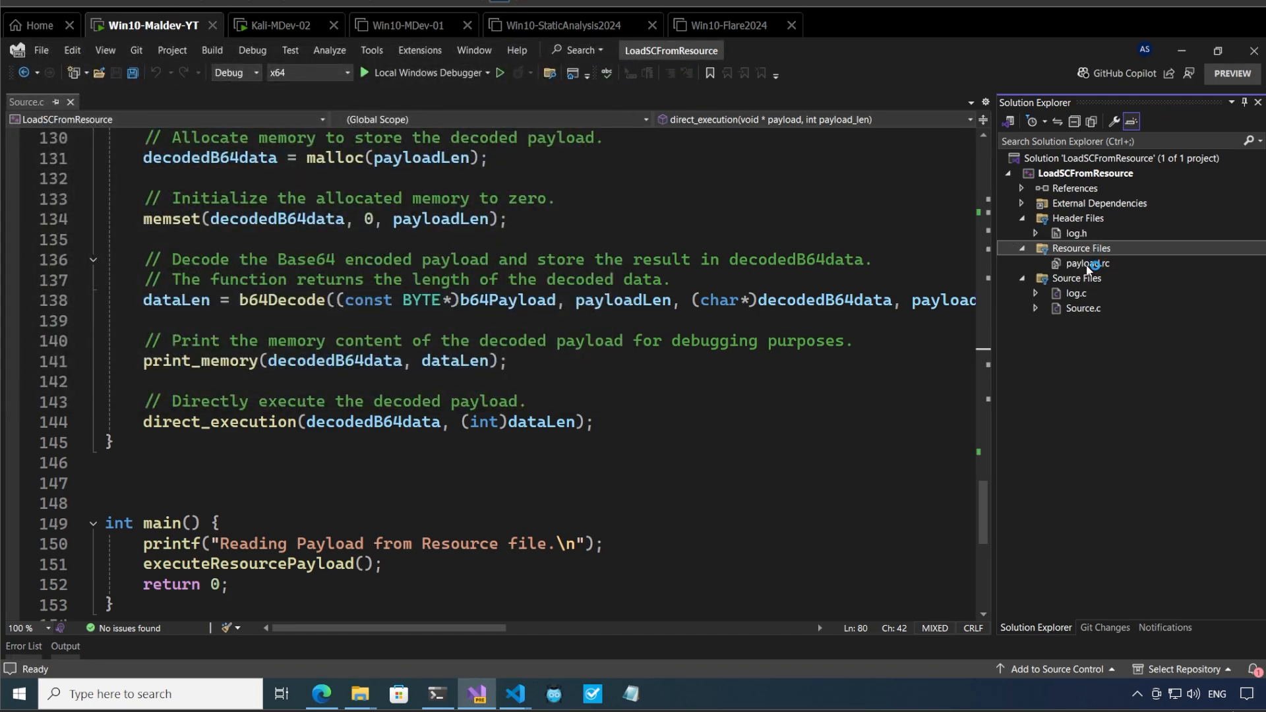
double_click(1088, 263)
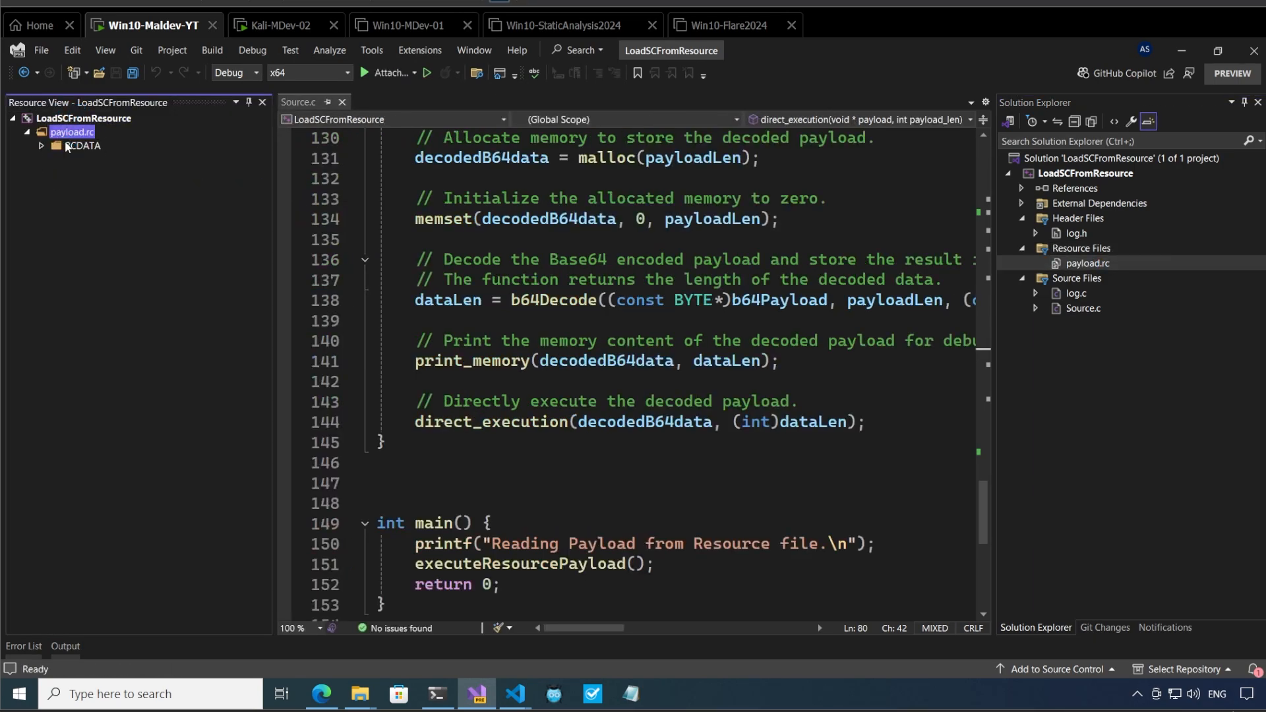
Step: Expand RCDATA in Resource View and open the MY_STRING resource
click(42, 147)
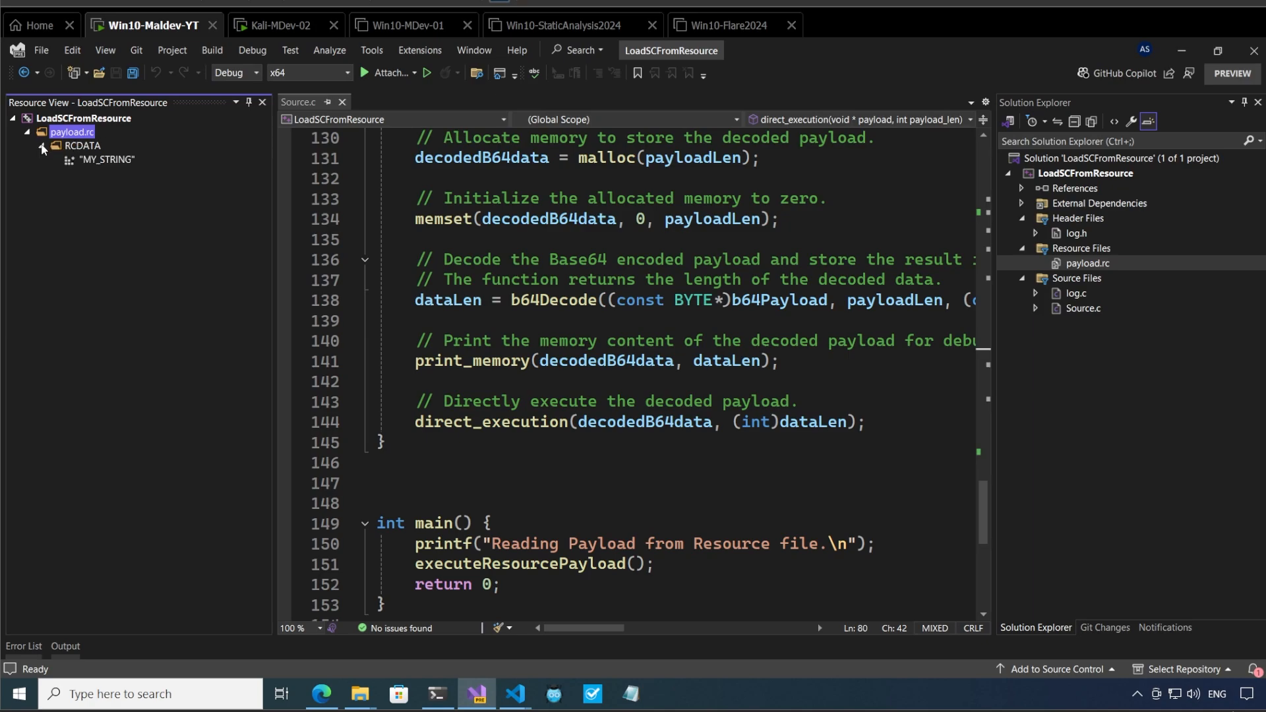
double_click(108, 159)
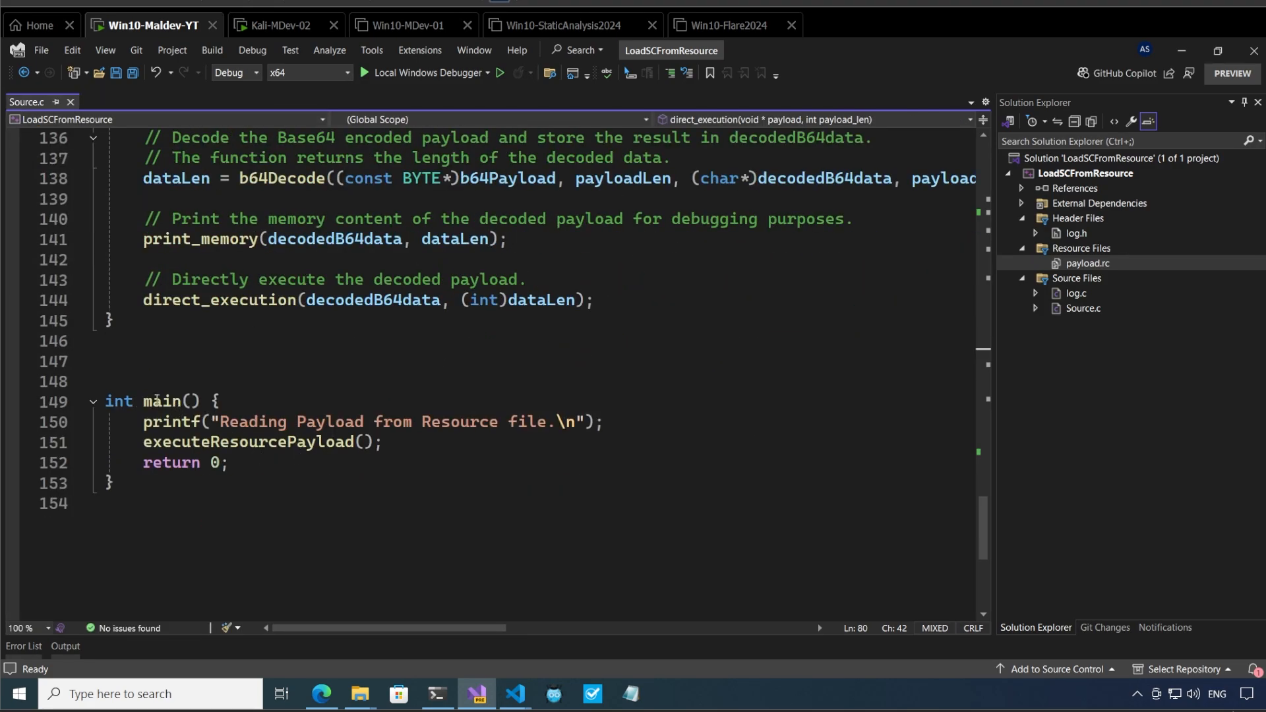
double_click(247, 441)
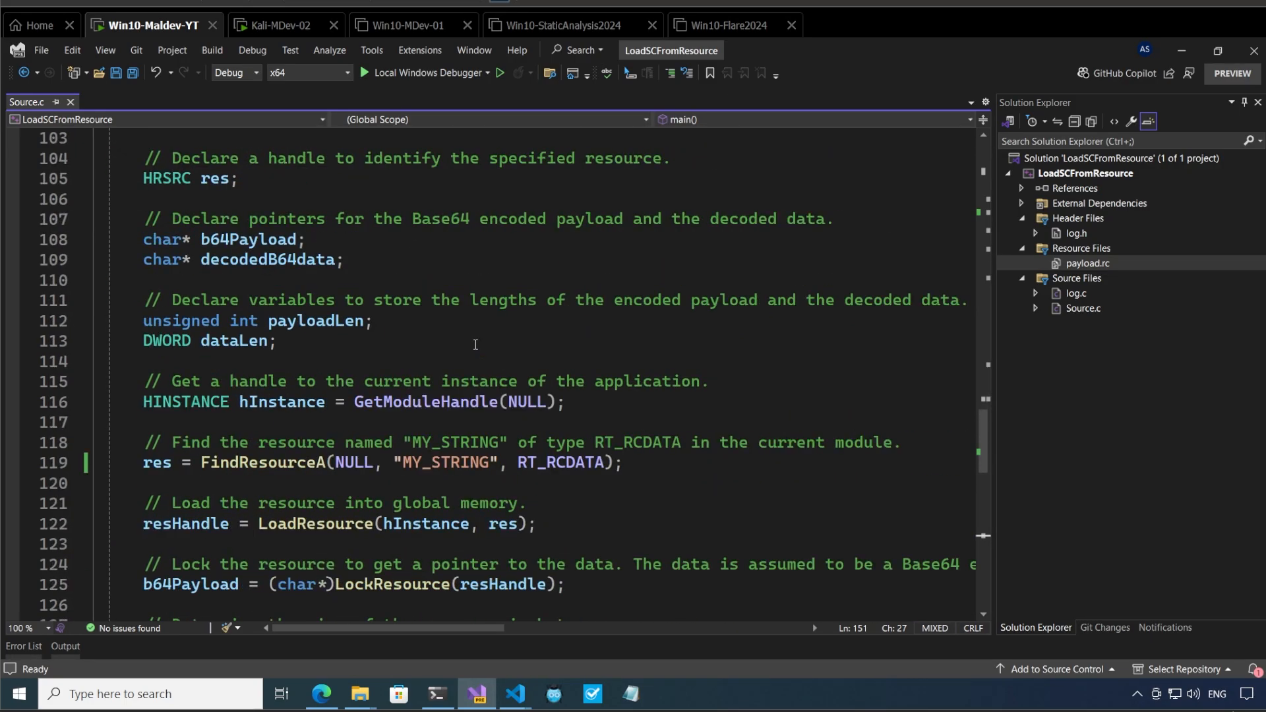
double_click(425, 402)
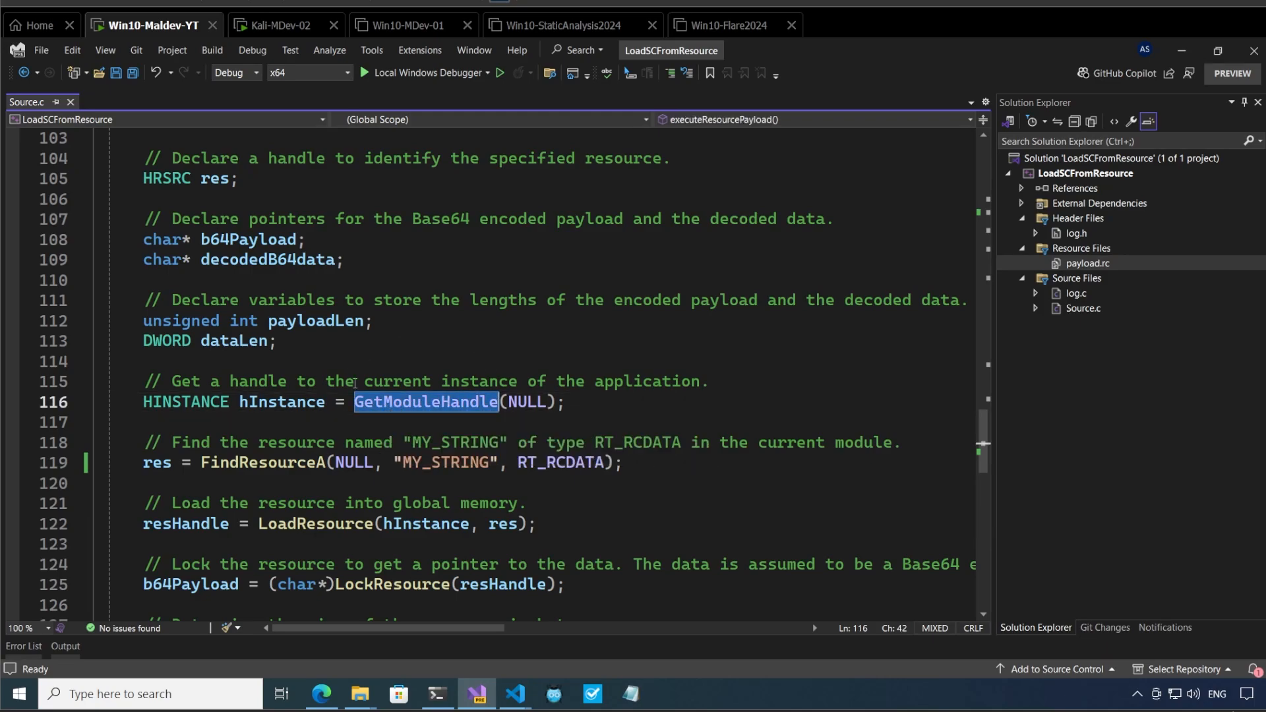
mouse_move(424, 401)
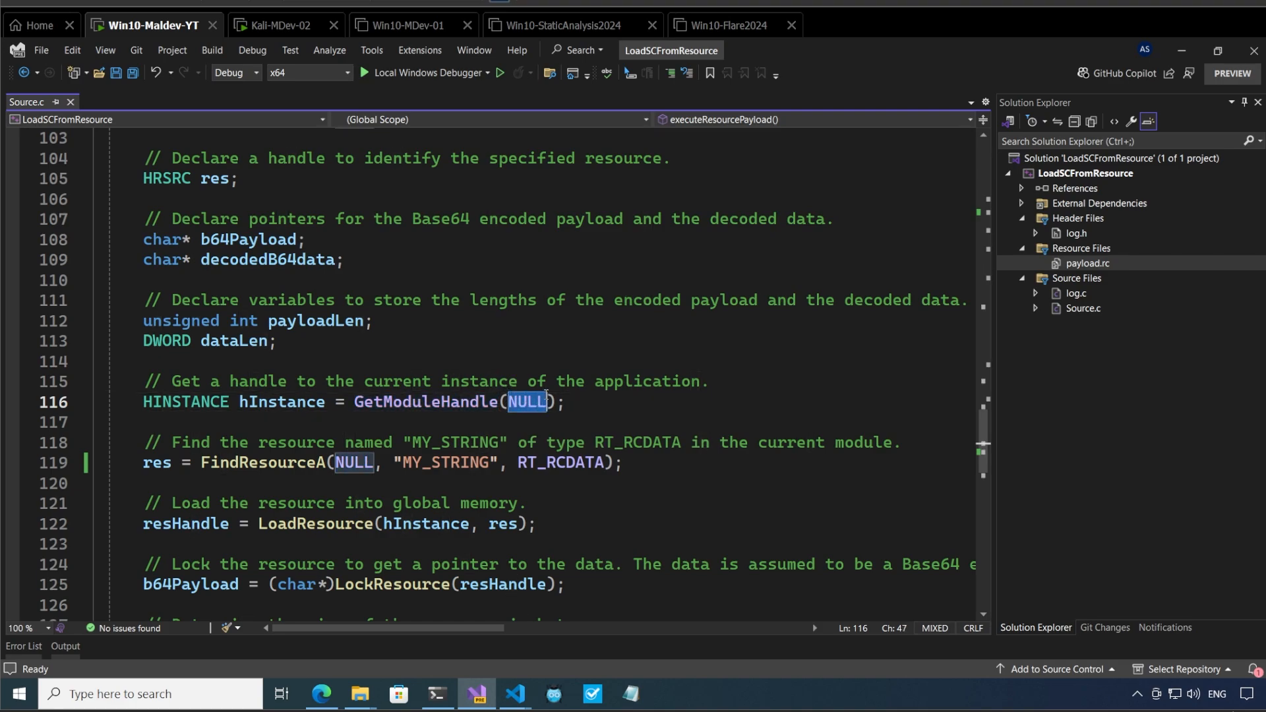
mouse_move(532, 364)
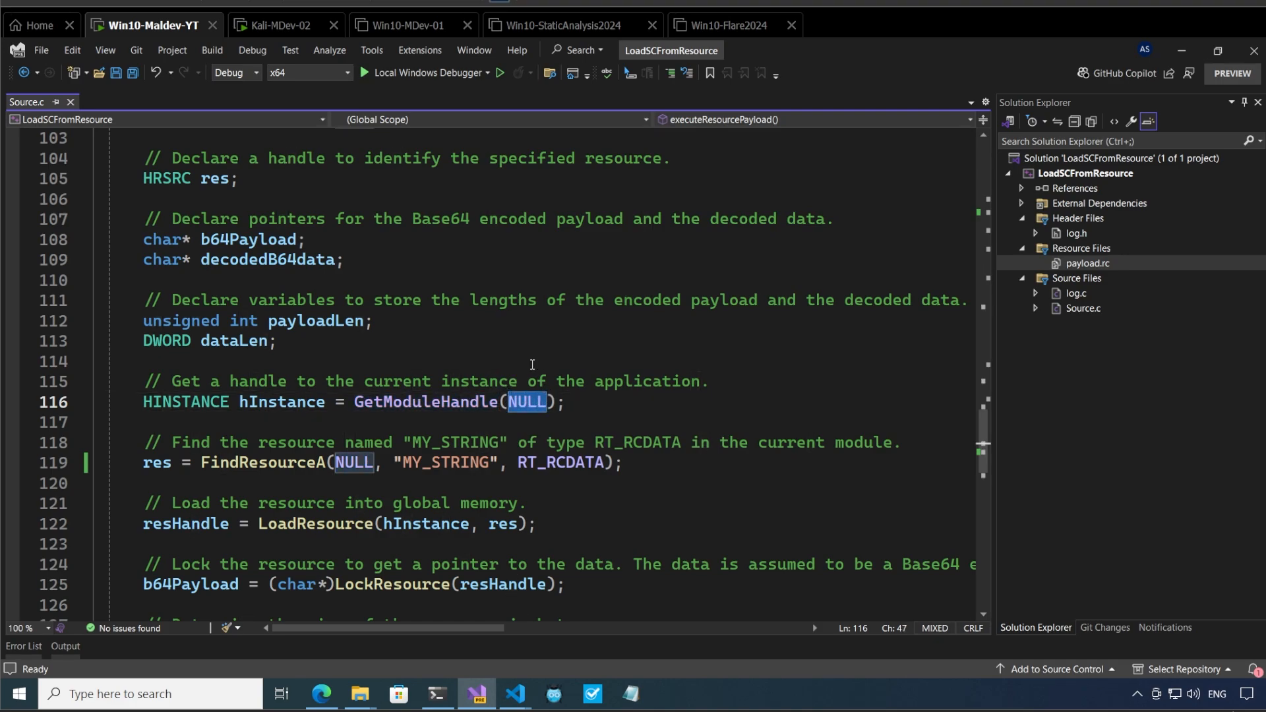
mouse_move(431, 523)
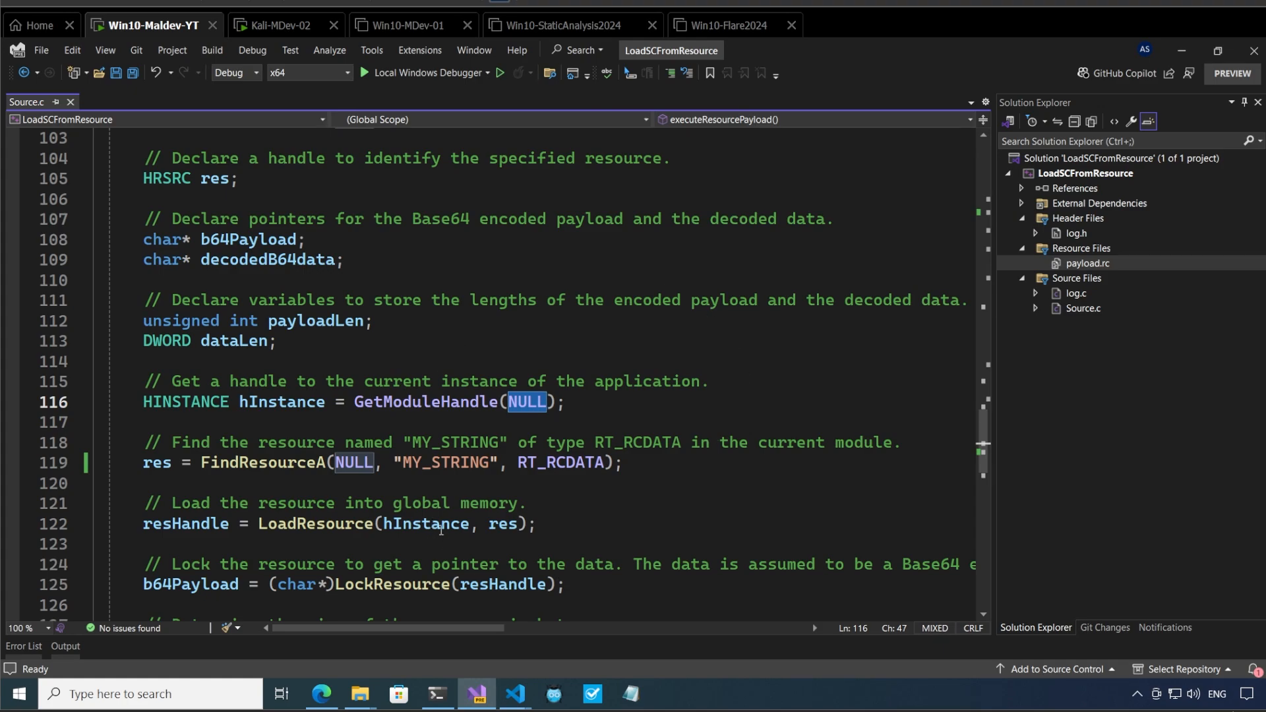
double_click(263, 462)
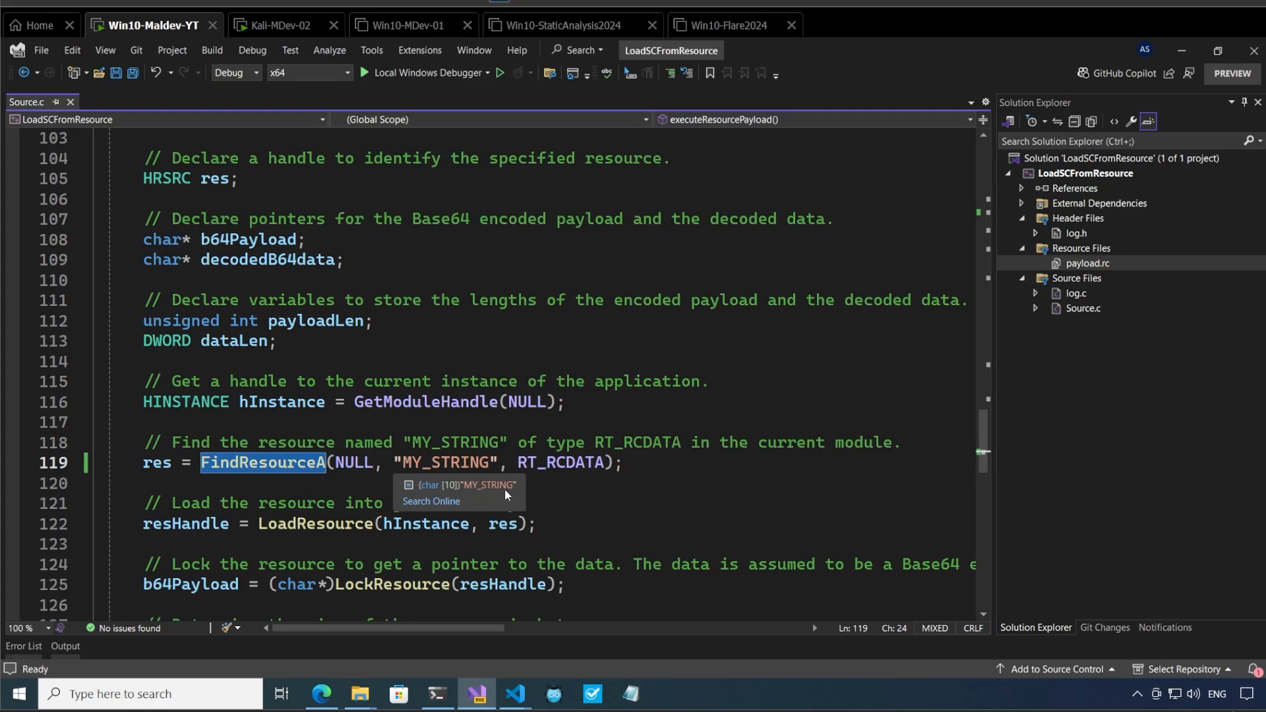
mouse_move(416, 373)
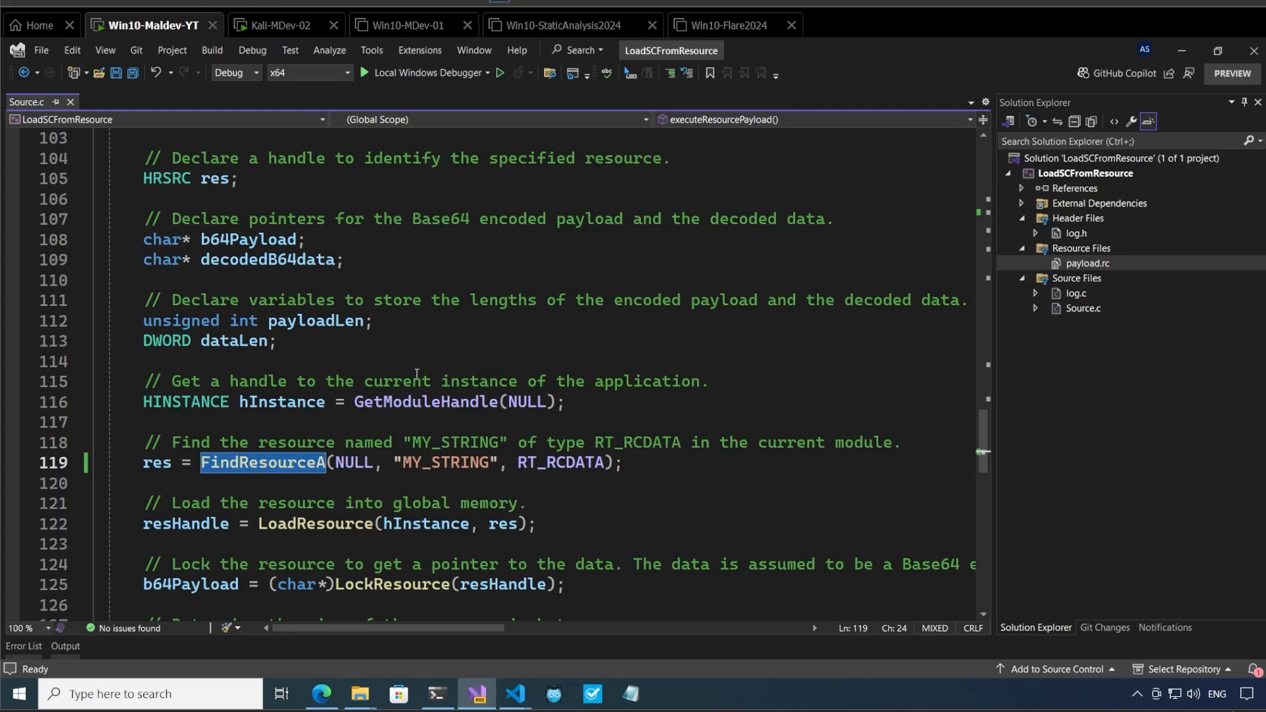
click(402, 461)
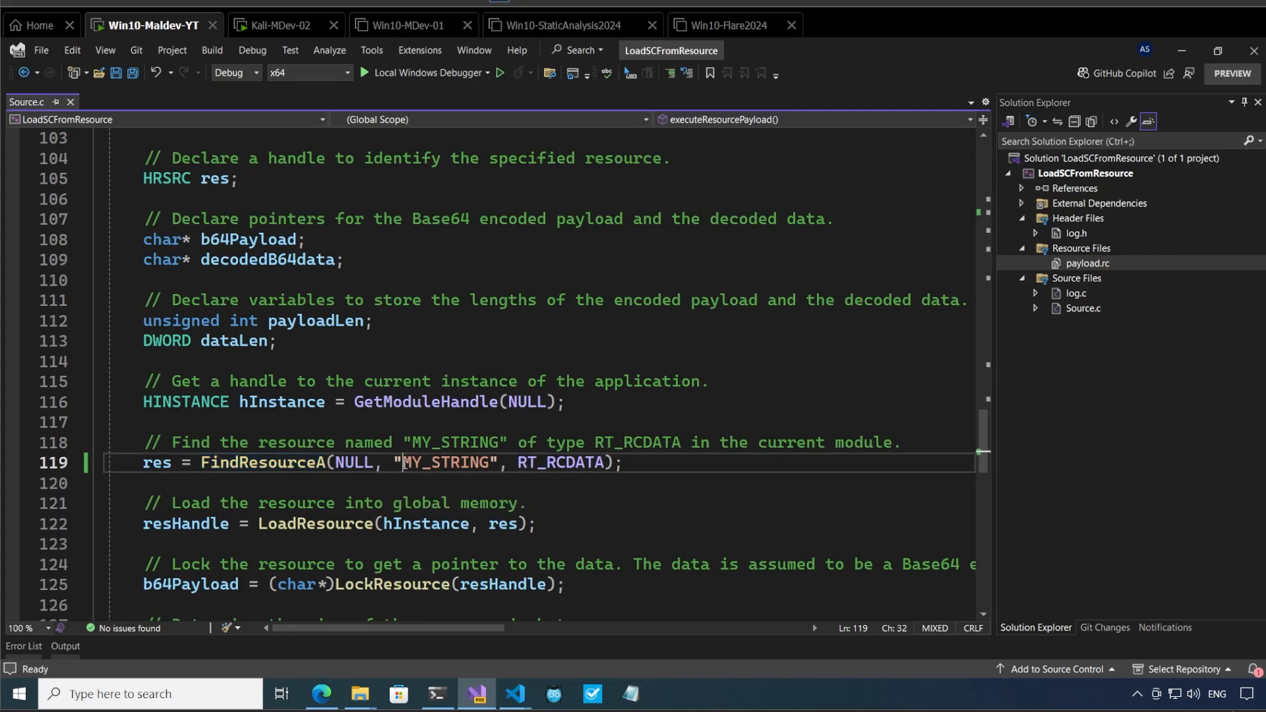
double_click(446, 463)
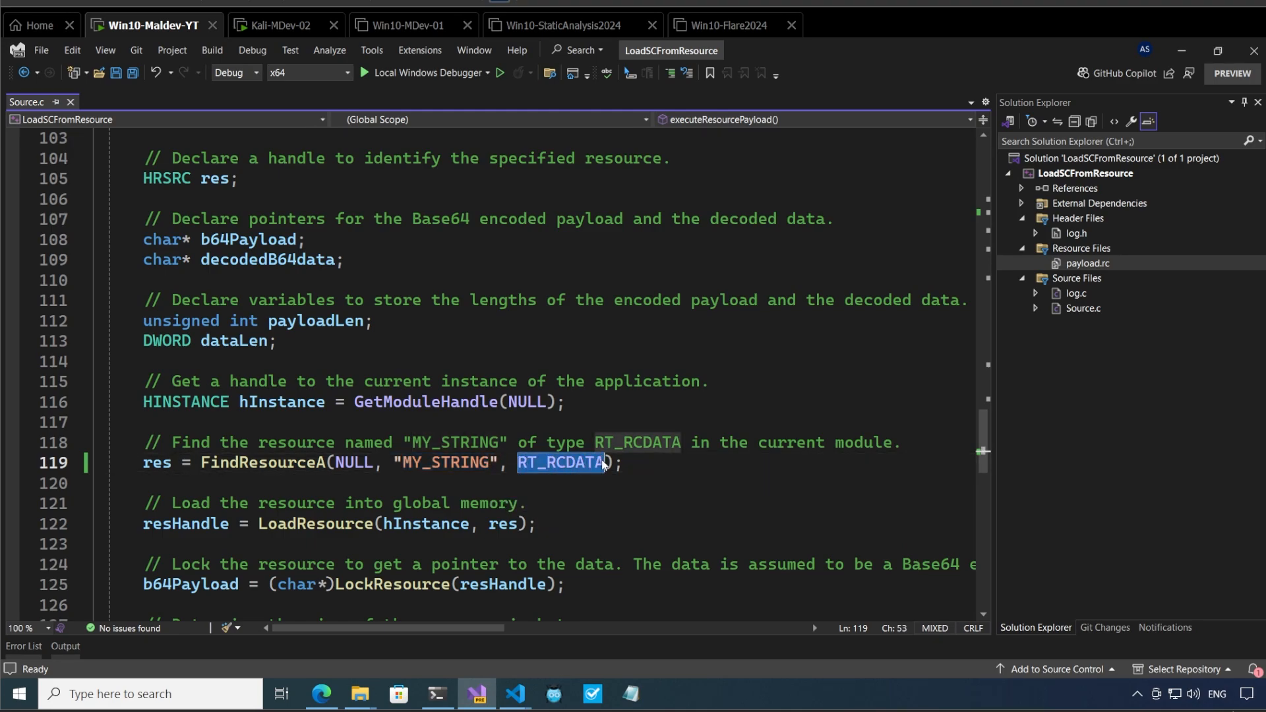
scroll(down, 3)
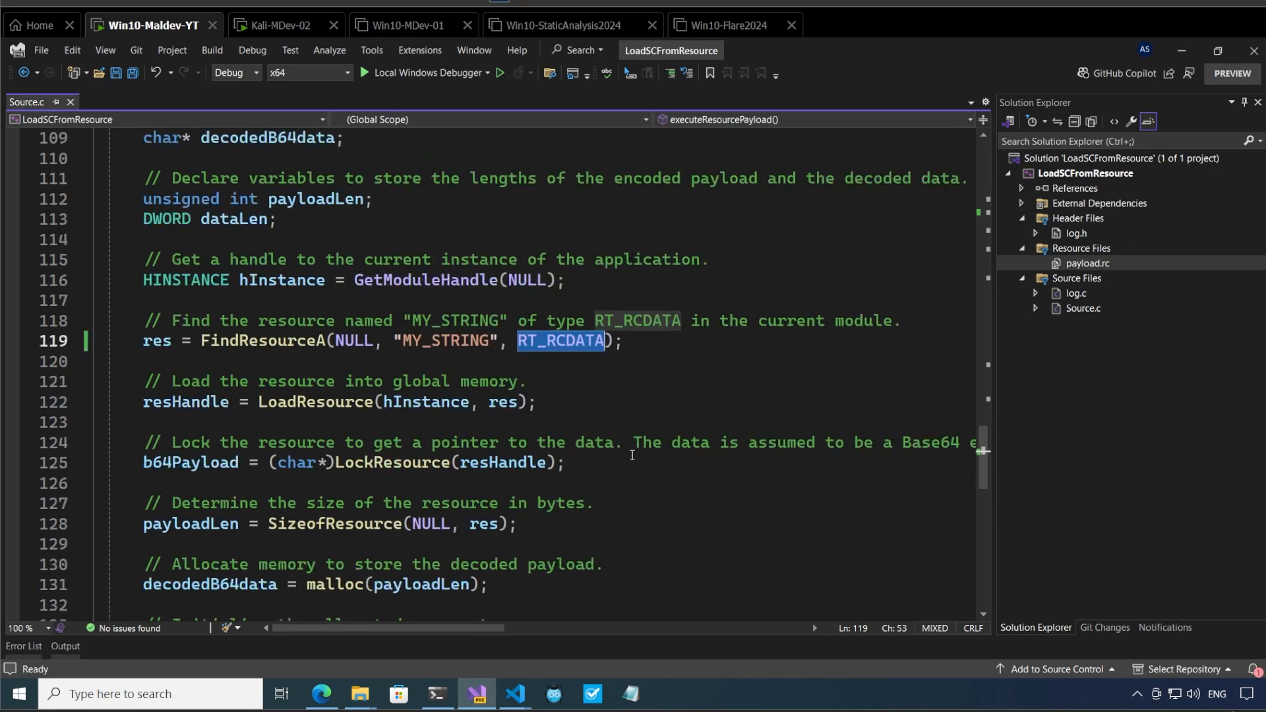
mouse_move(338, 402)
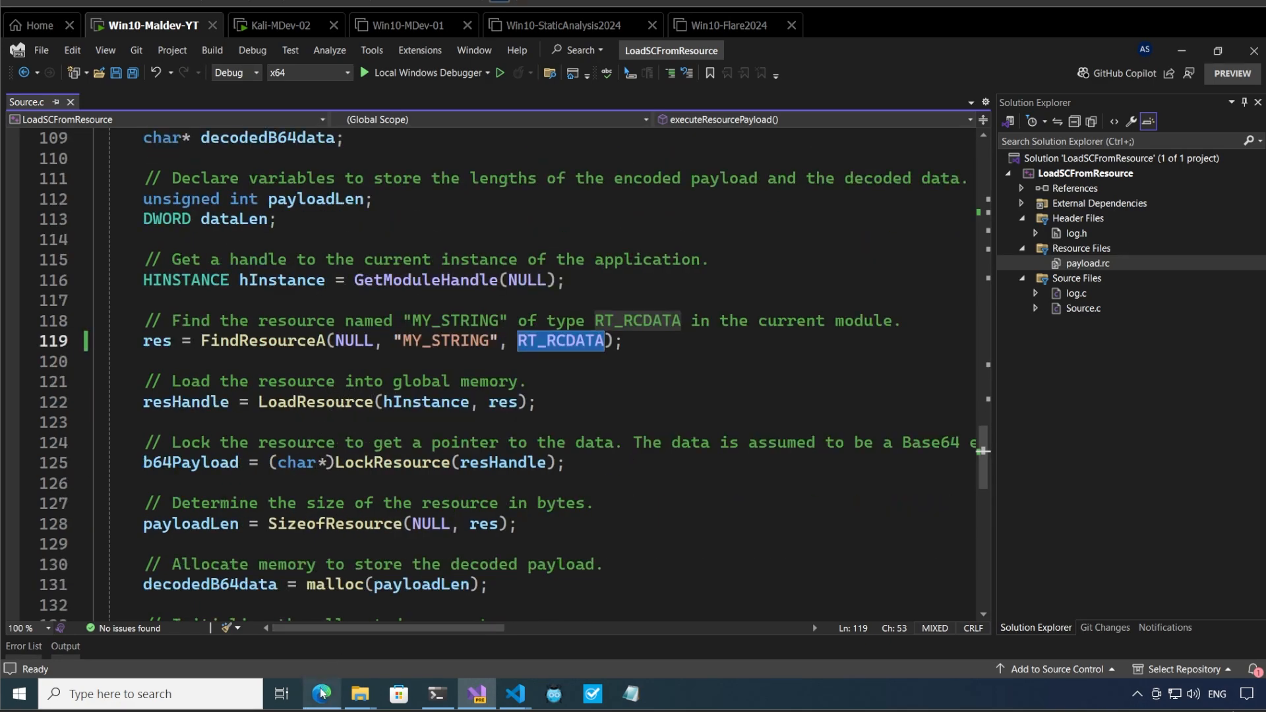
click(321, 698)
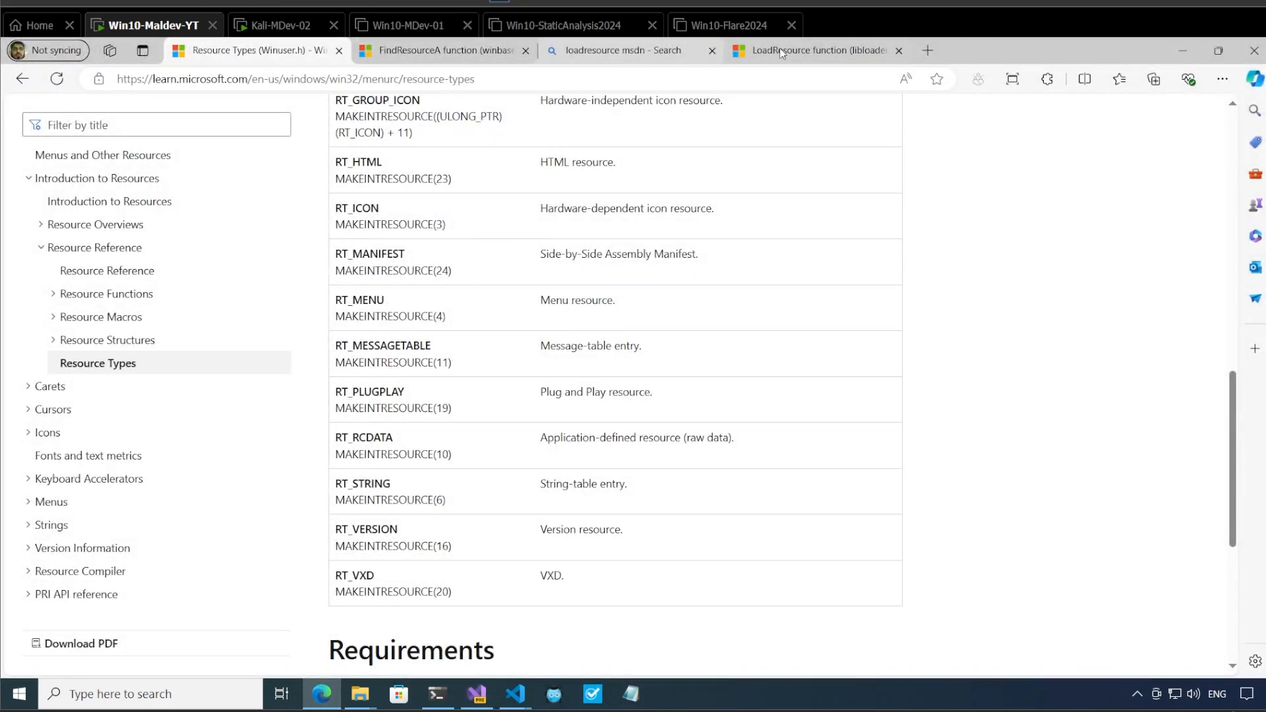
click(812, 50)
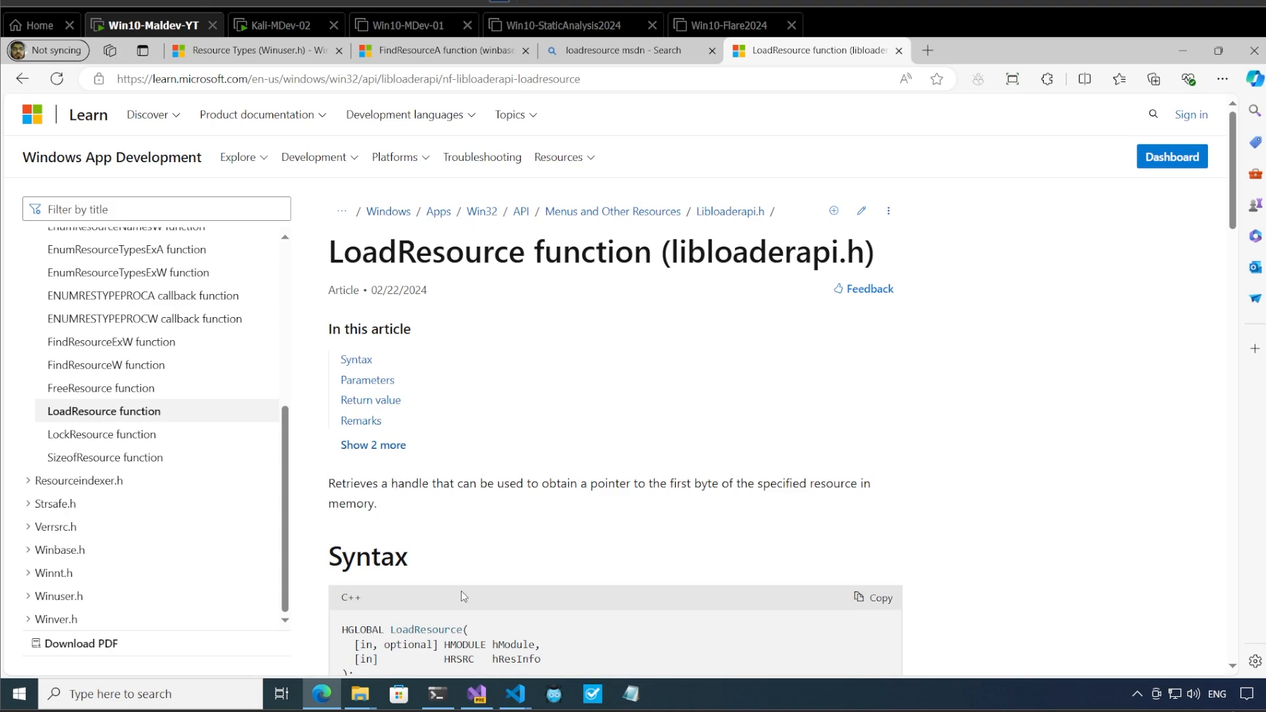
click(475, 701)
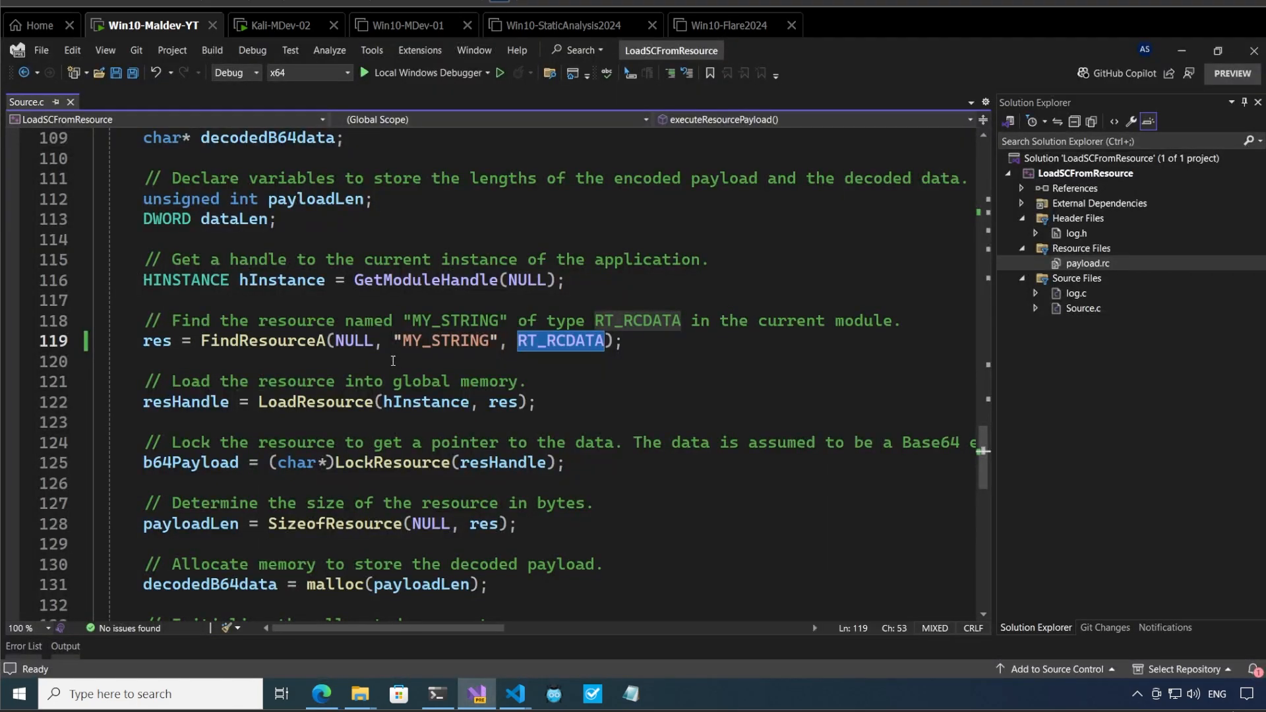
mouse_move(216, 402)
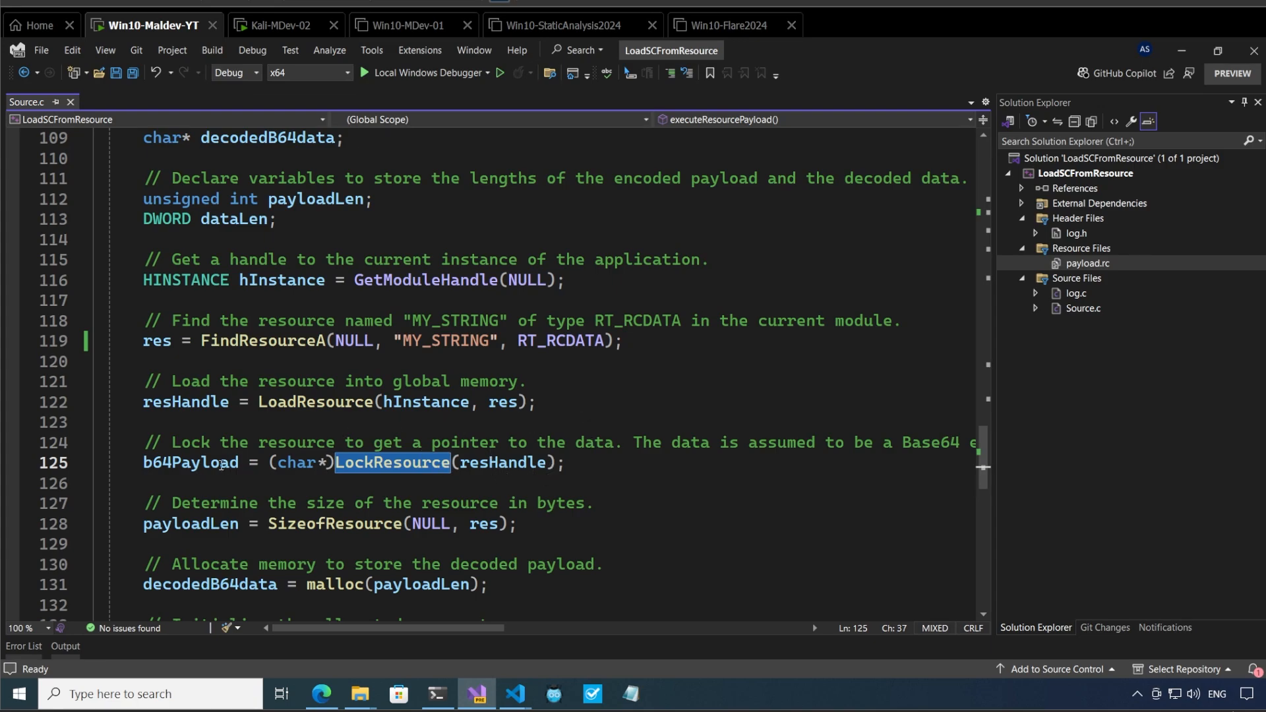
double_click(191, 463)
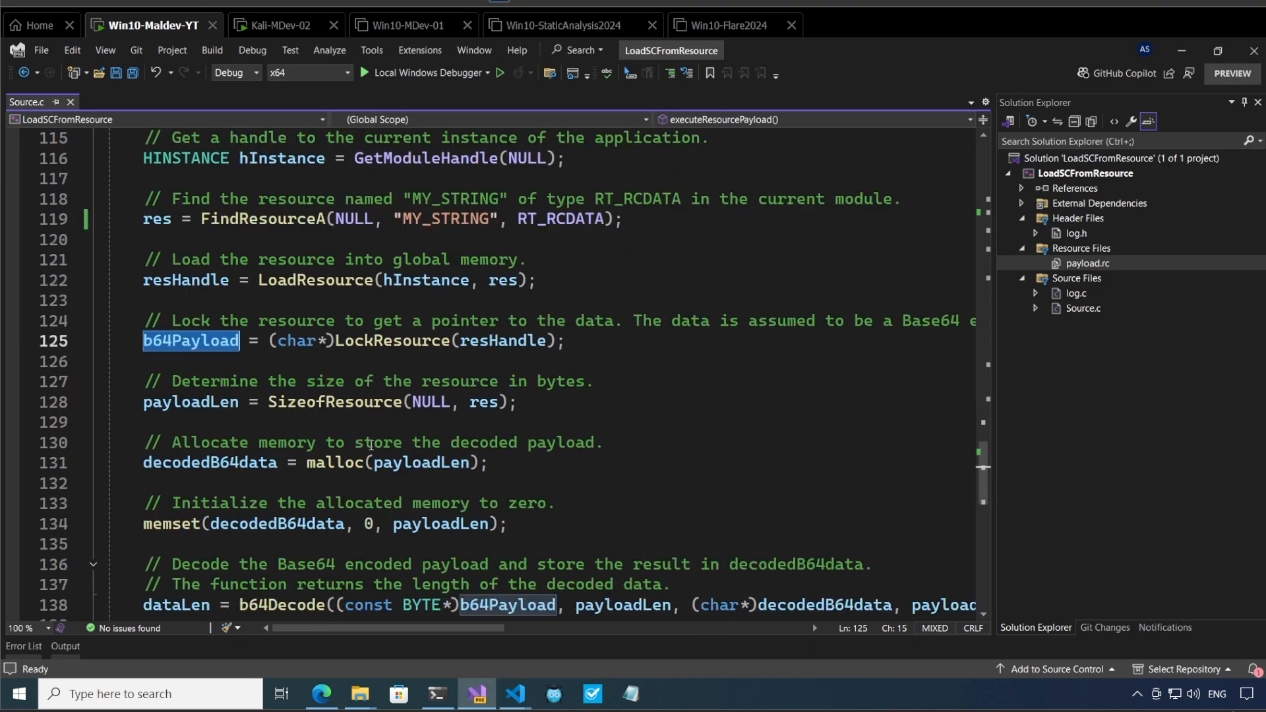
mouse_move(190, 402)
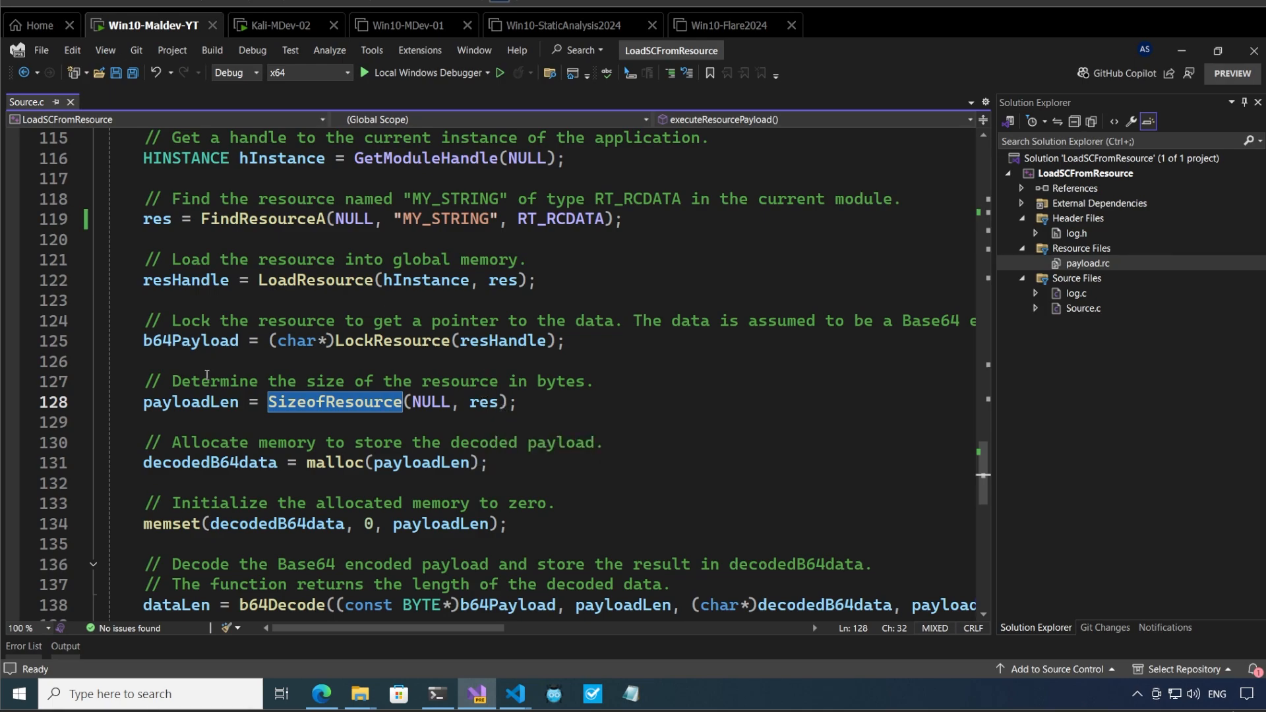
mouse_move(191, 402)
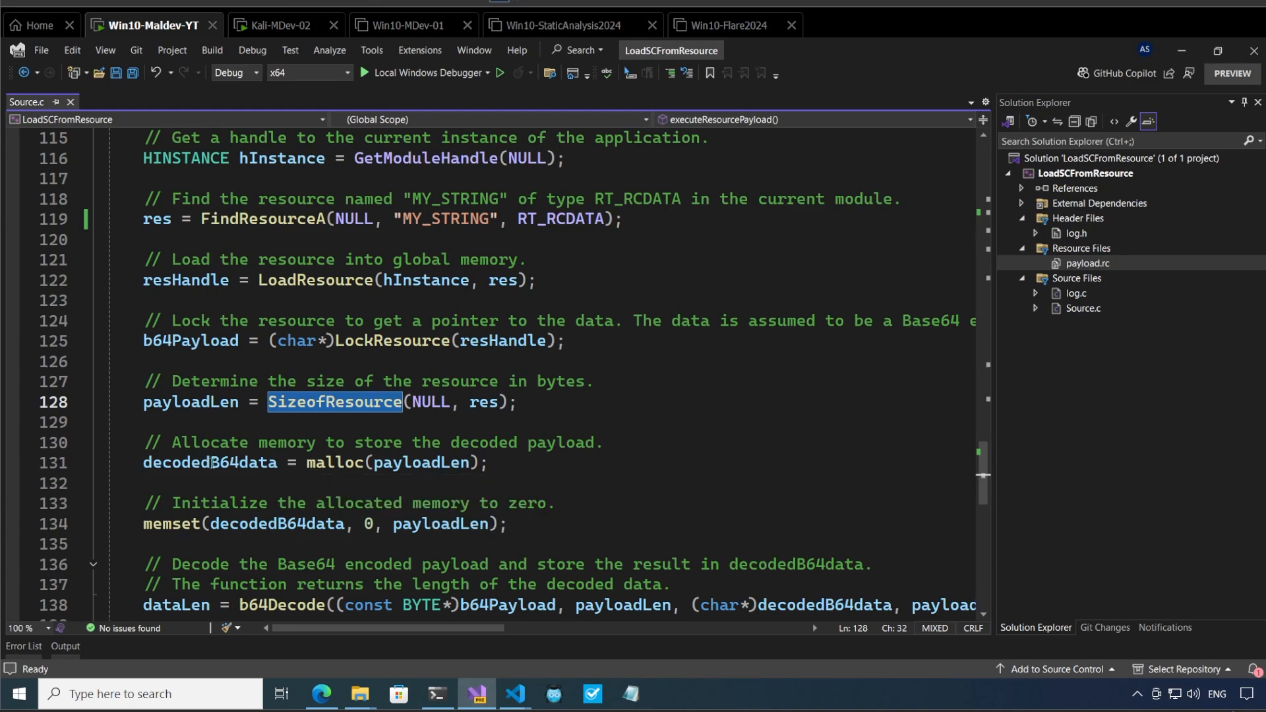
mouse_move(417, 409)
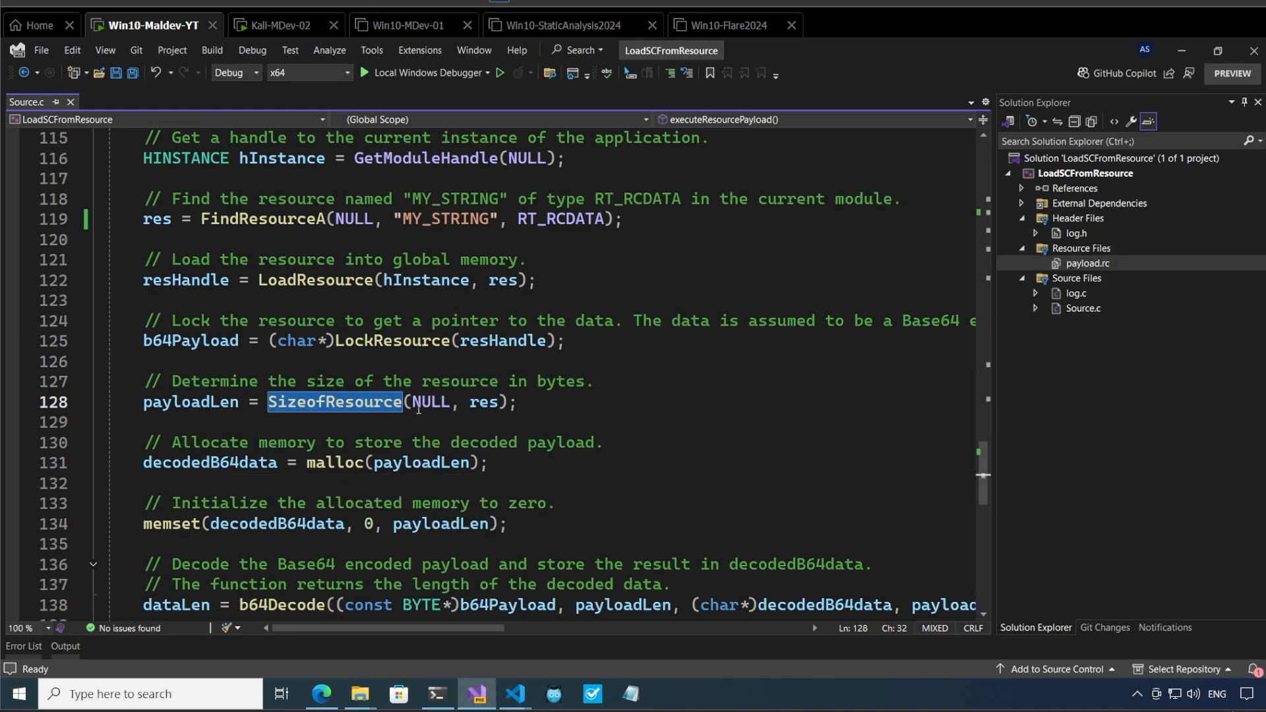
scroll(down, 3)
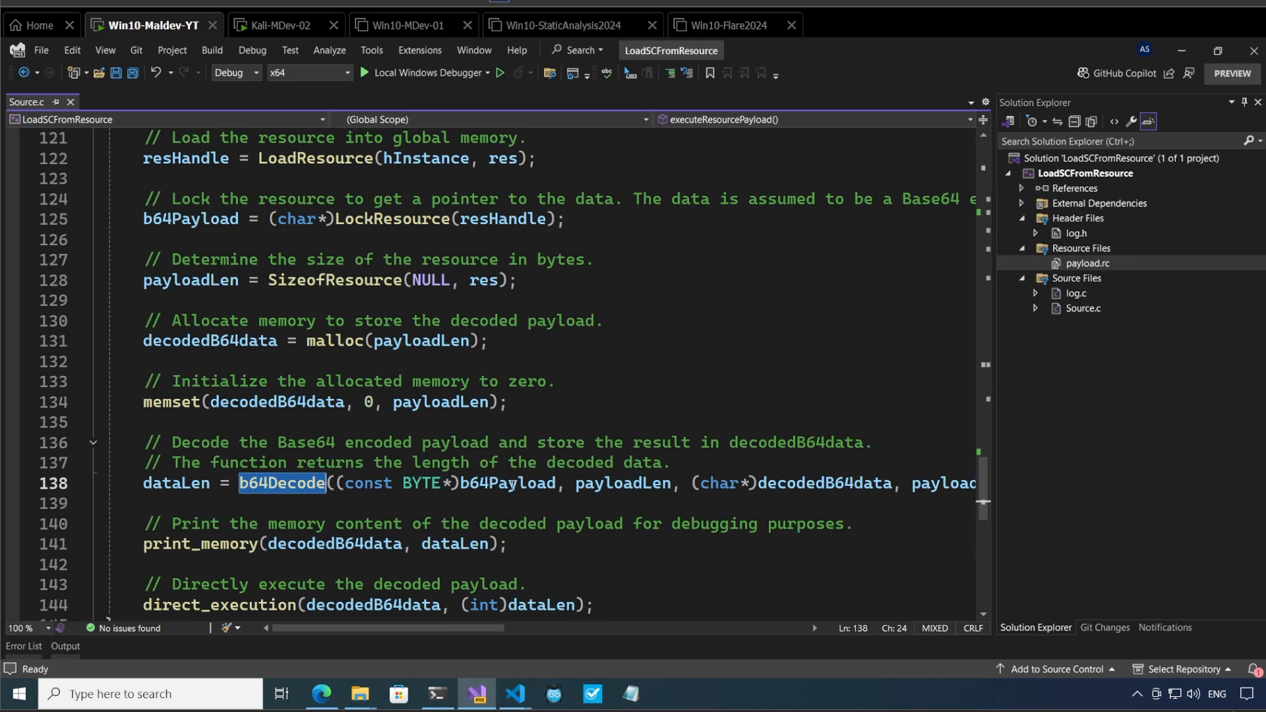
double_click(507, 483)
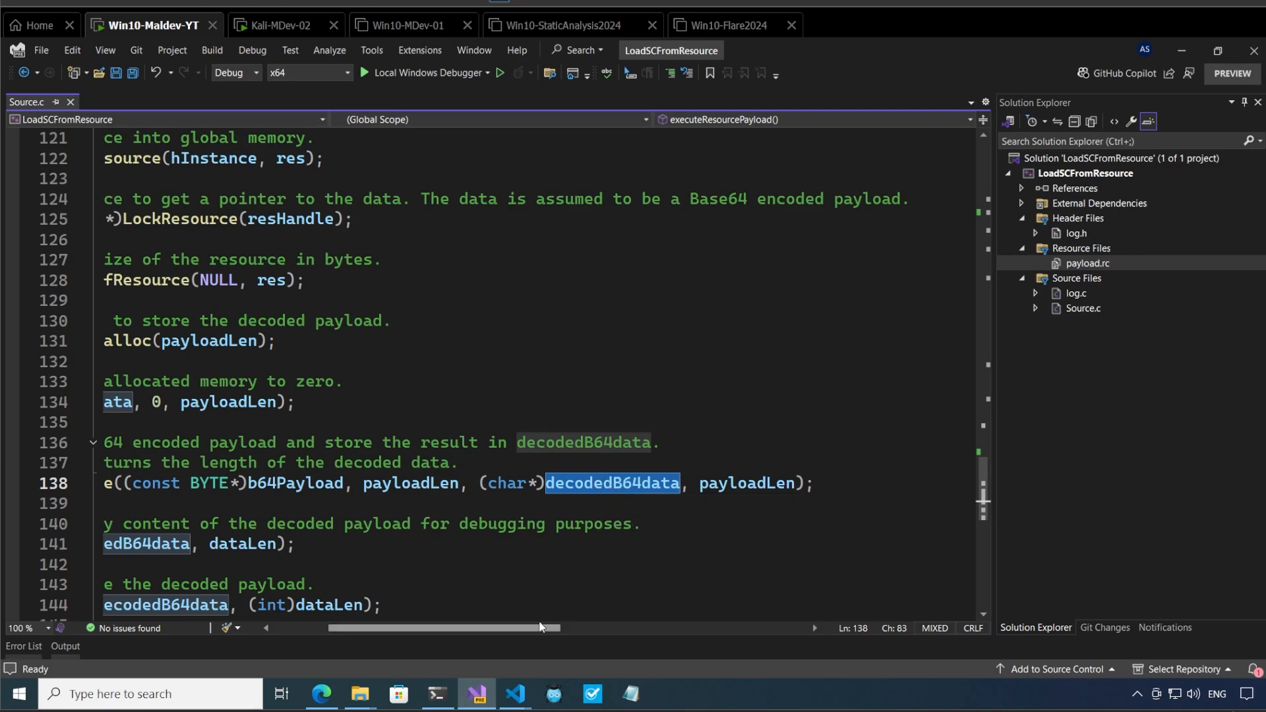
scroll(left, 3)
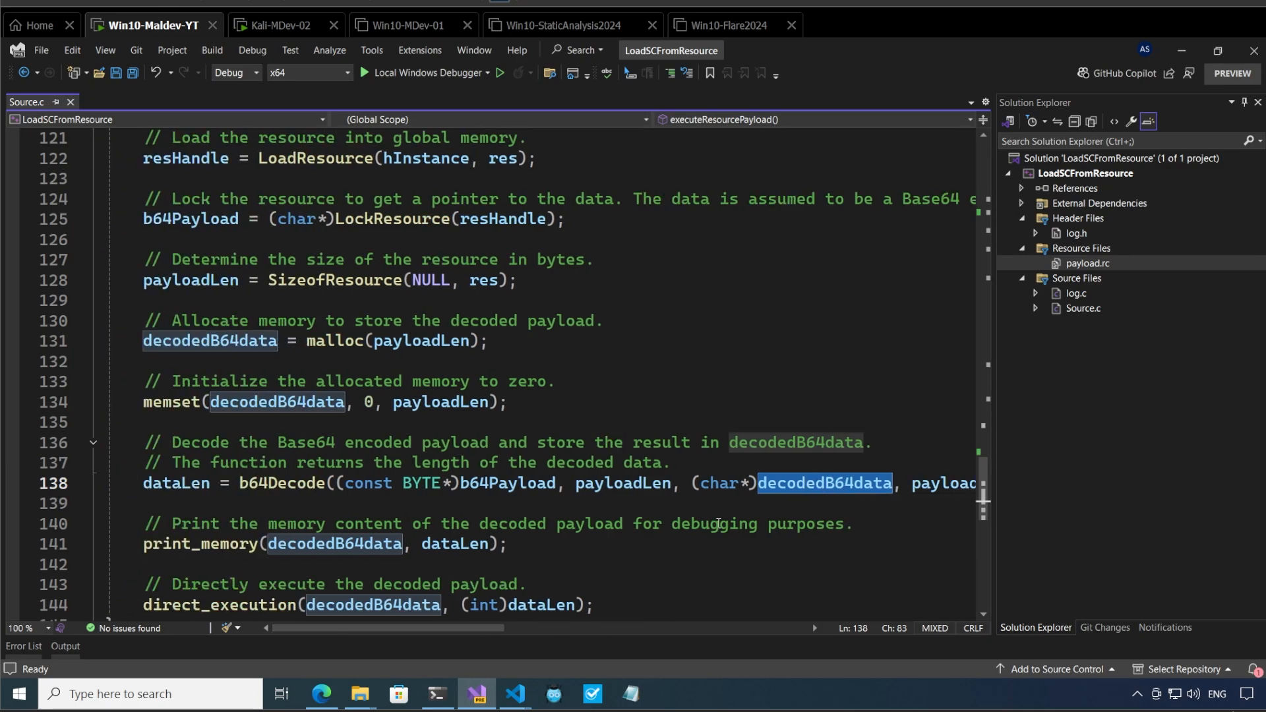
mouse_move(824, 482)
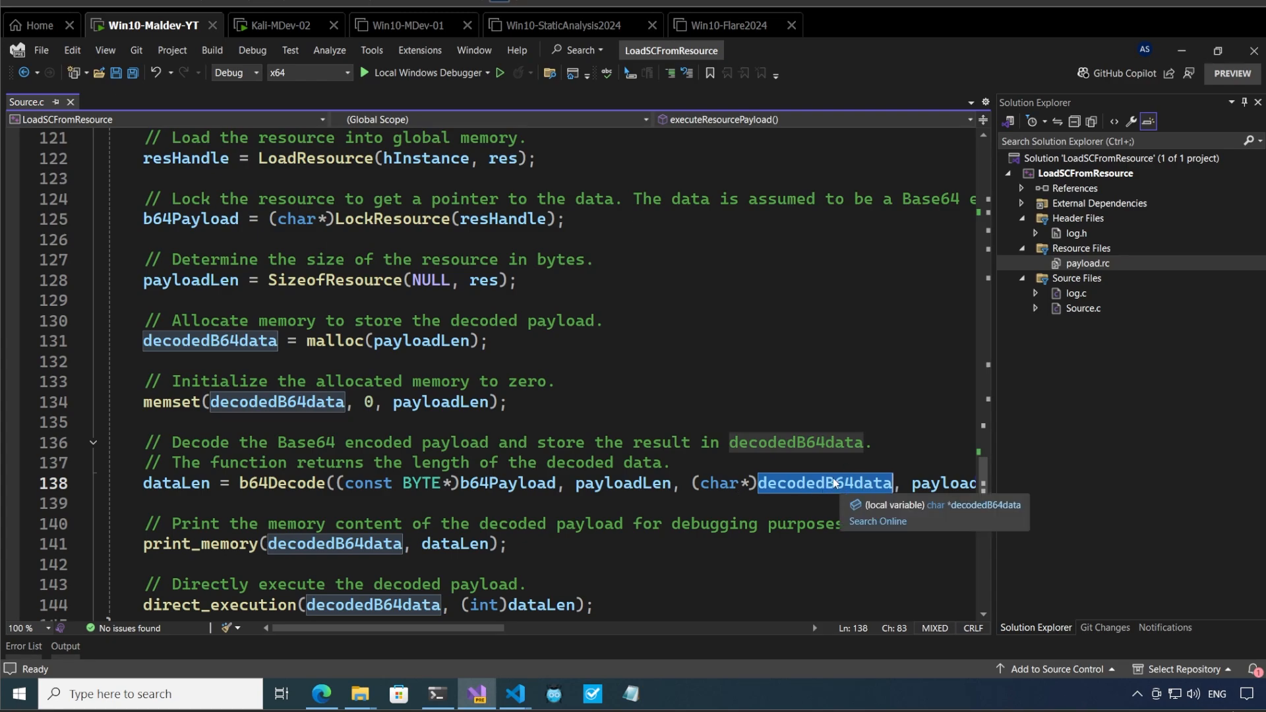
mouse_move(615, 419)
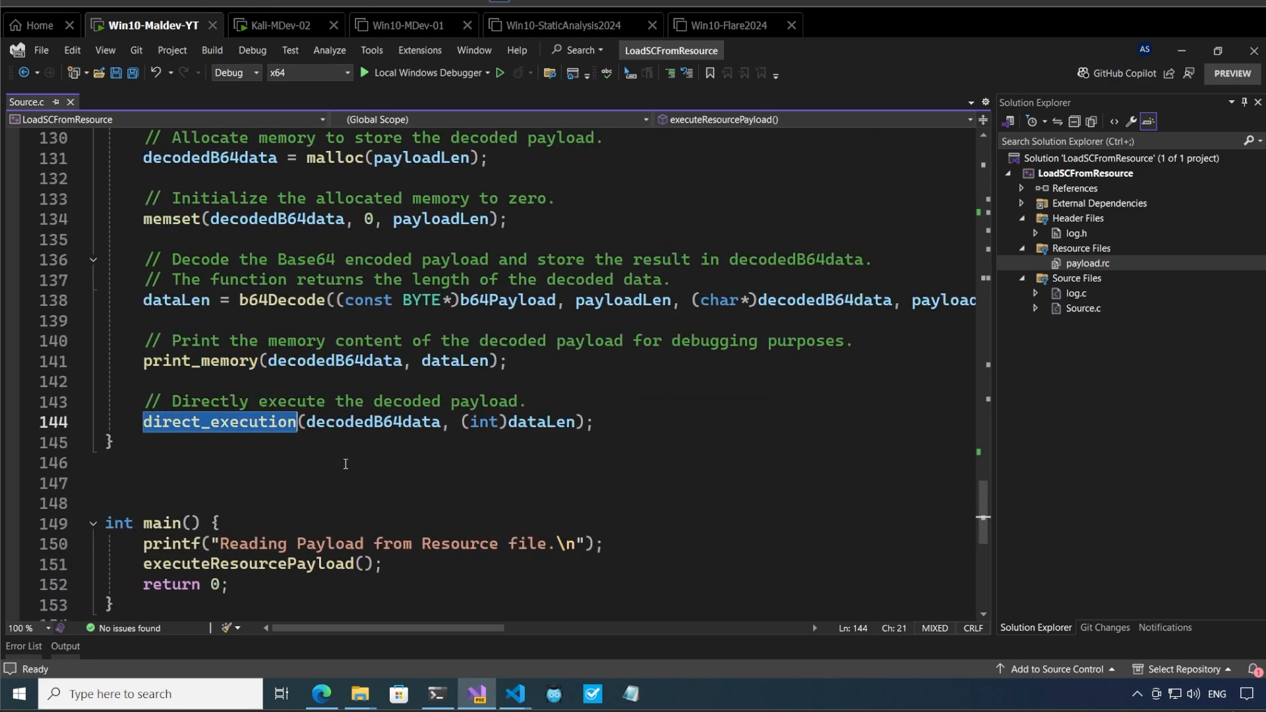
double_click(372, 422)
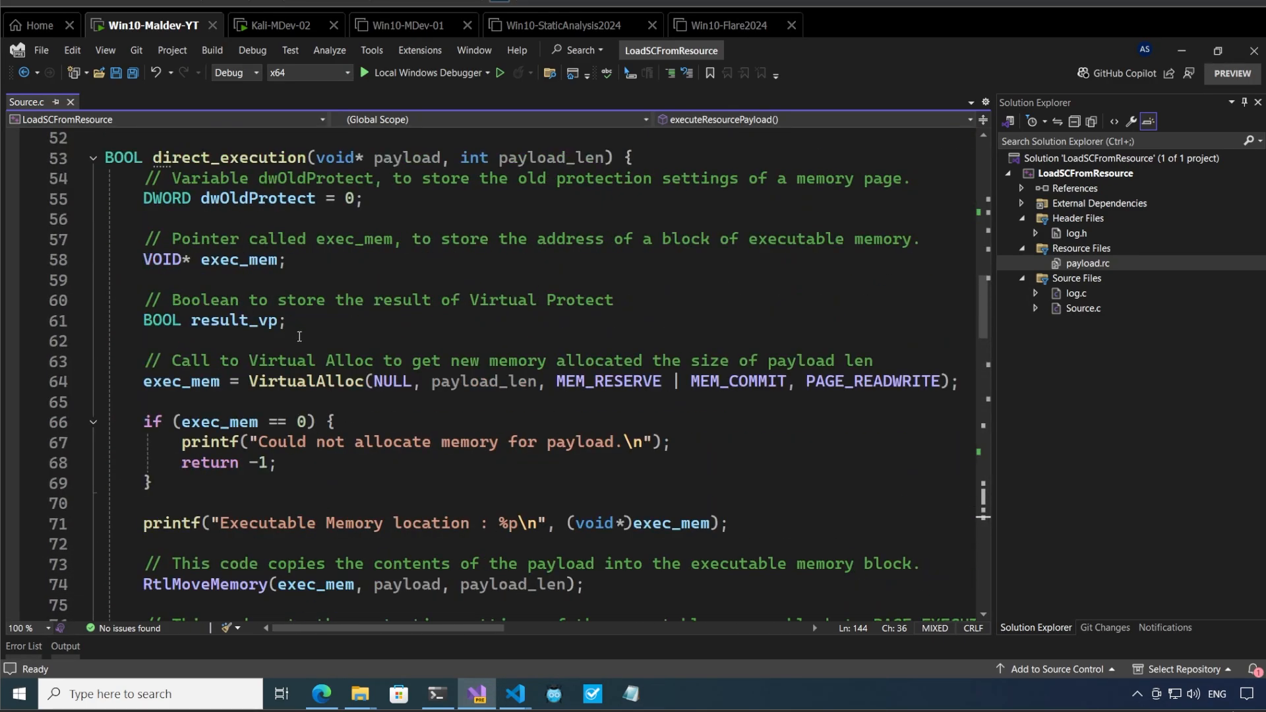
double_click(305, 381)
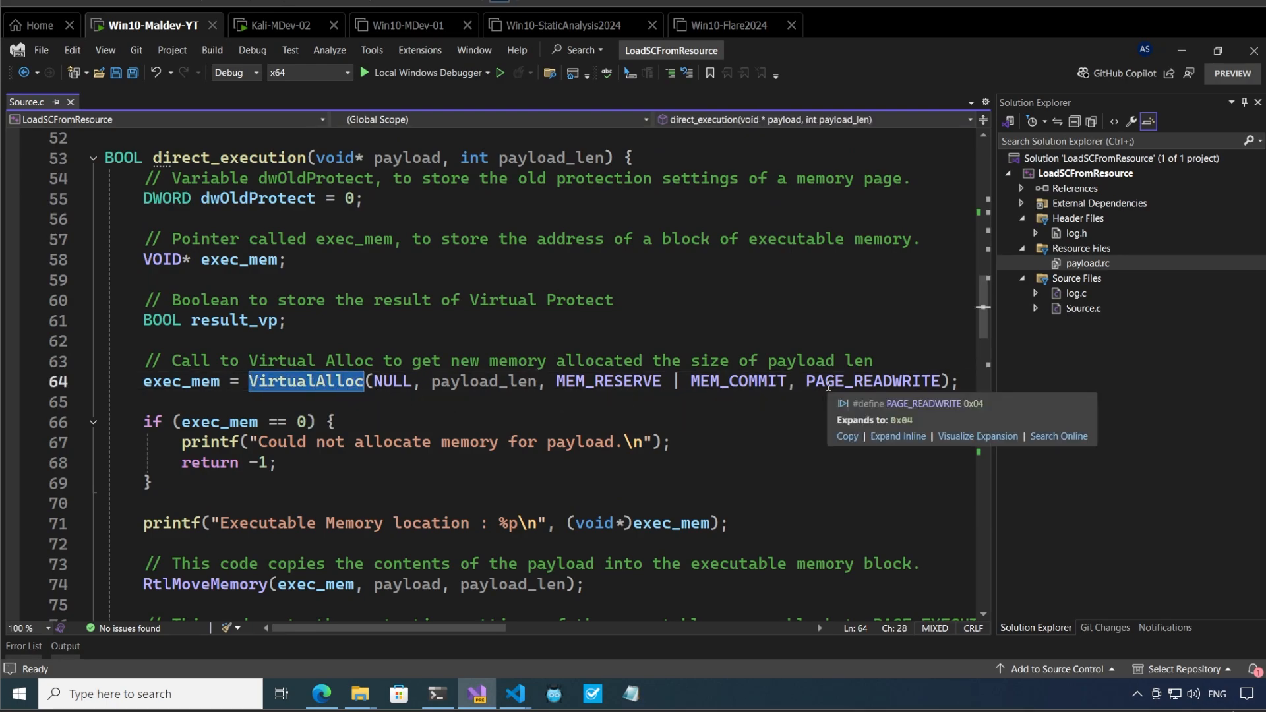
mouse_move(543, 157)
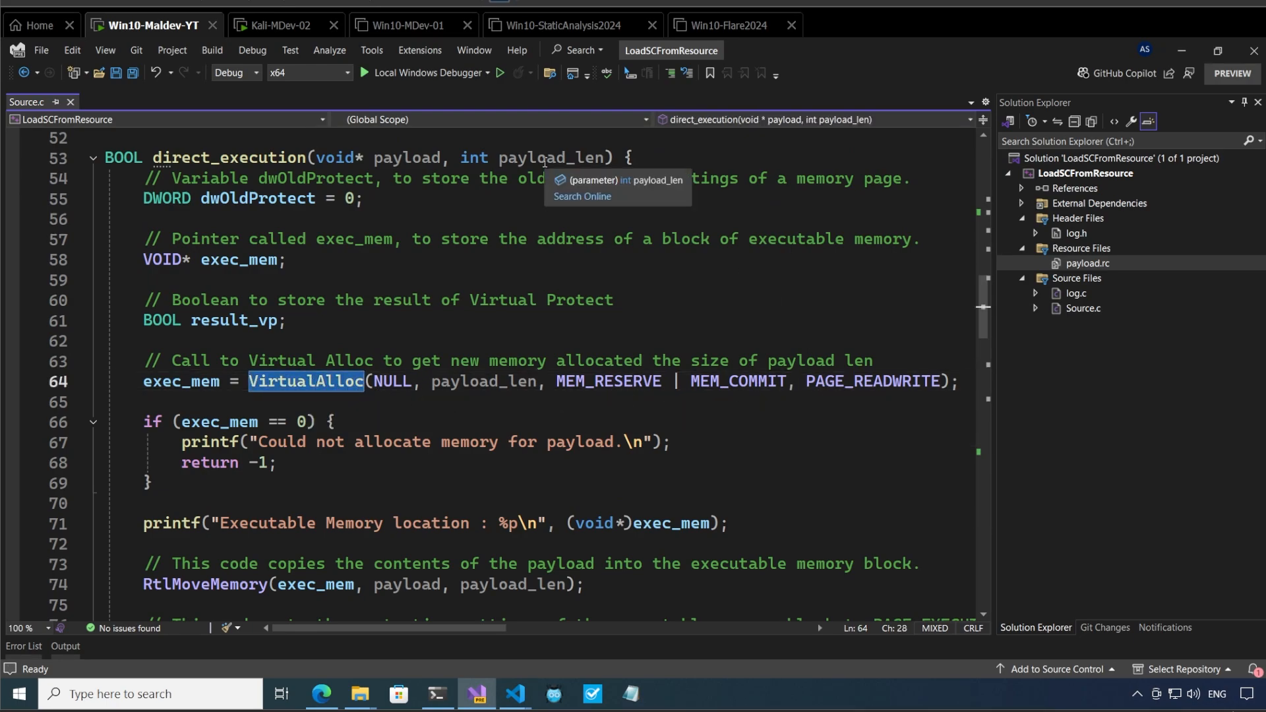
scroll(down, 3)
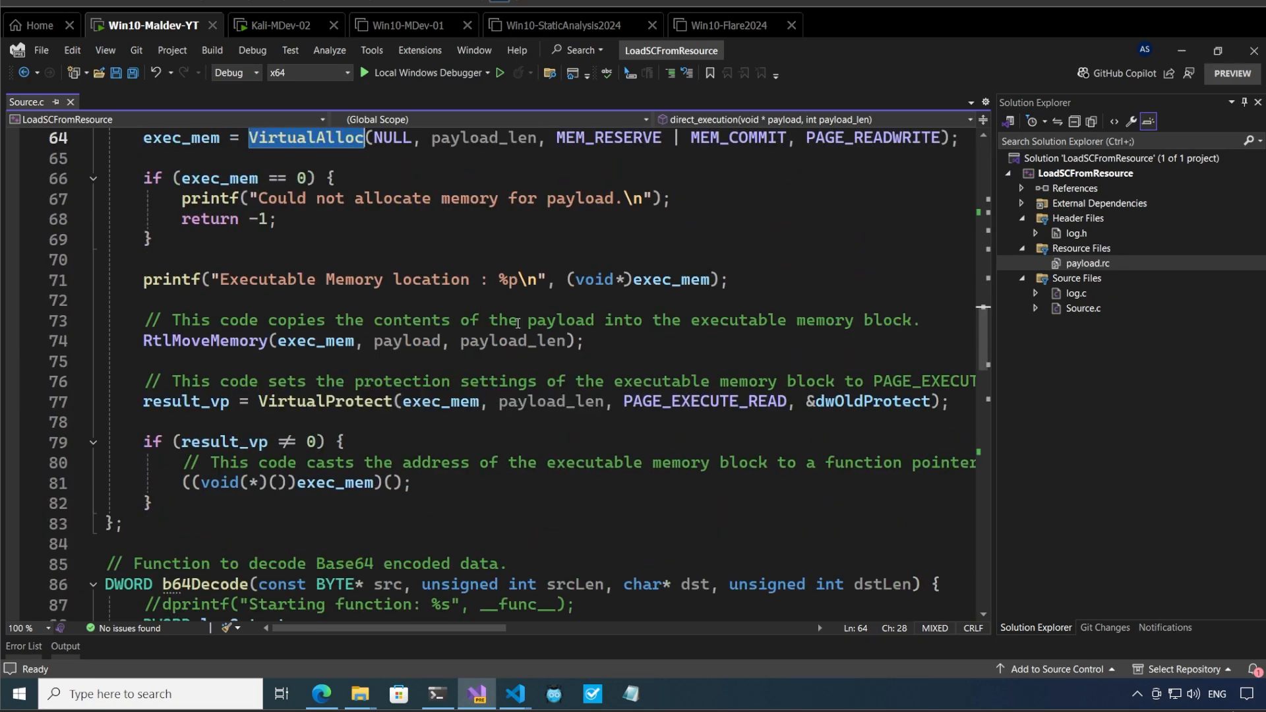
mouse_move(310, 340)
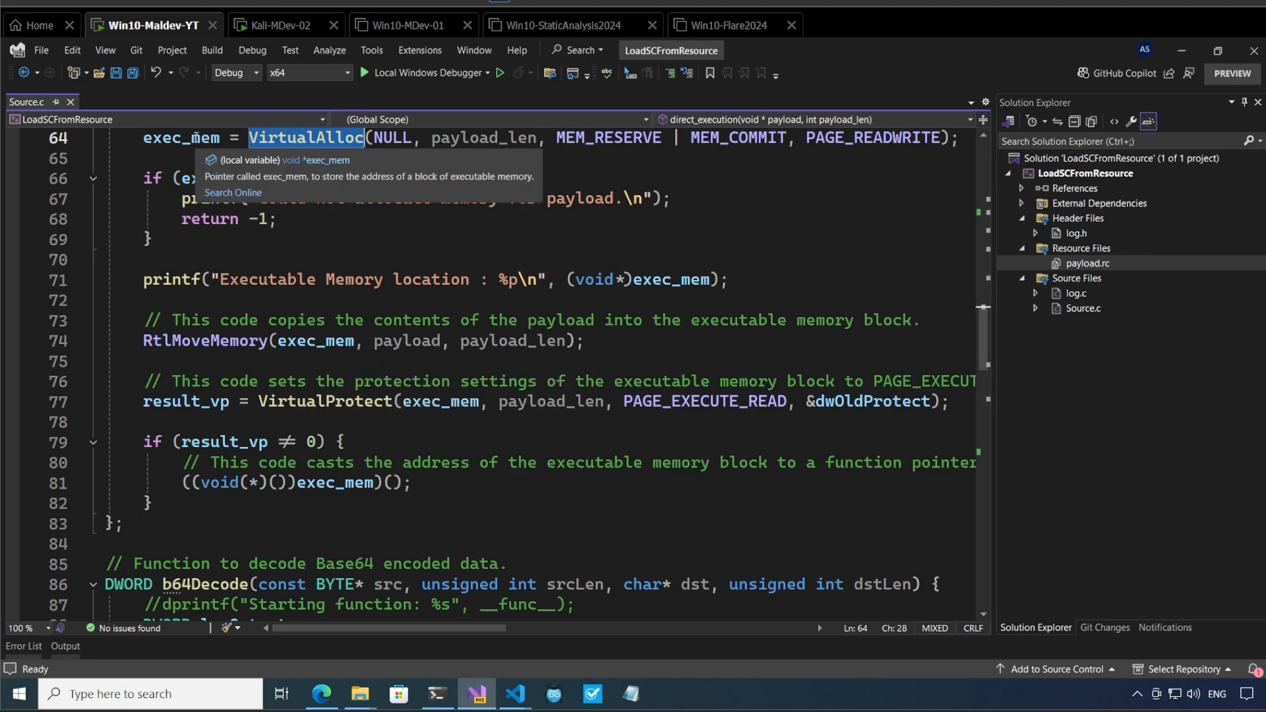
double_click(335, 482)
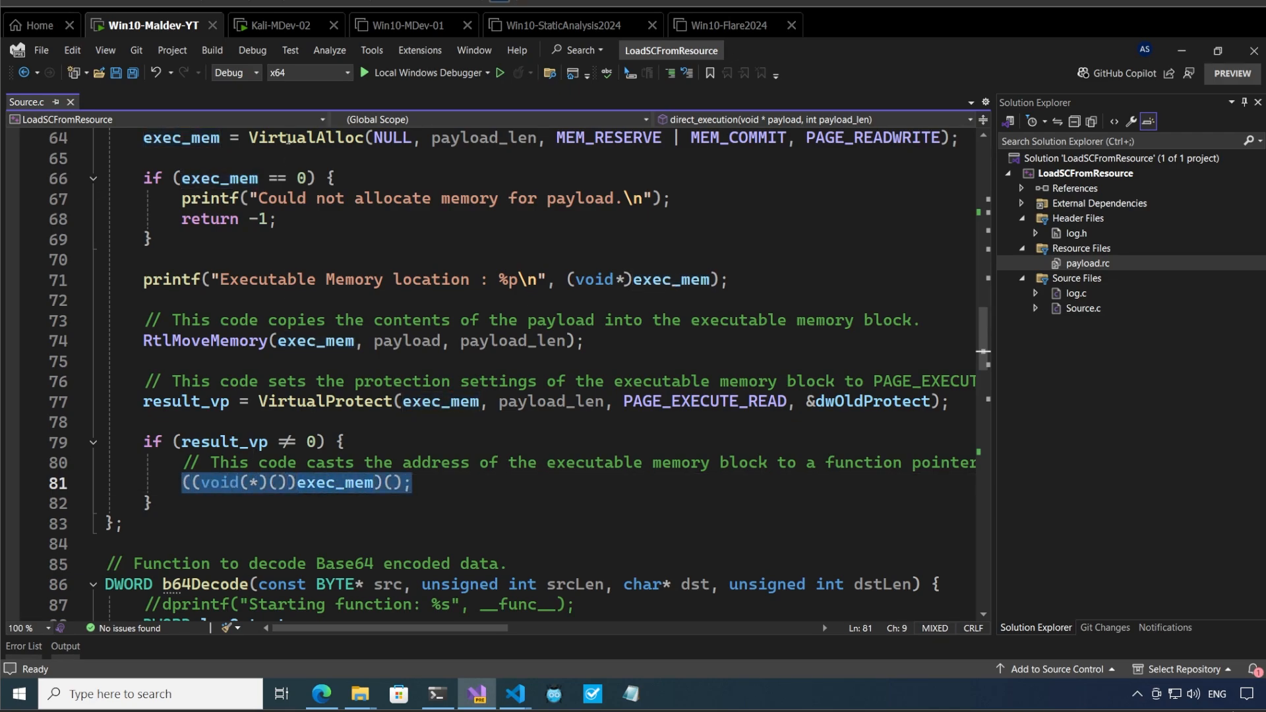
Step: Switch the solution configuration from Debug to Release and bring up the project's menu
click(234, 72)
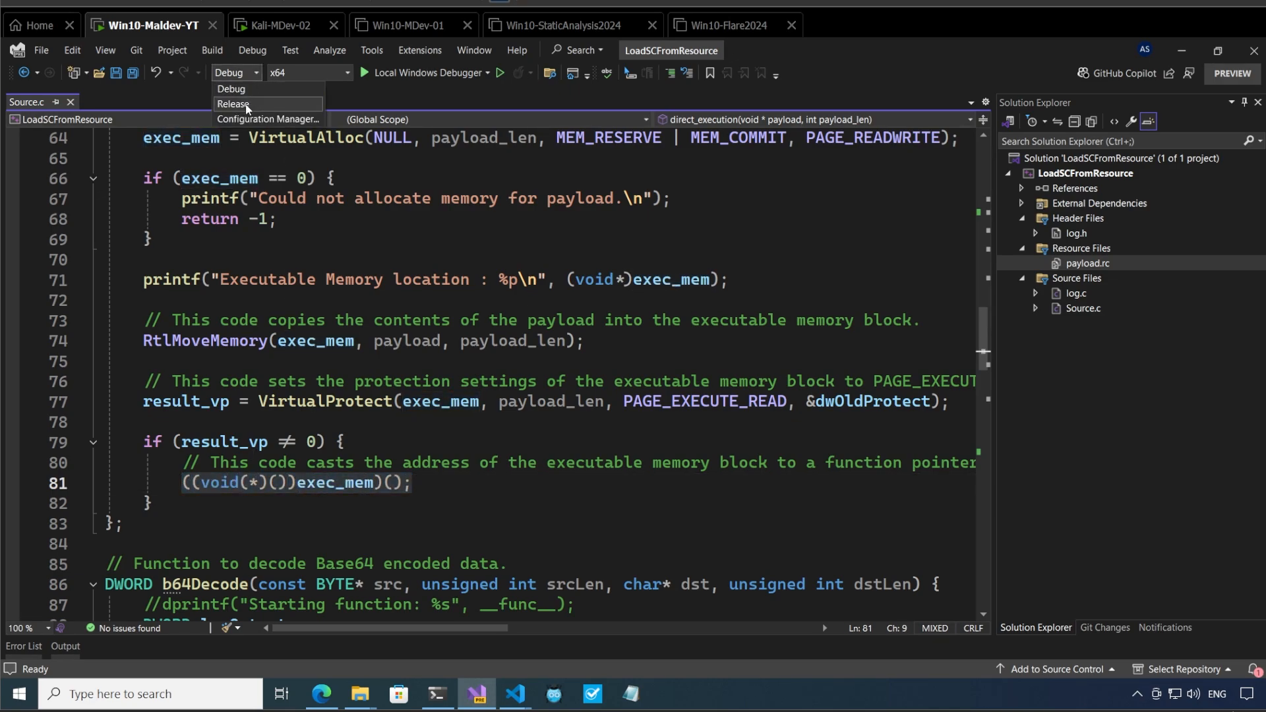
click(234, 103)
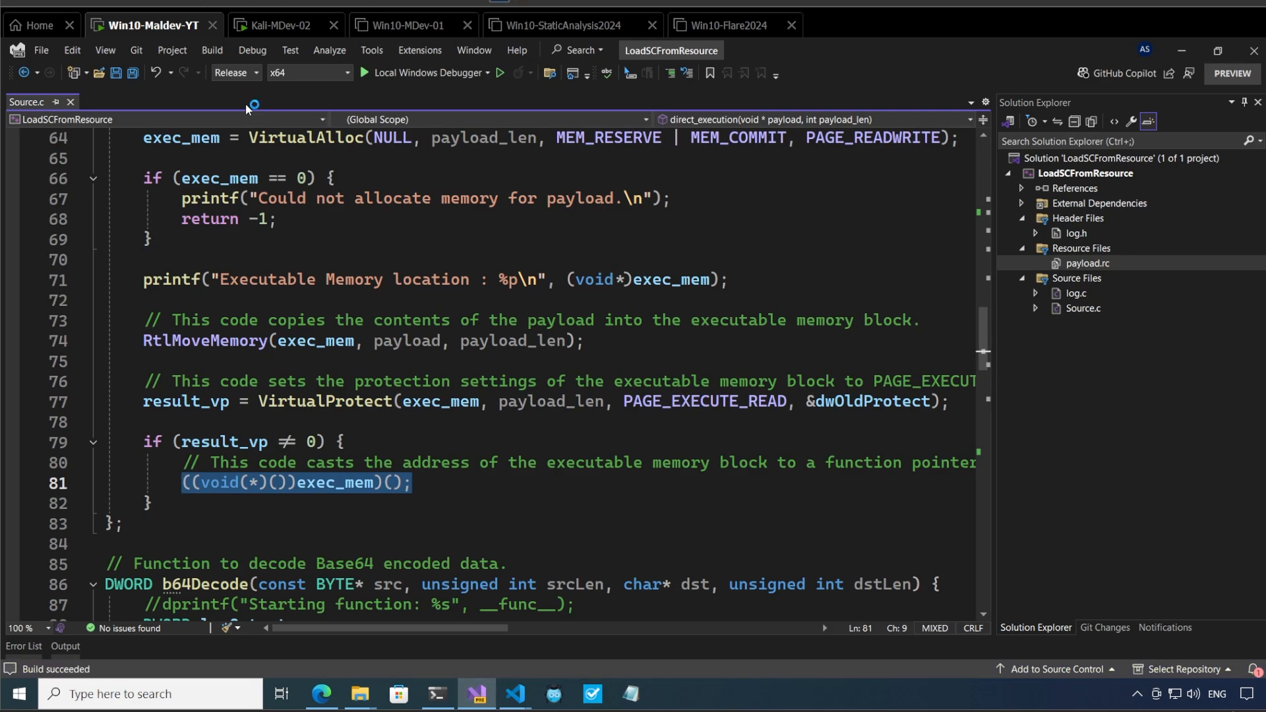
right_click(1084, 173)
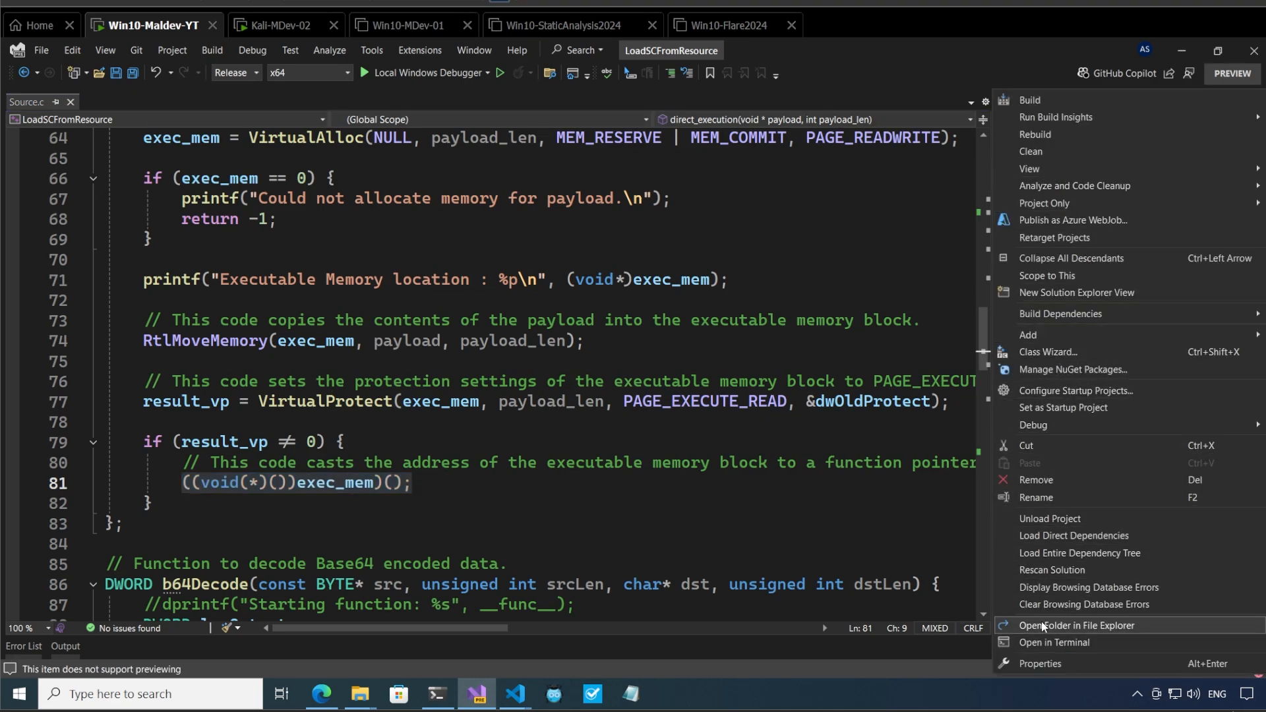
Step: Open the project folder in File Explorer and select LoadSCFromResource.exe in x64\Release
click(1075, 625)
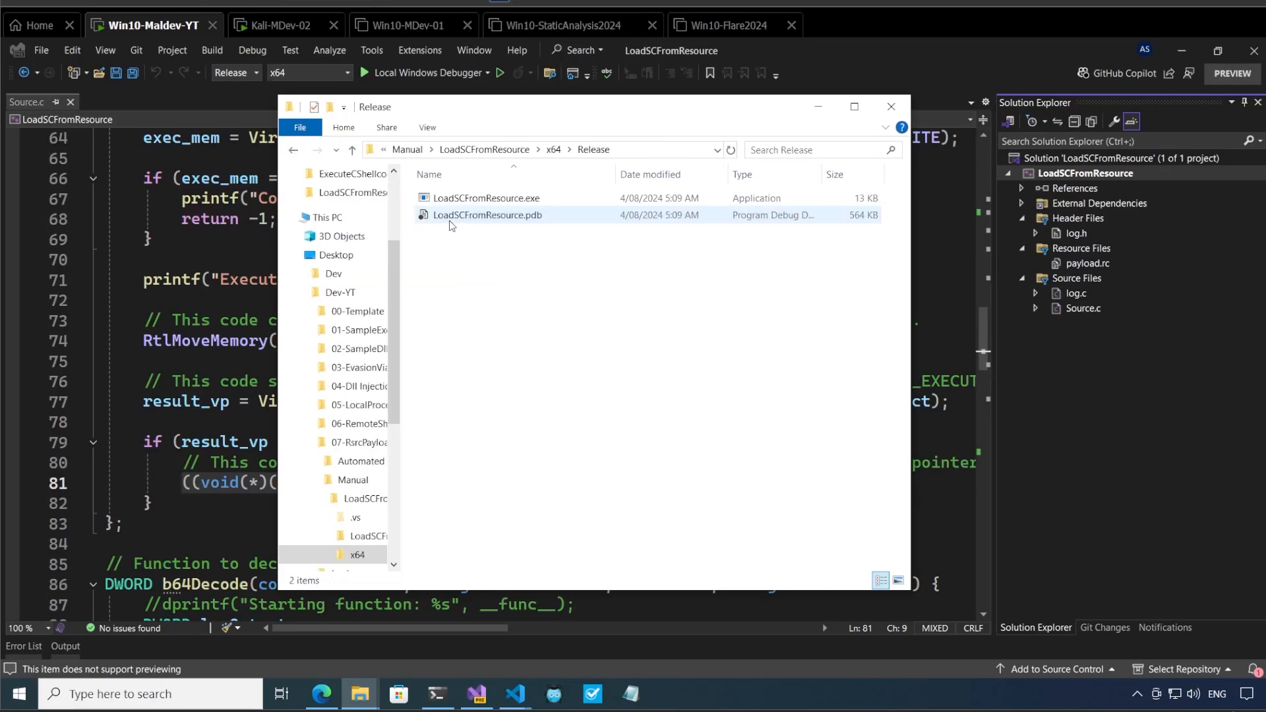
click(486, 198)
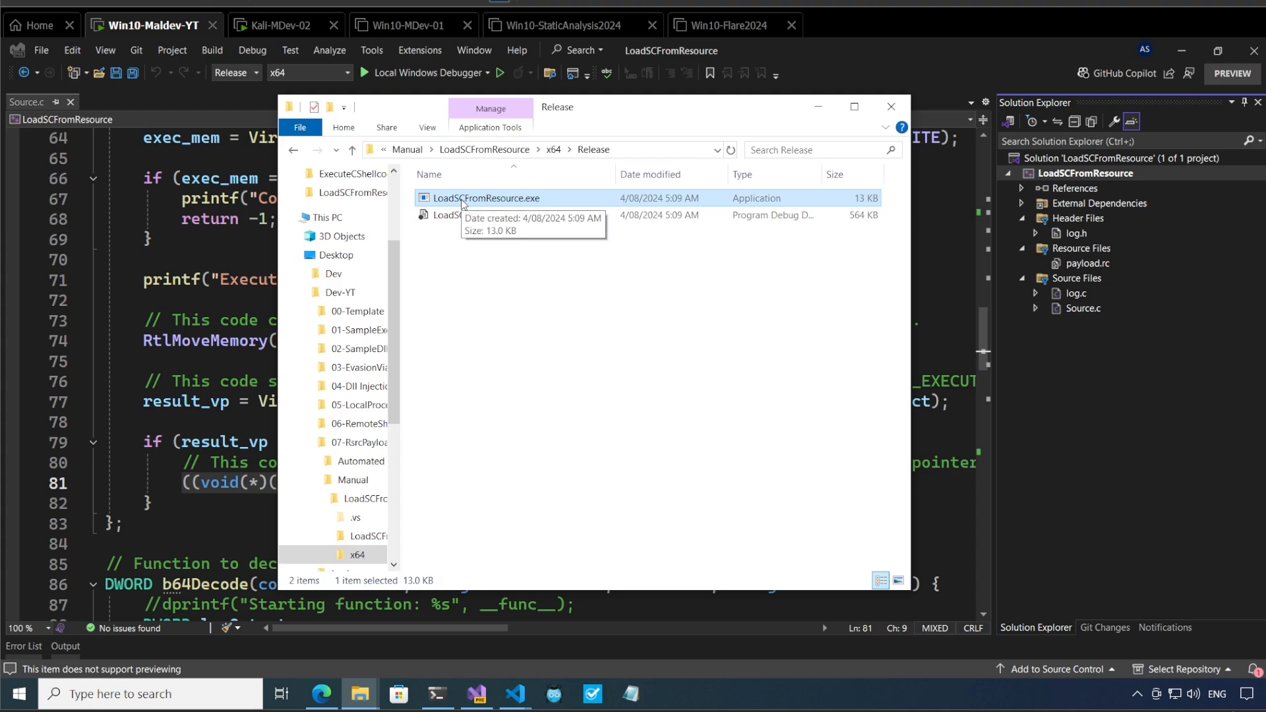
mouse_move(530, 204)
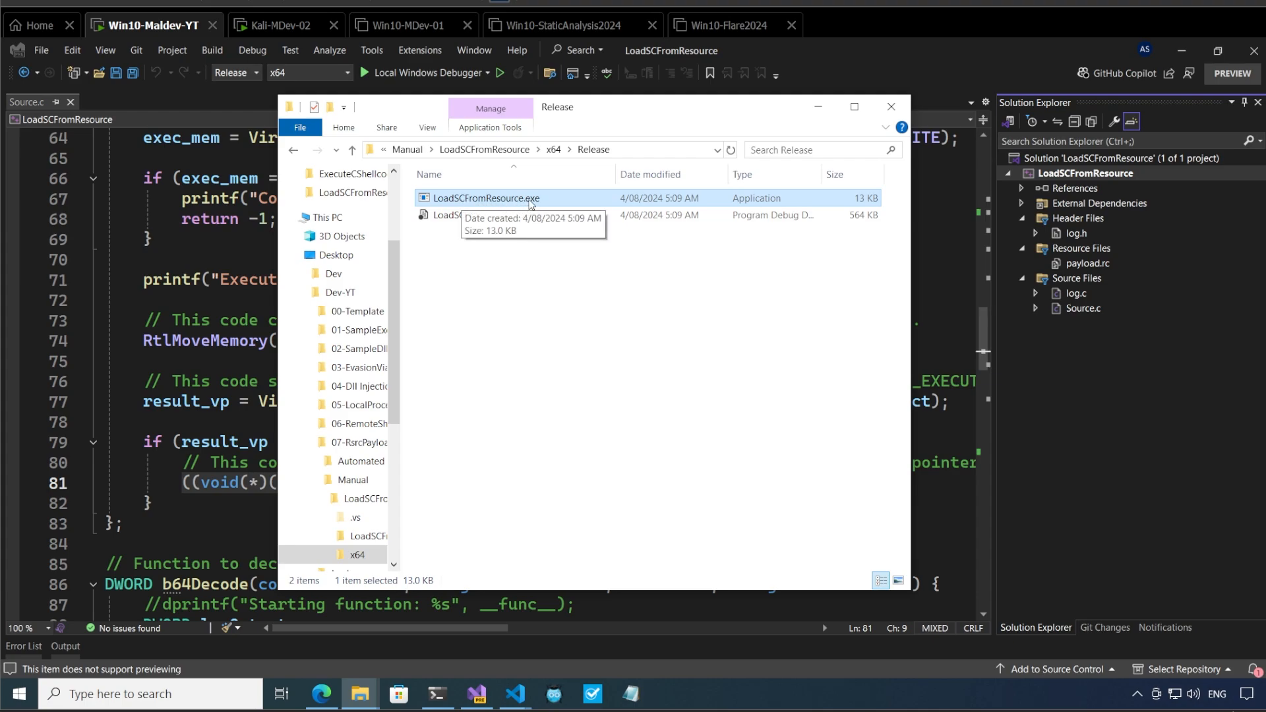
mouse_move(593, 694)
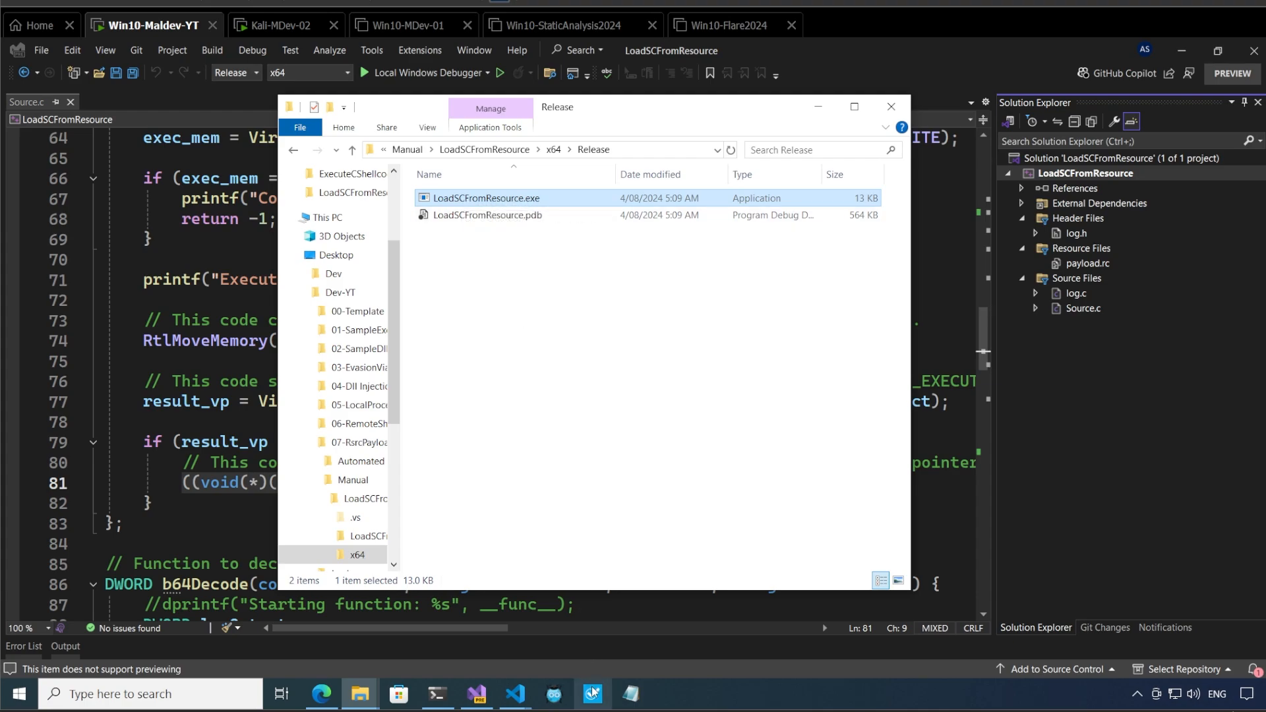
Step: Inspect LoadSCFromResource.exe's section table, including .rsrc, in pestudio, then close it
click(592, 693)
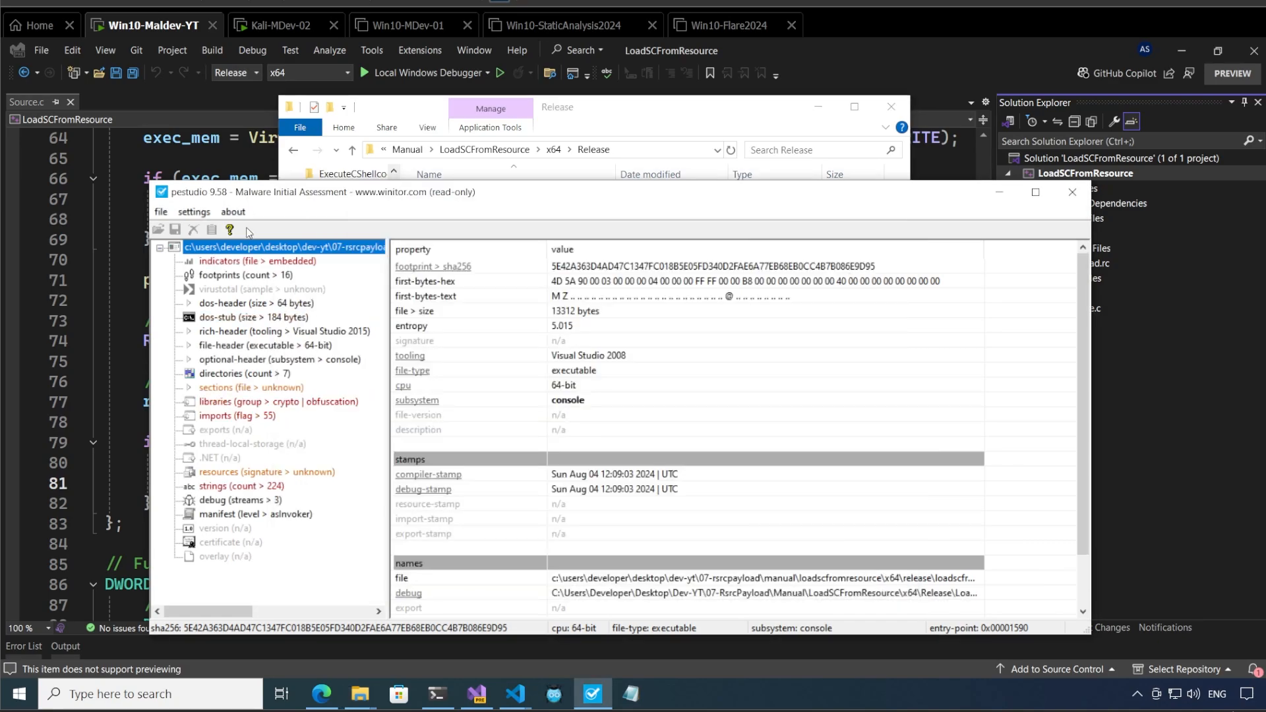
click(251, 388)
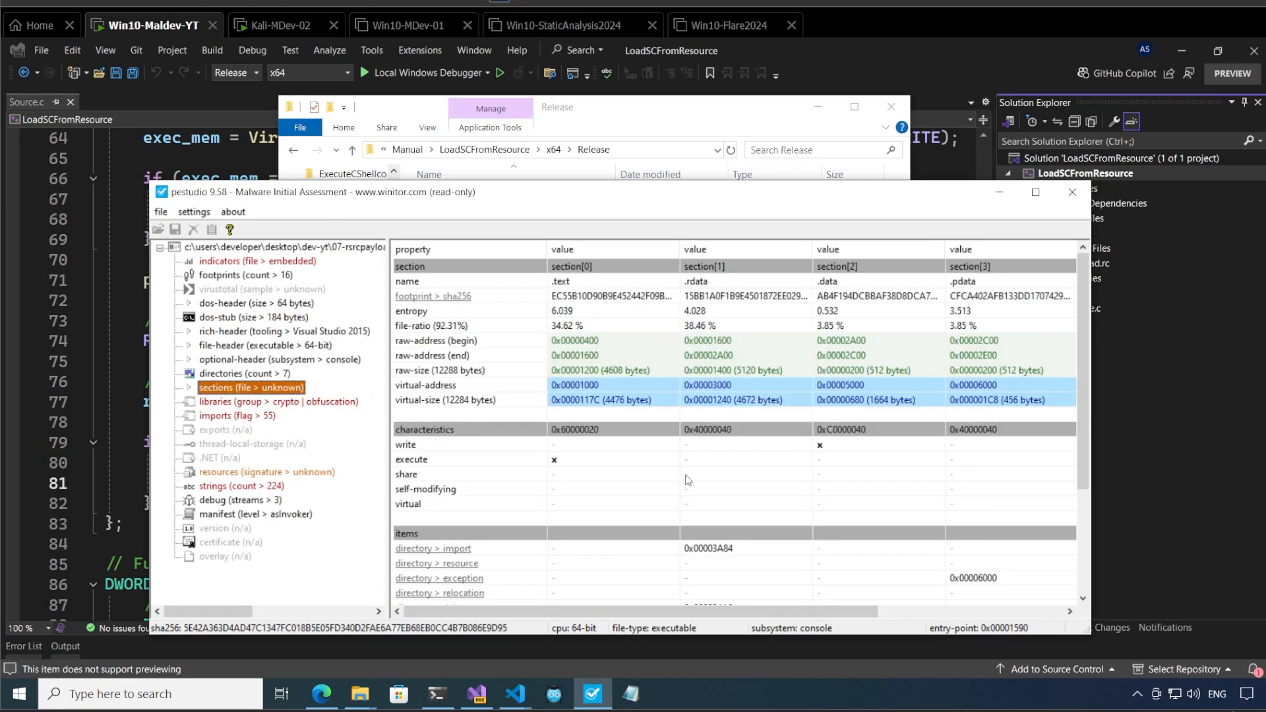
scroll(right, 3)
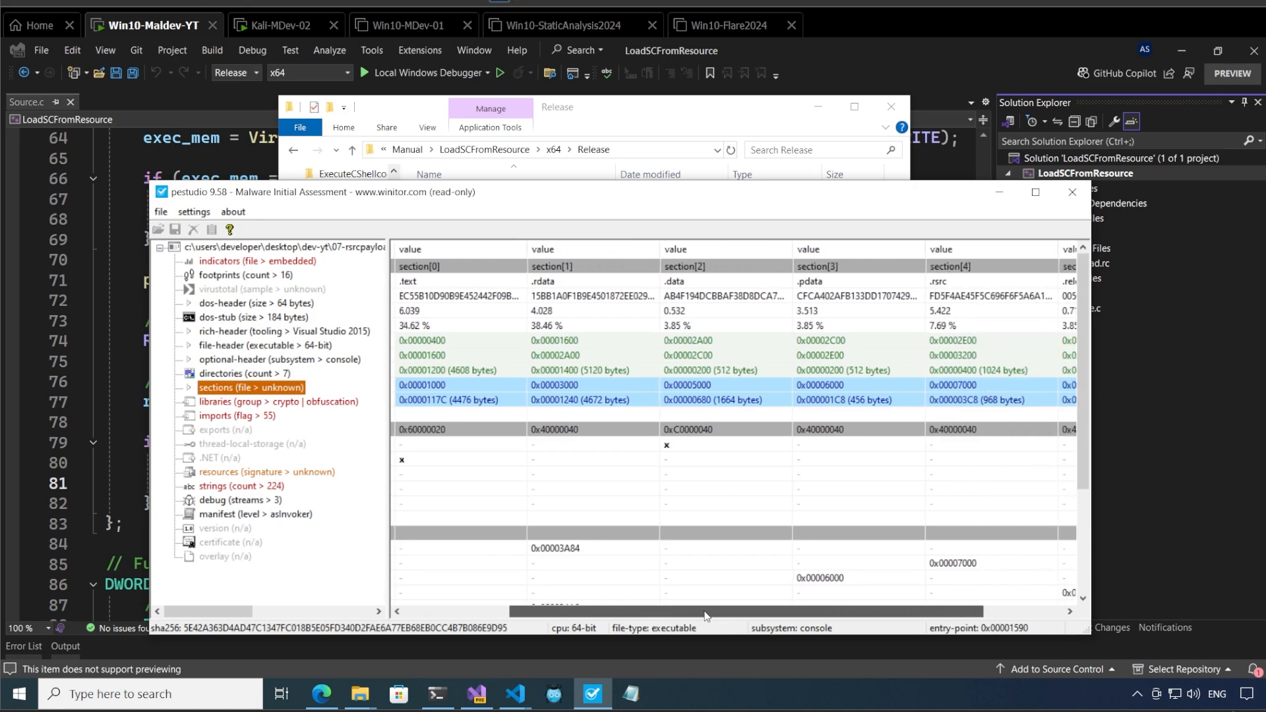
scroll(right, 3)
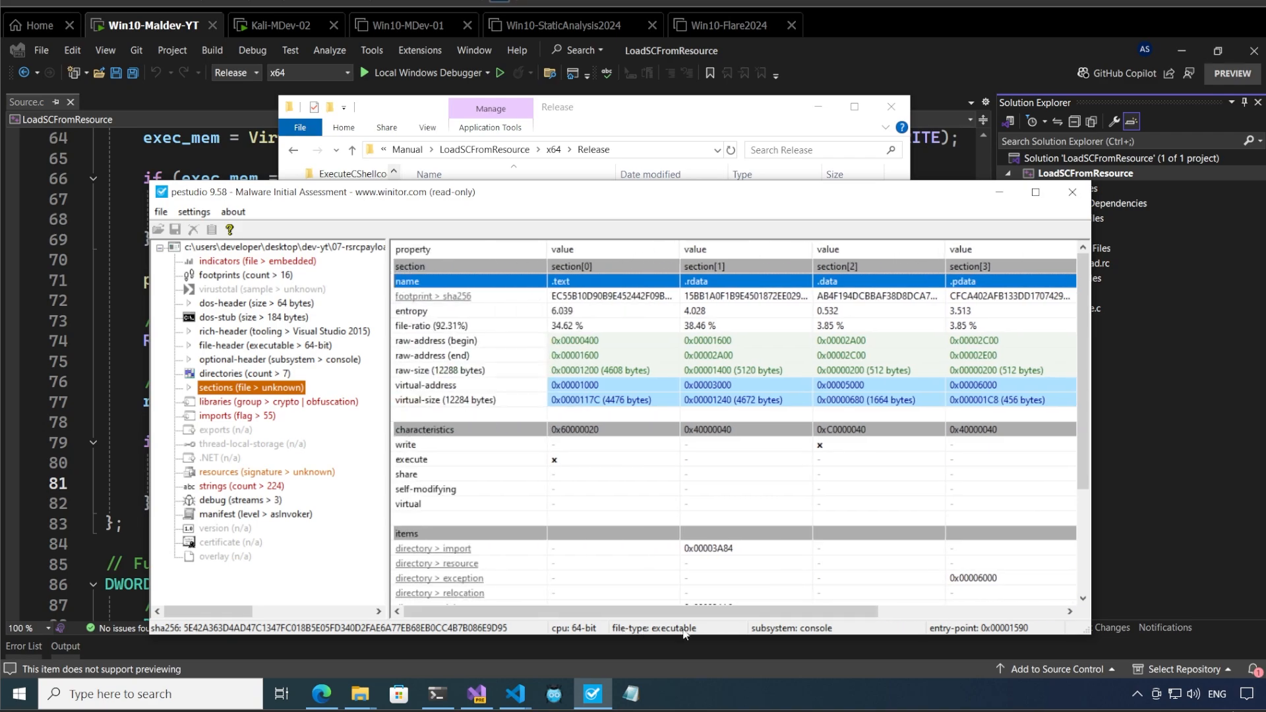
mouse_move(879, 403)
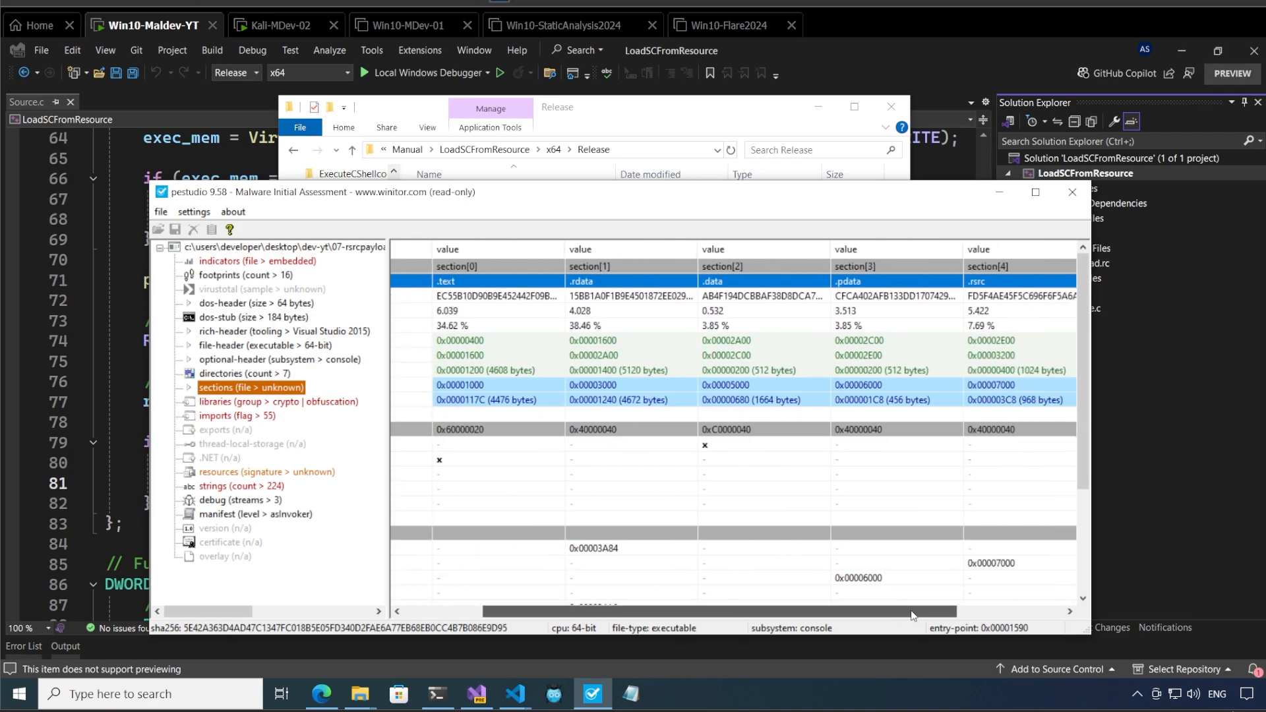
scroll(right, 3)
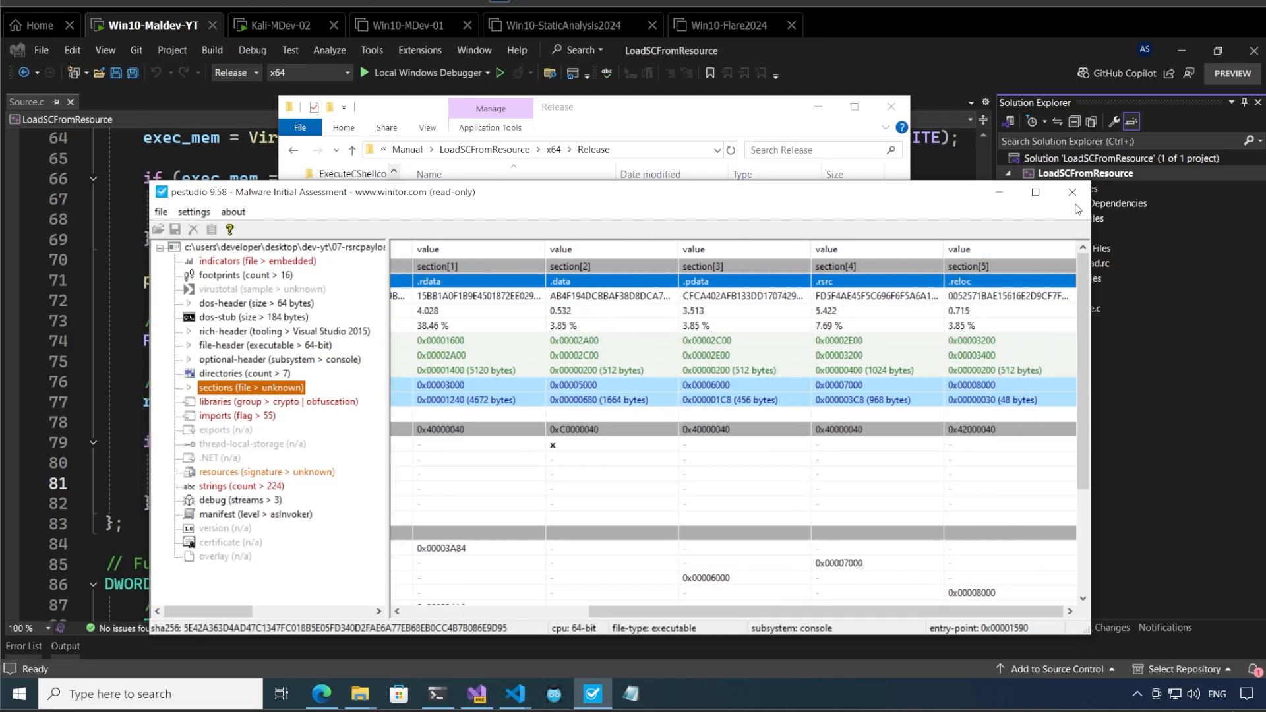
click(1071, 192)
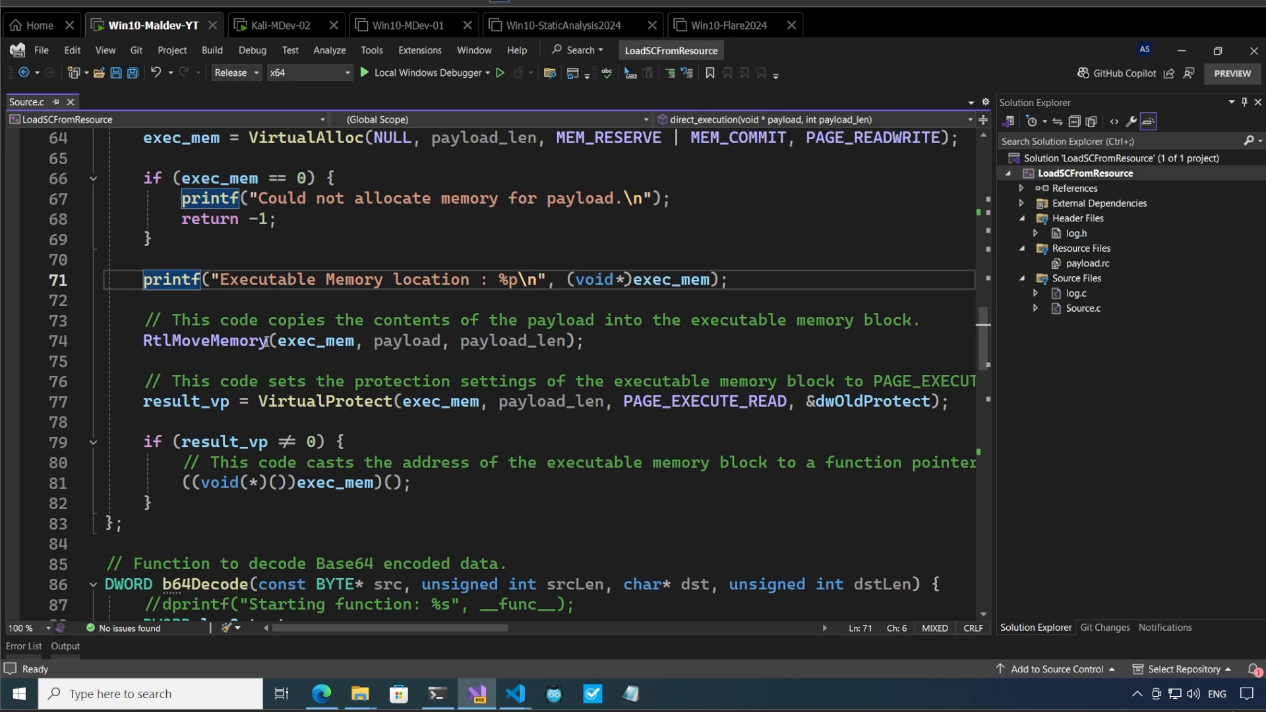
Step: Switch the configuration to Debug, run it in the debugger, and close the launched Notepad
click(264, 72)
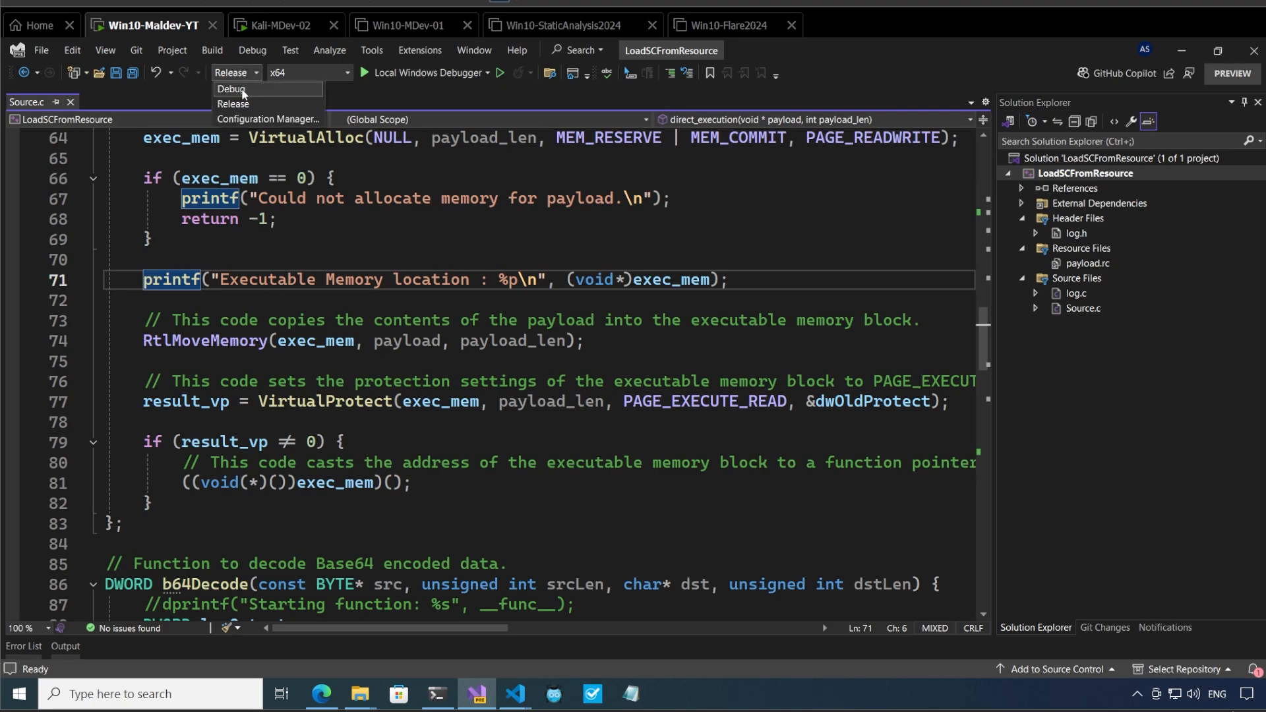
click(231, 89)
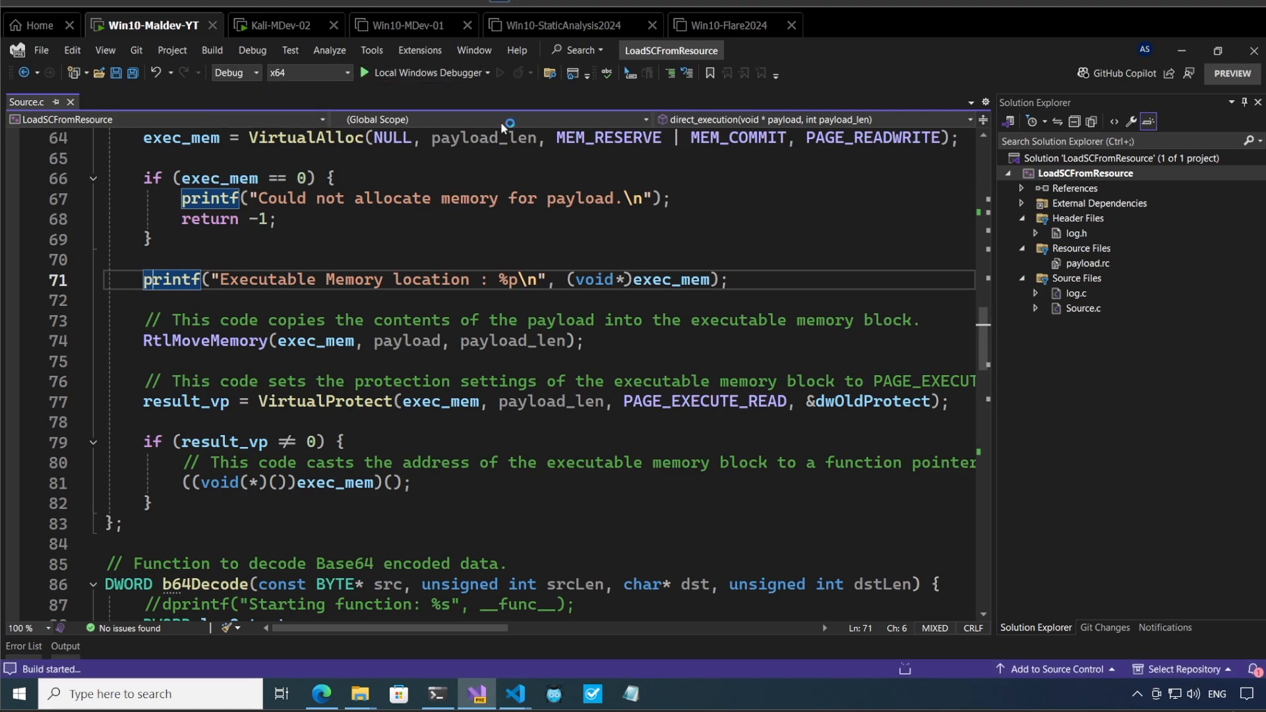
click(390, 72)
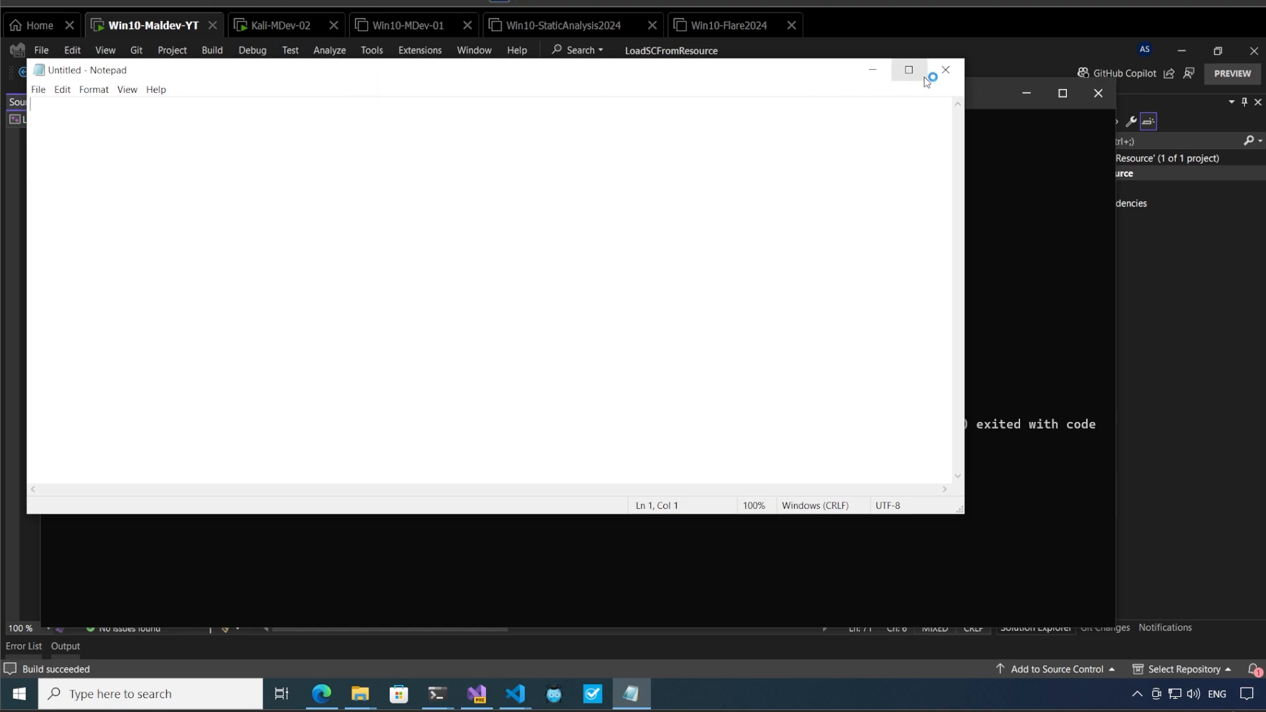
click(945, 70)
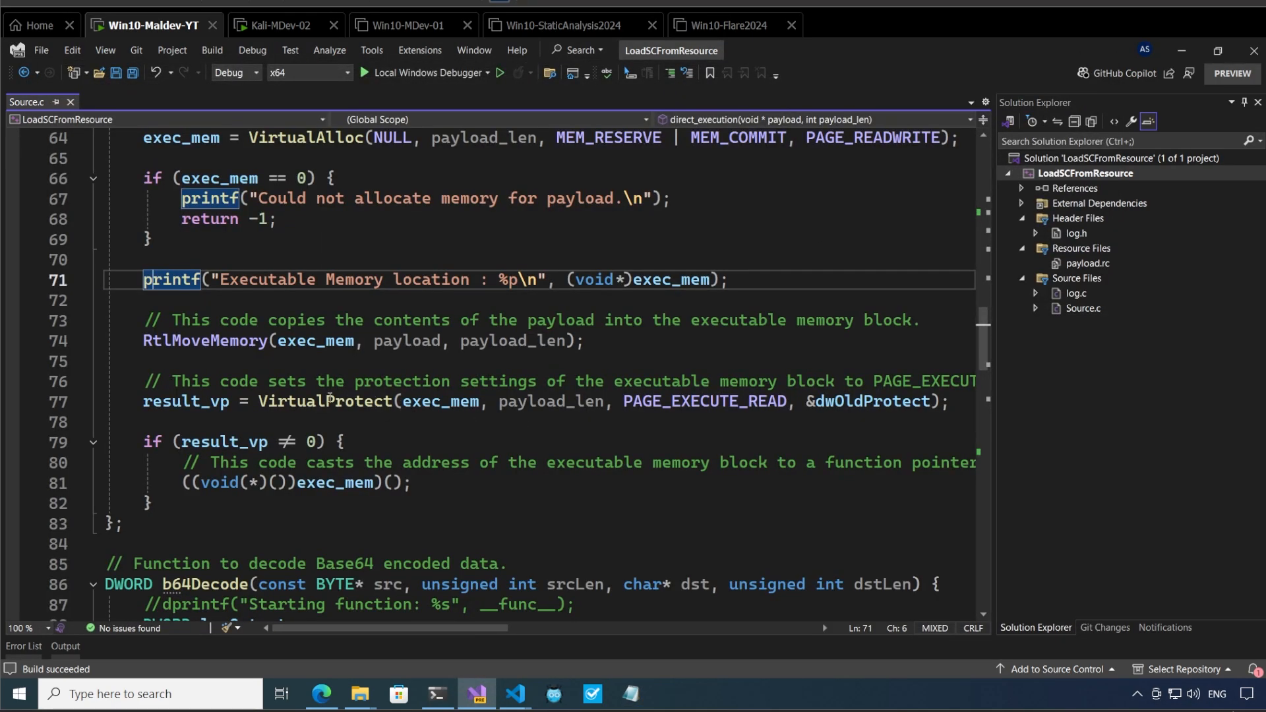
scroll(down, 3)
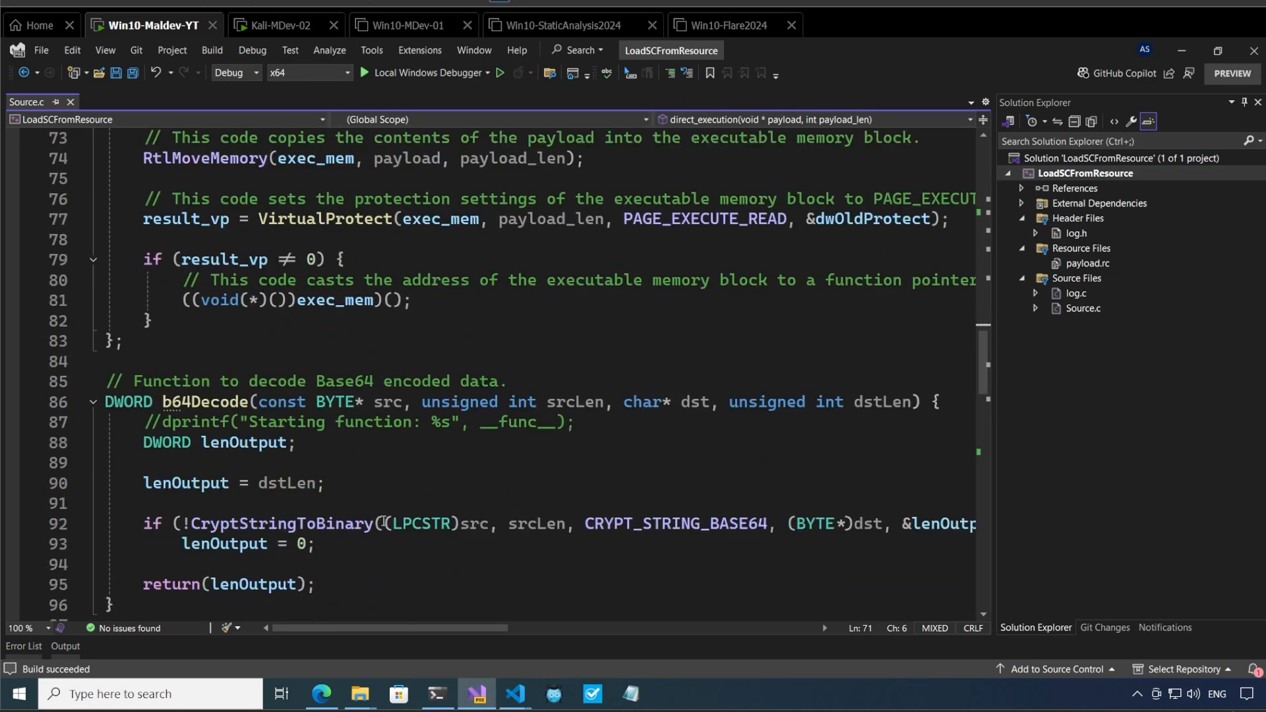
mouse_move(443, 473)
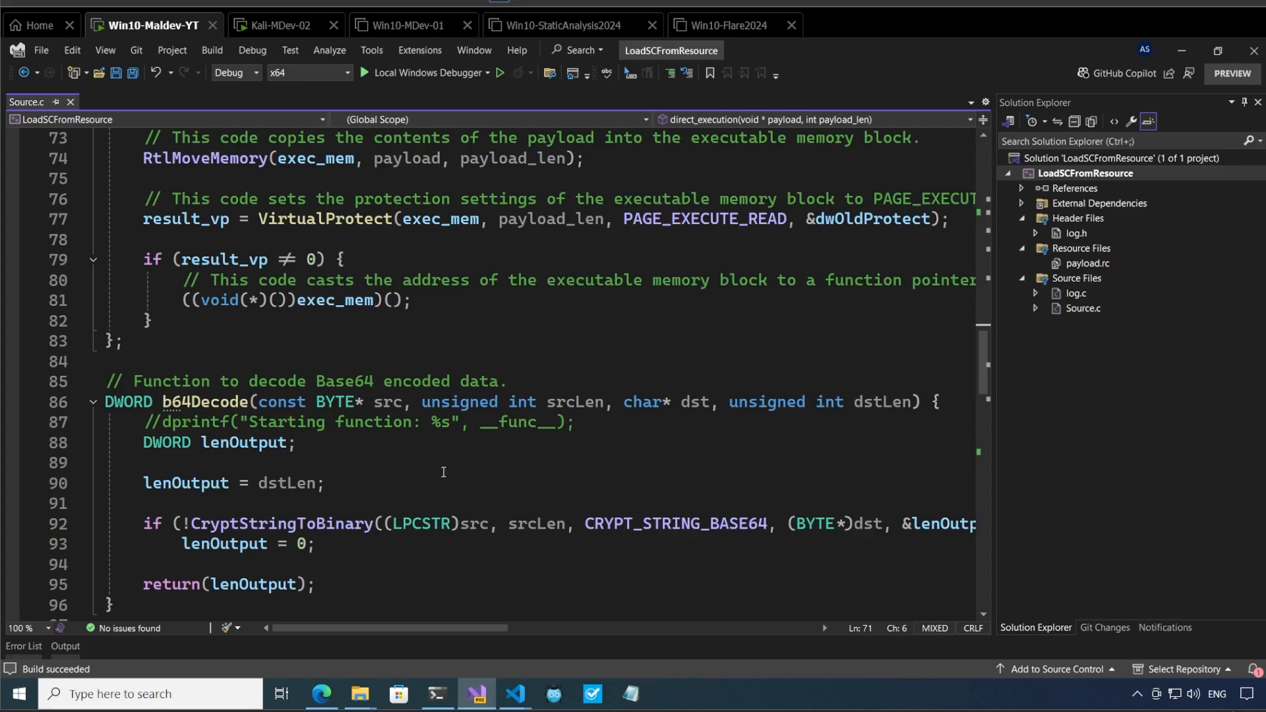
mouse_move(519, 393)
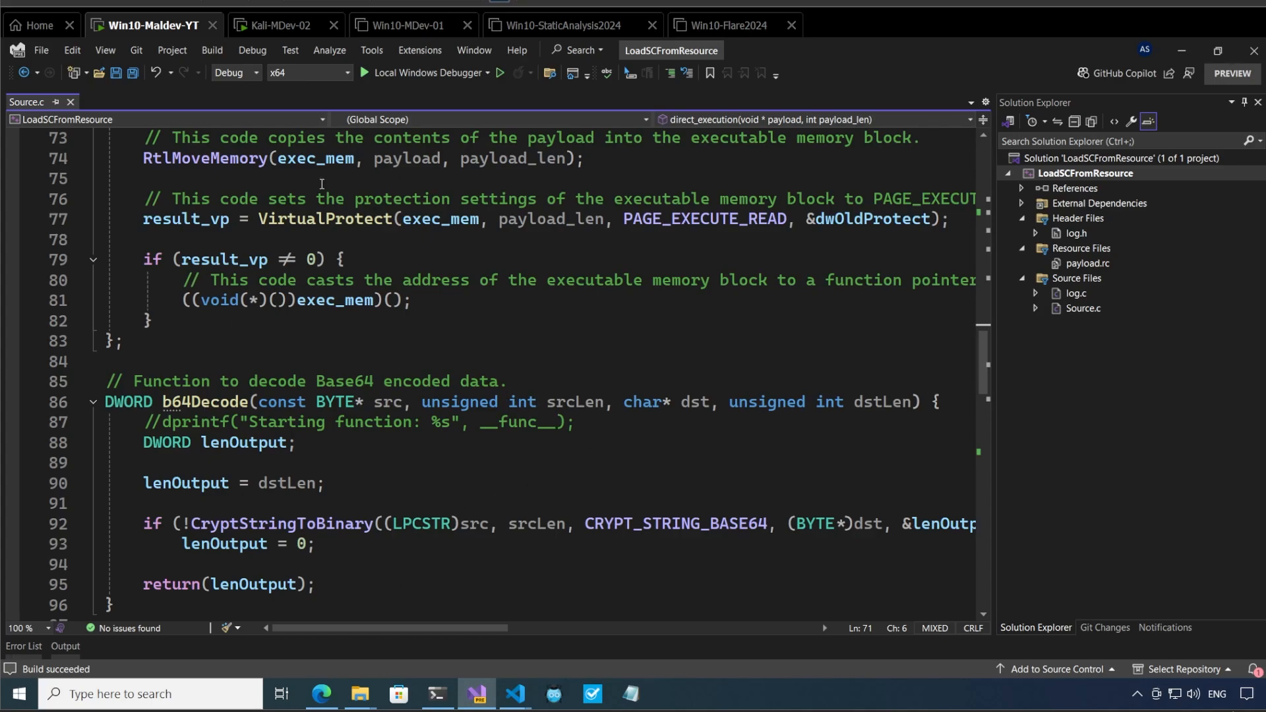
mouse_move(251, 378)
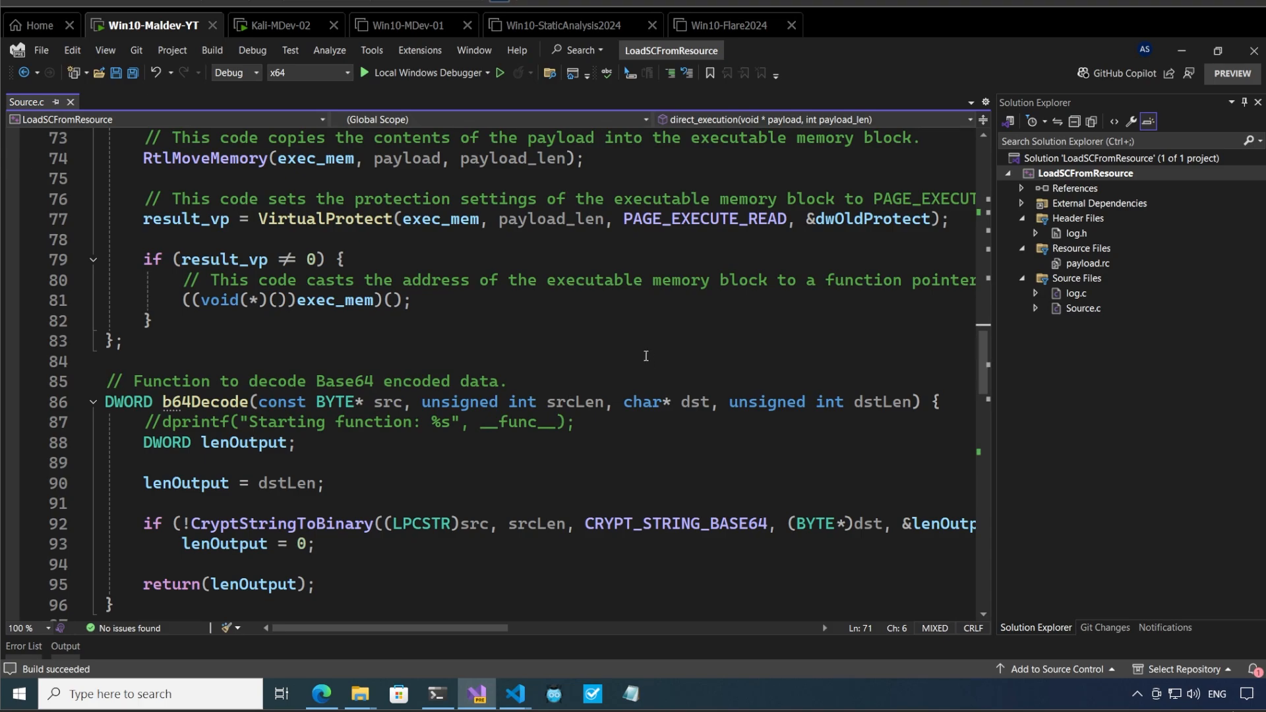
mouse_move(436, 695)
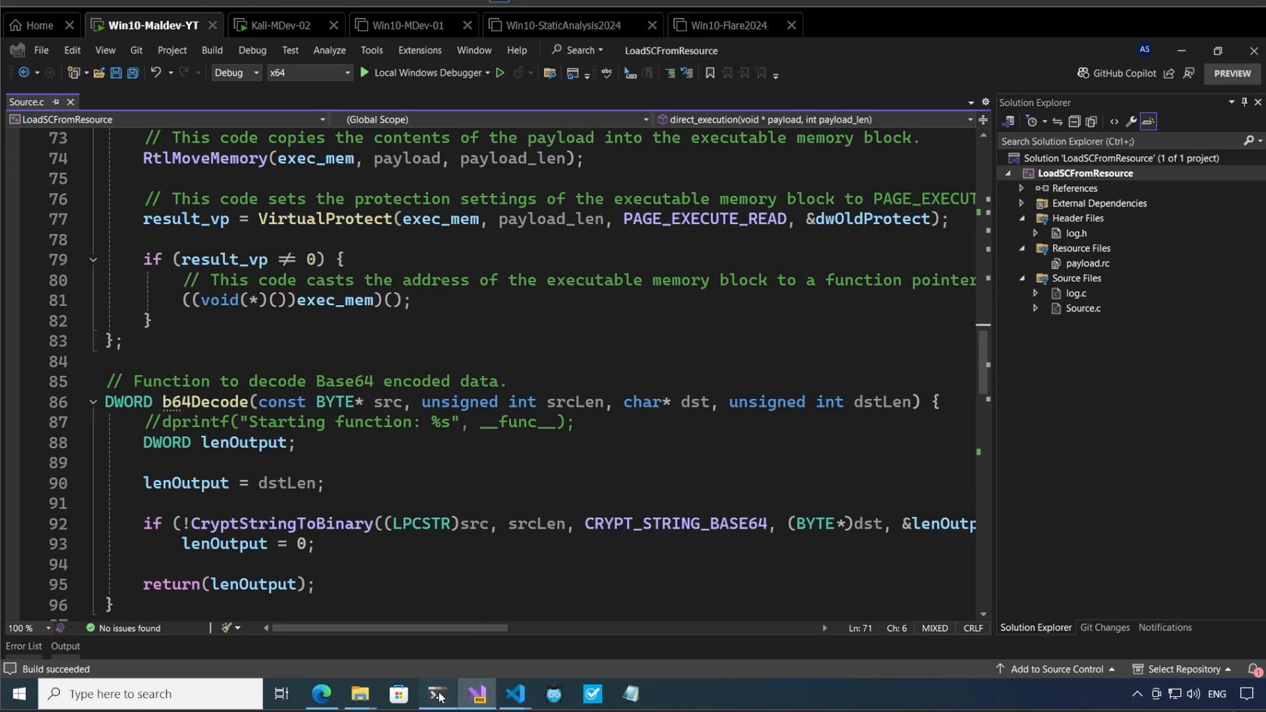
click(436, 694)
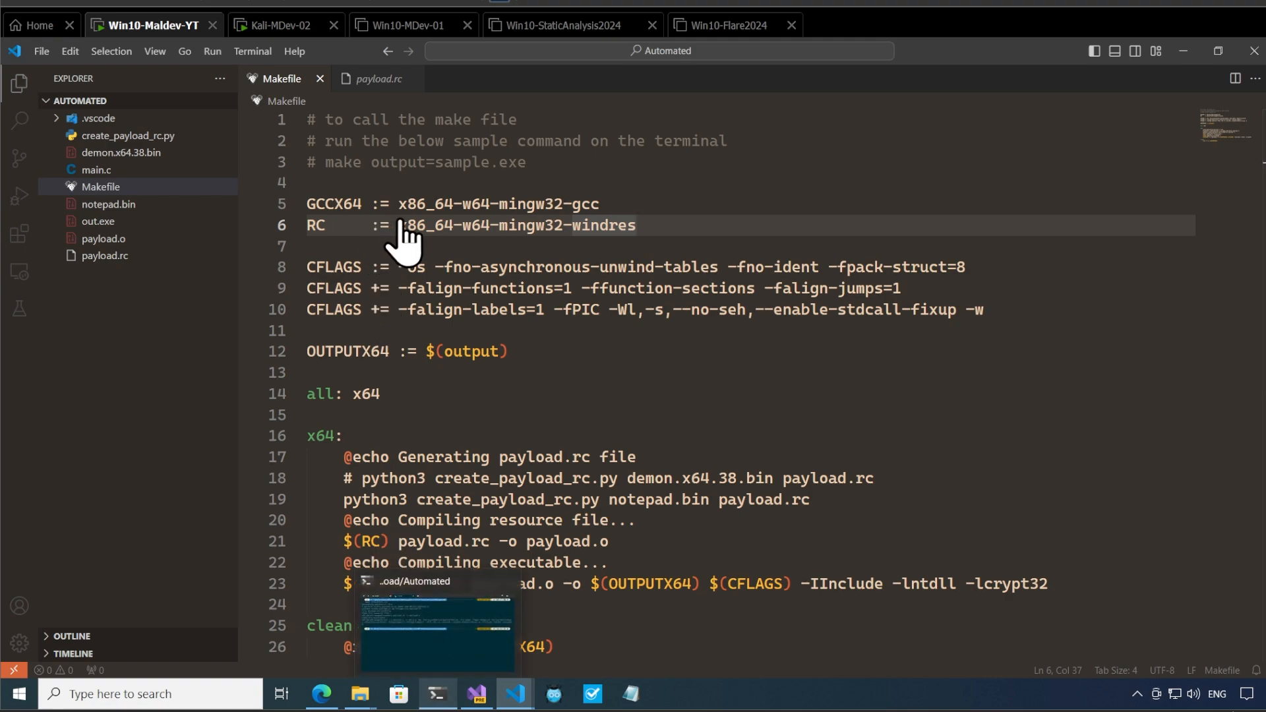
double_click(332, 203)
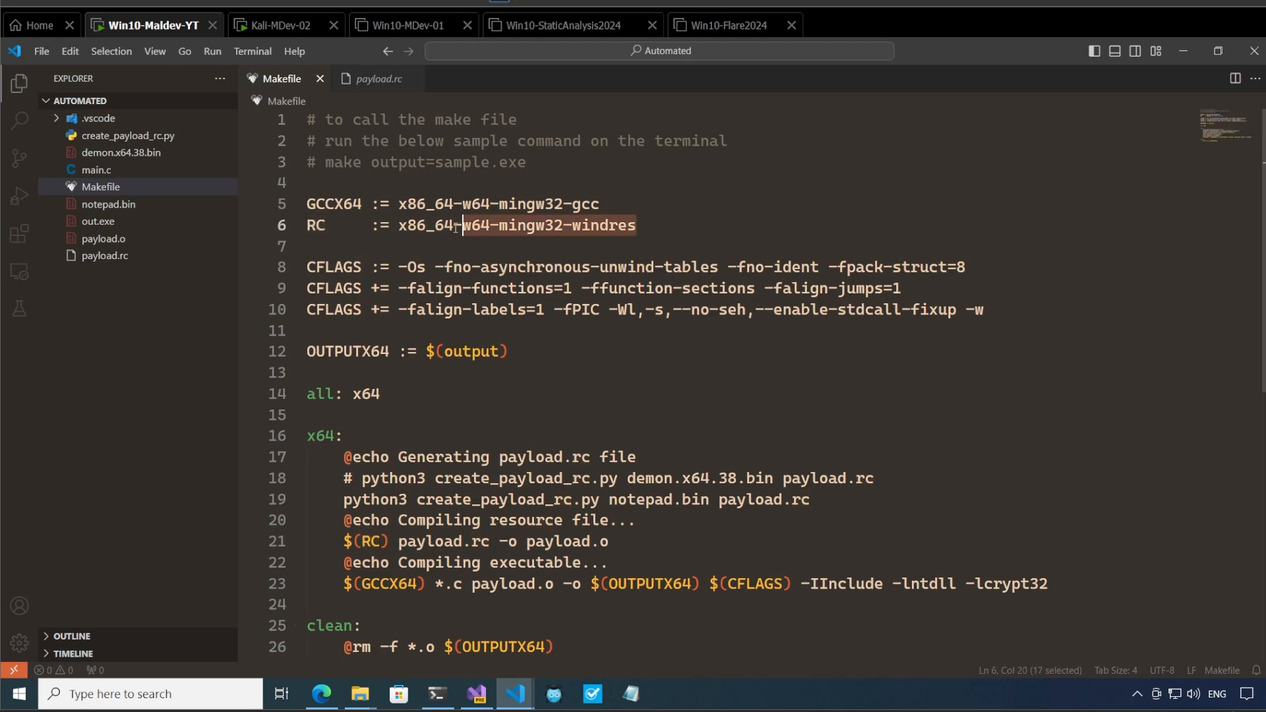
drag(457, 225, 397, 226)
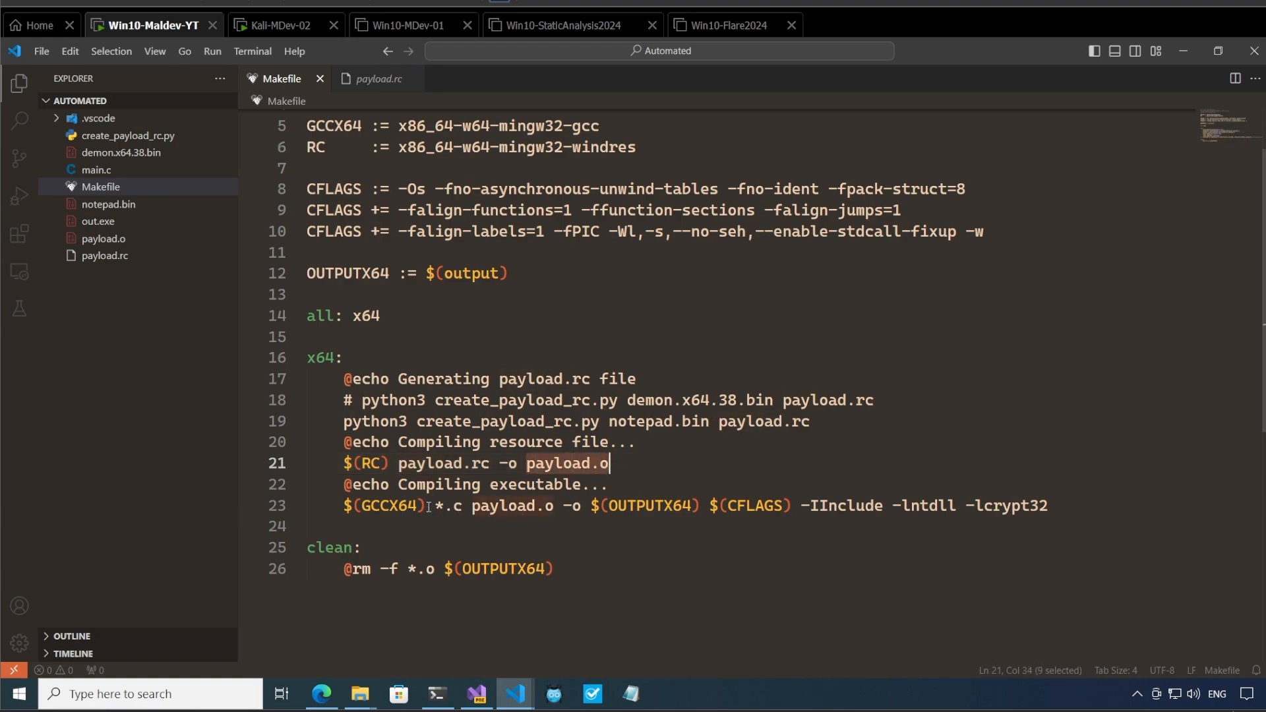
double_click(448, 506)
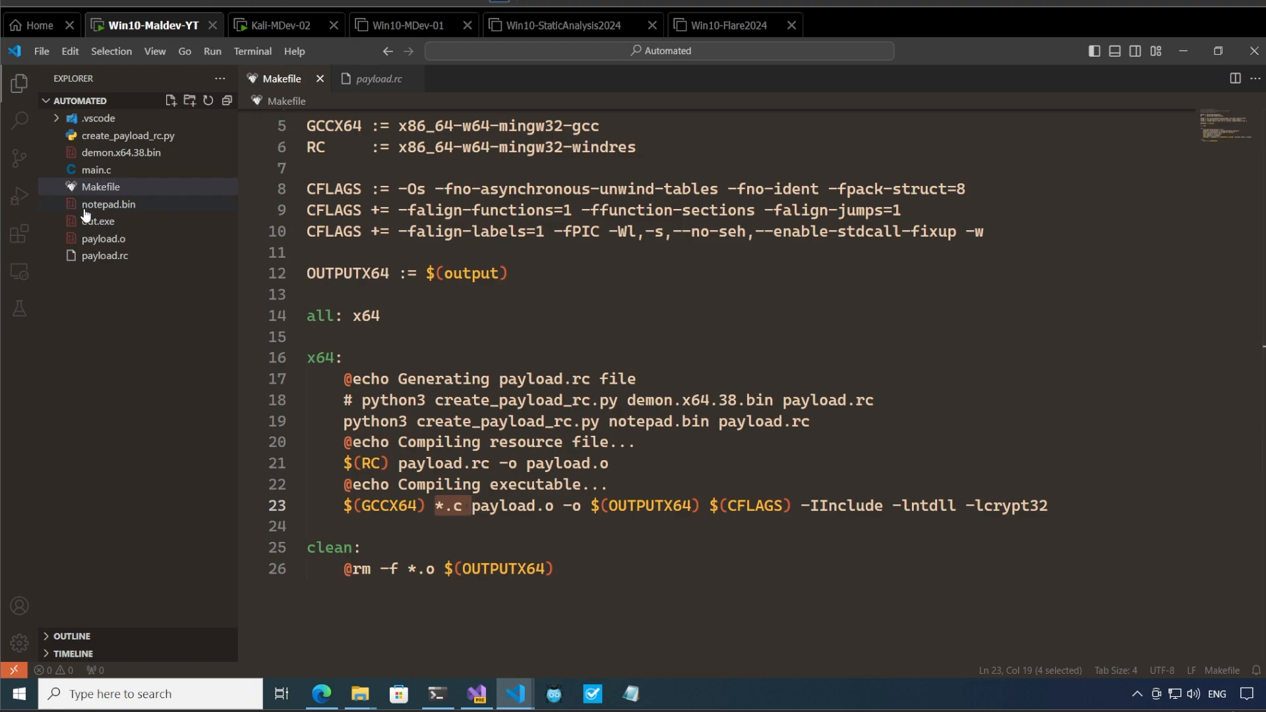
mouse_move(103, 256)
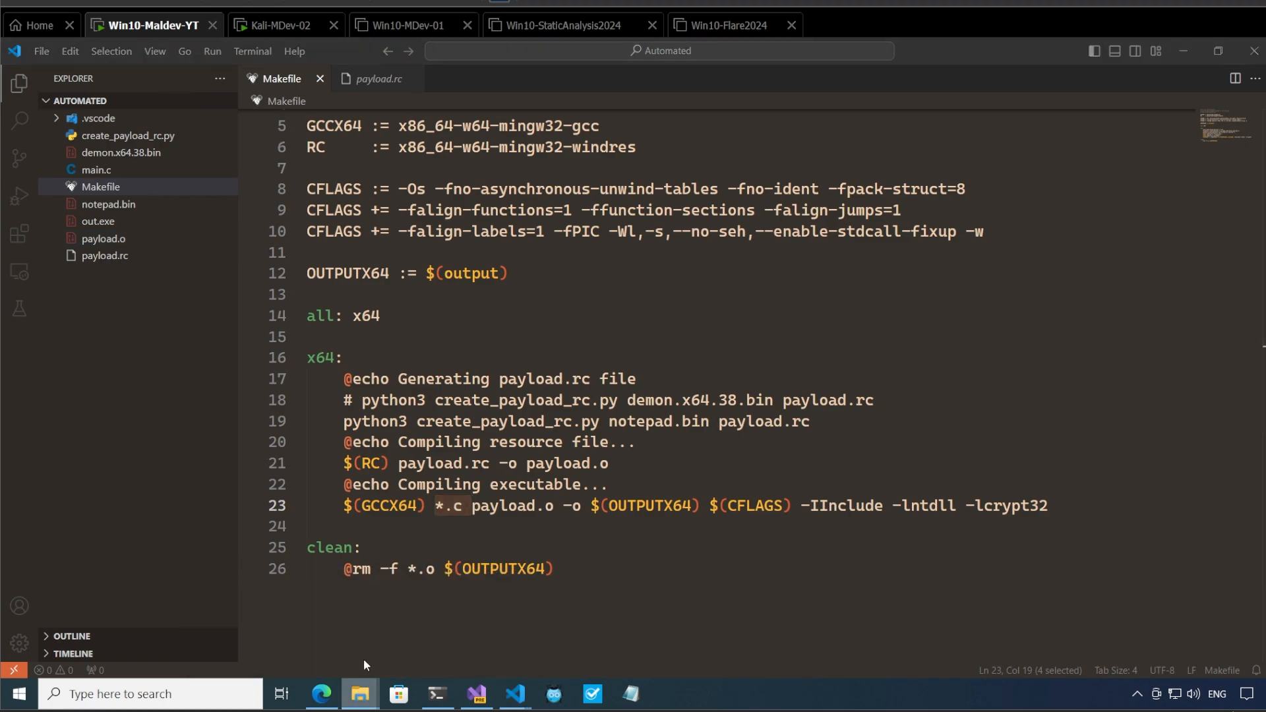
Step: In the Automated folder, select out.exe through payload.rc and request permanent deletion
click(359, 694)
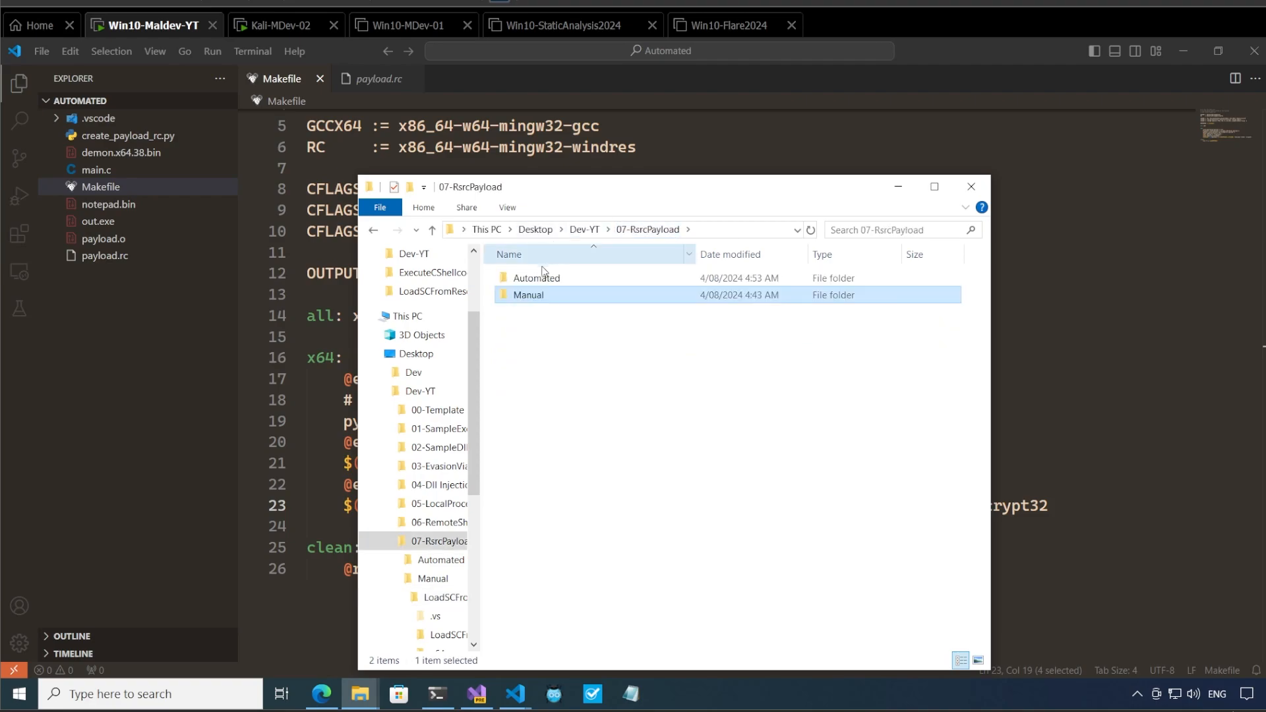
double_click(535, 278)
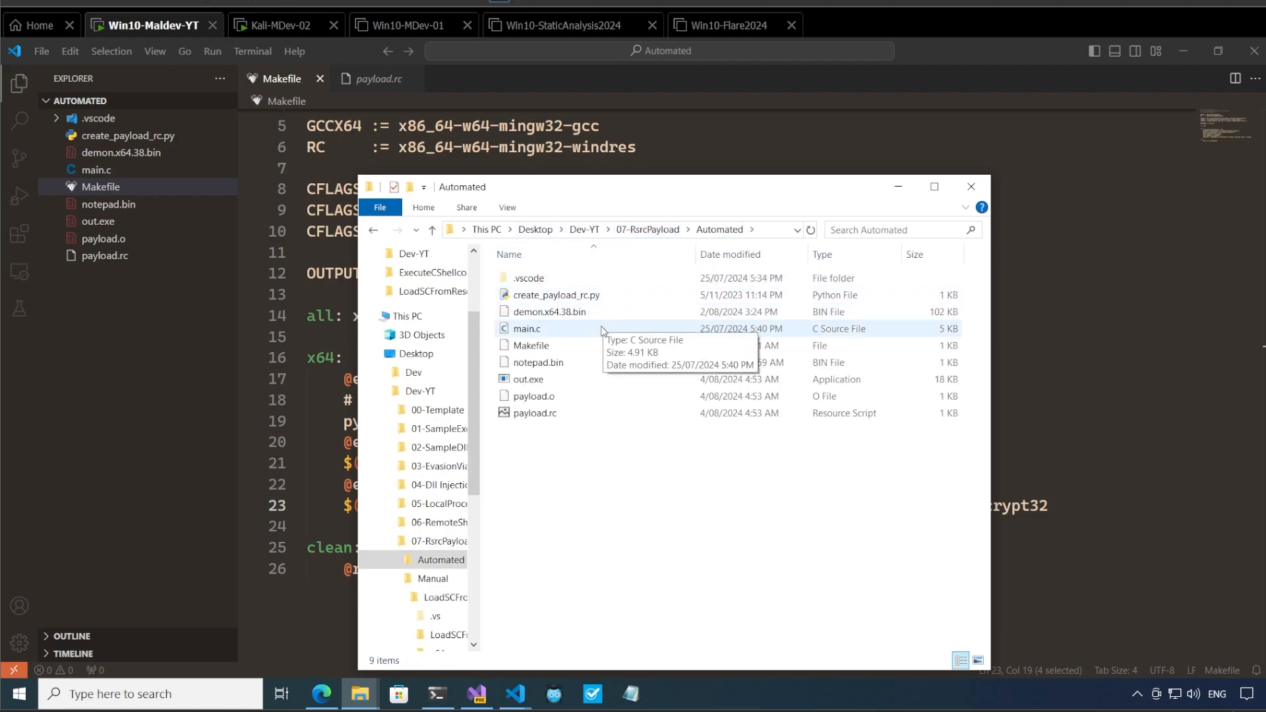
click(528, 379)
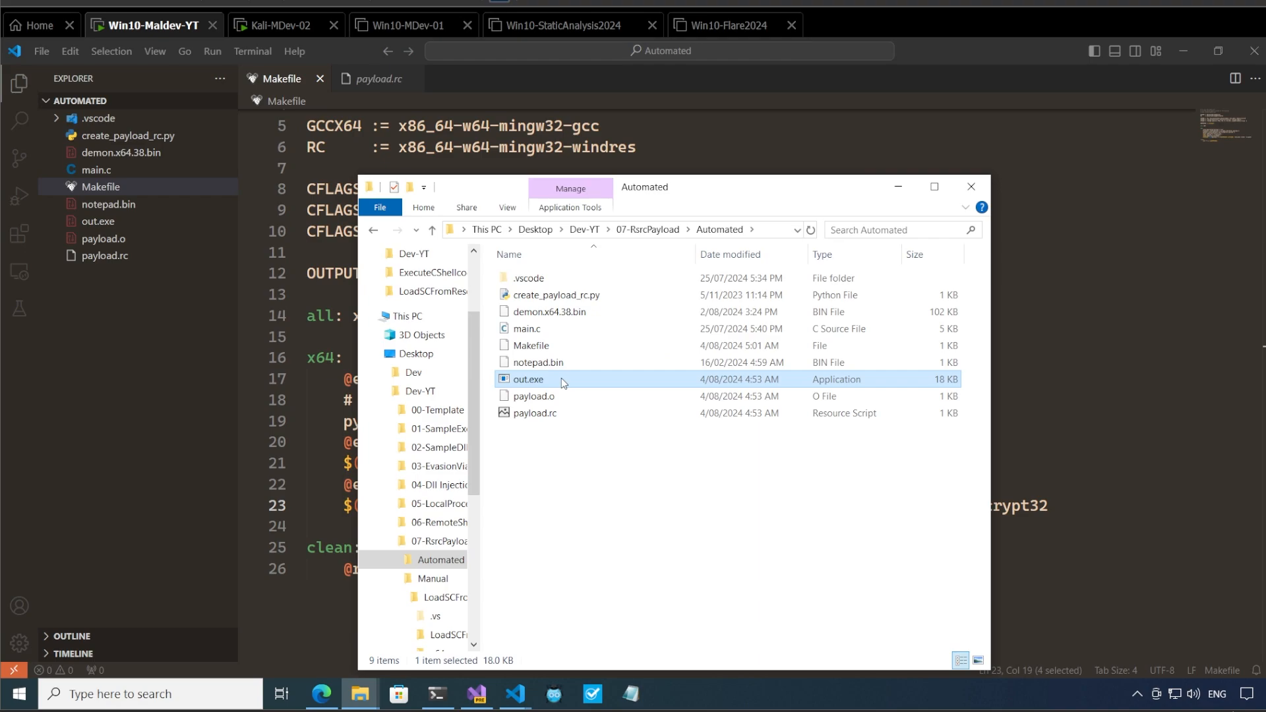
click(533, 395)
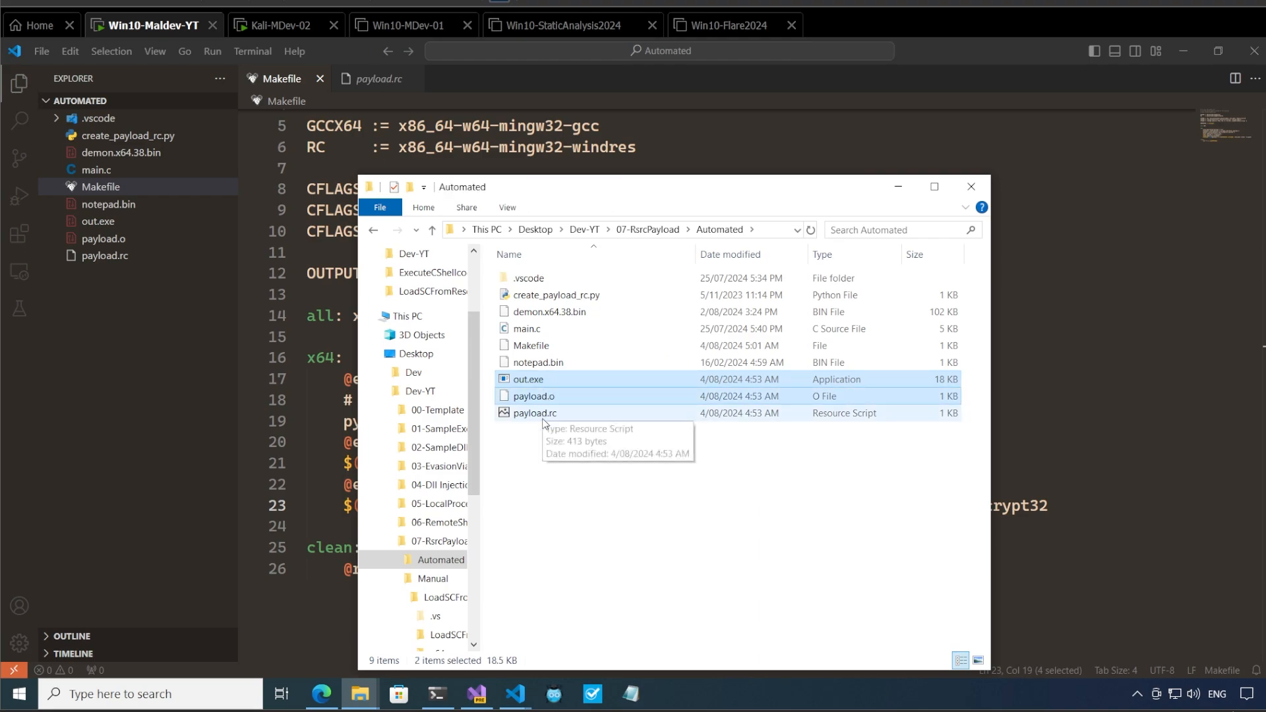
key(Delete)
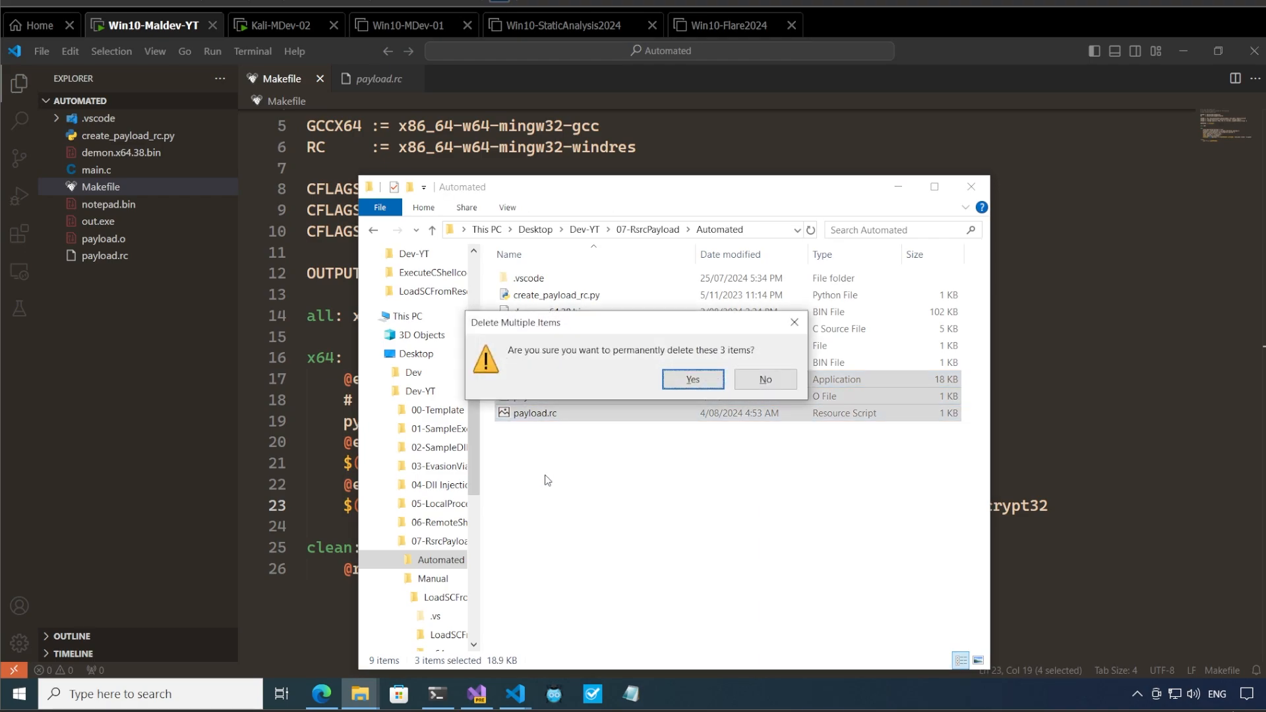
Step: Confirm deleting the three files, then check the Automated folder after running make output=out.exe
click(691, 380)
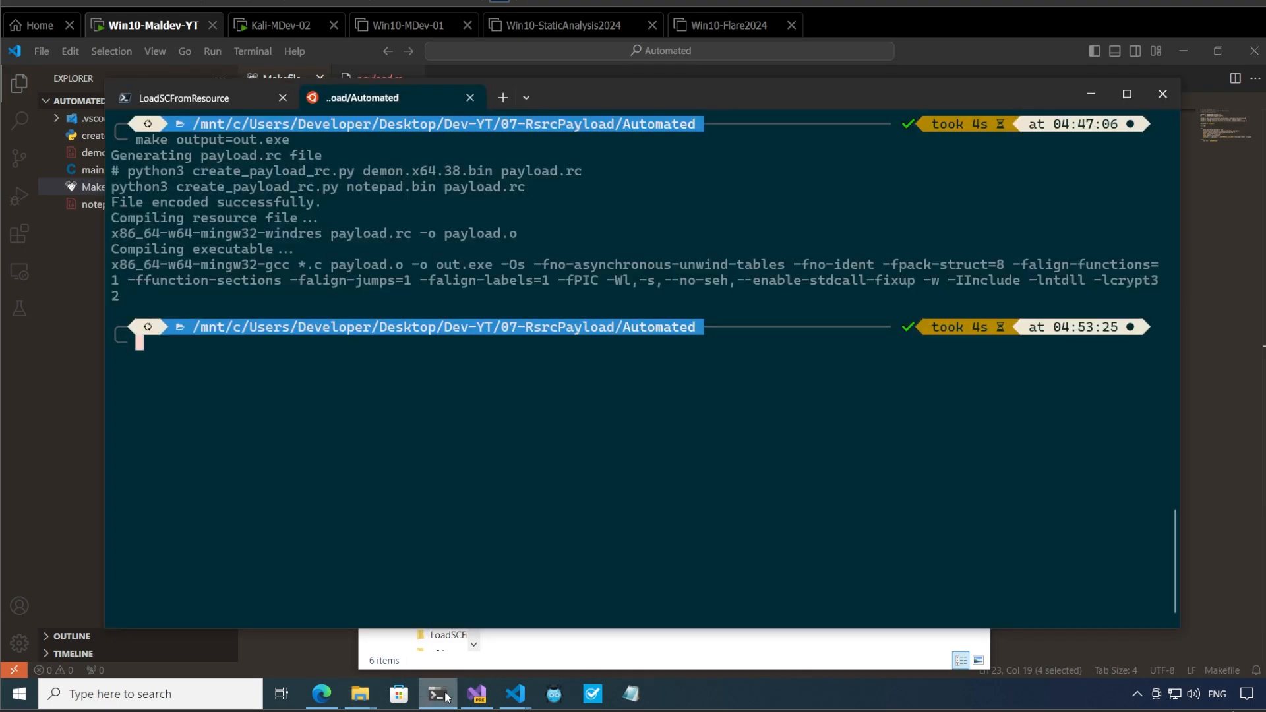
mouse_move(370, 424)
text(make)
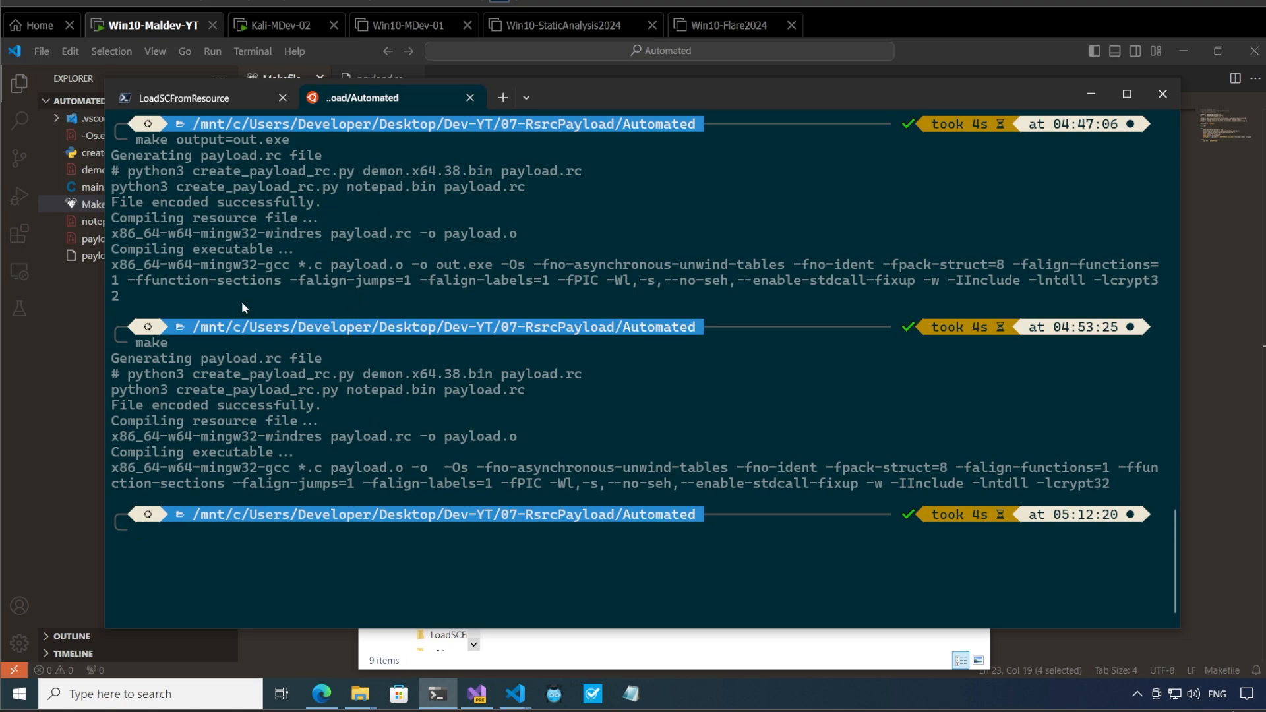
mouse_move(568, 647)
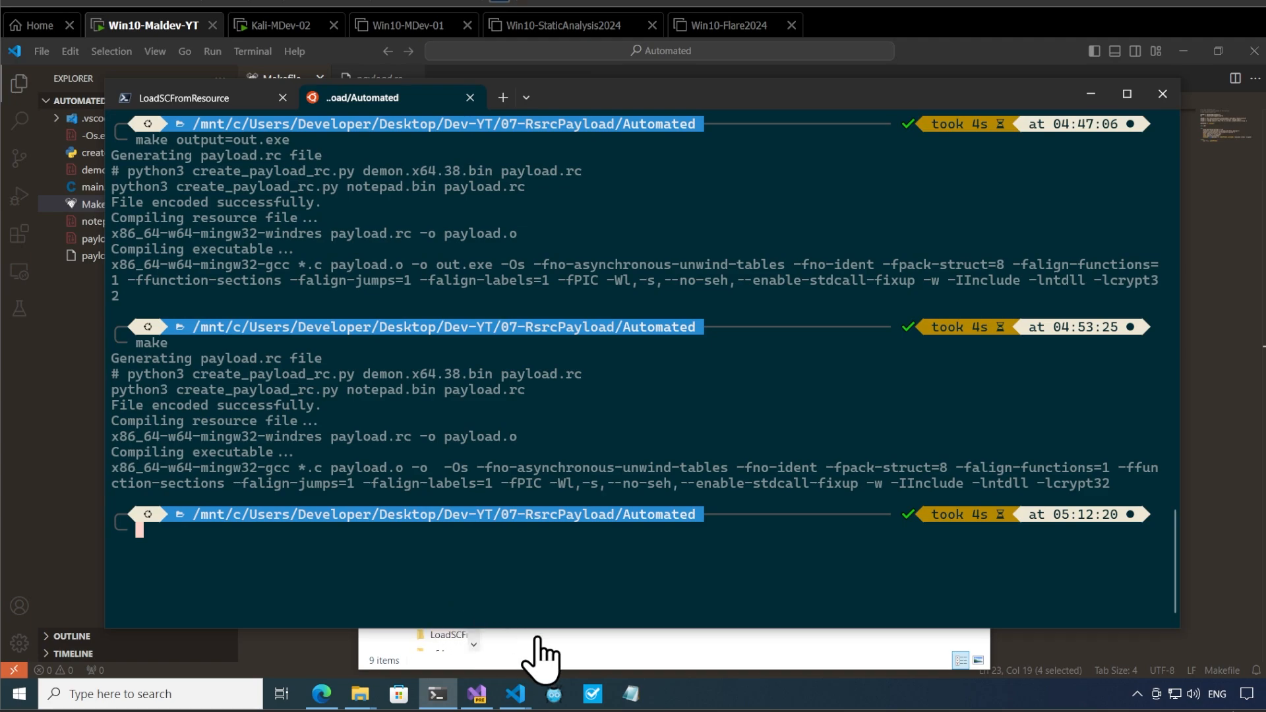
click(360, 694)
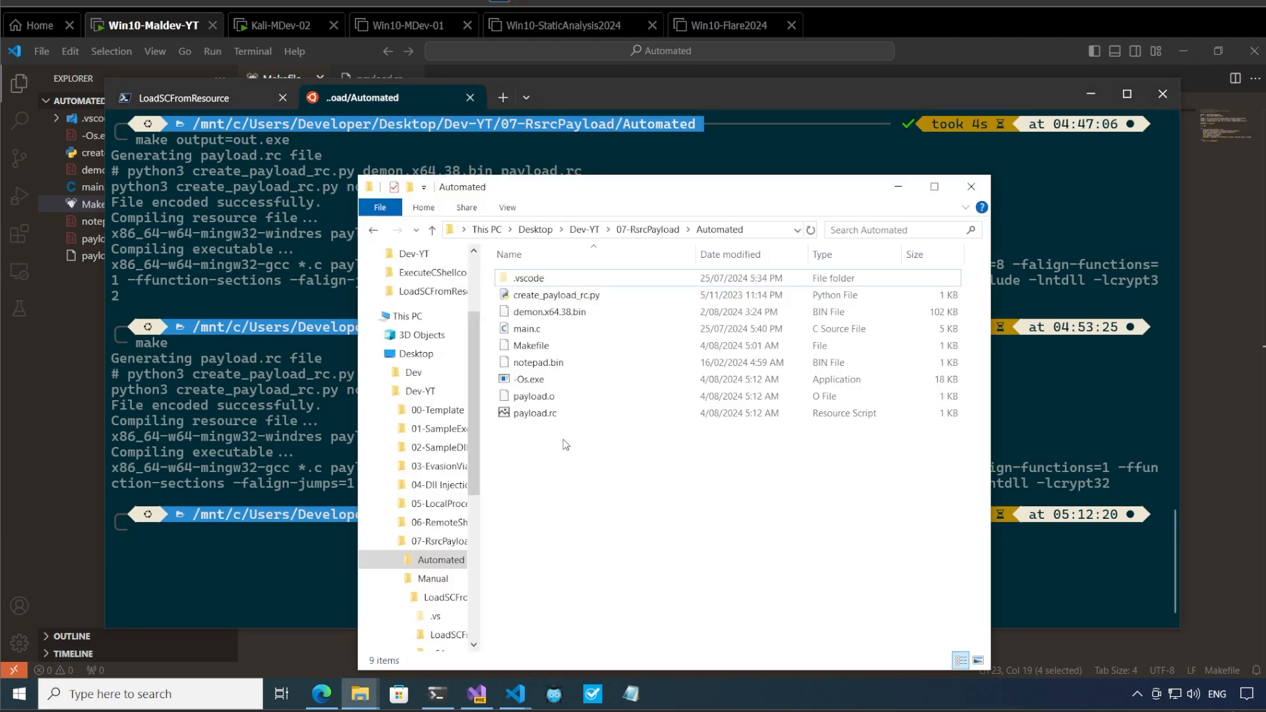
mouse_move(528, 380)
text(make output=out.exe)
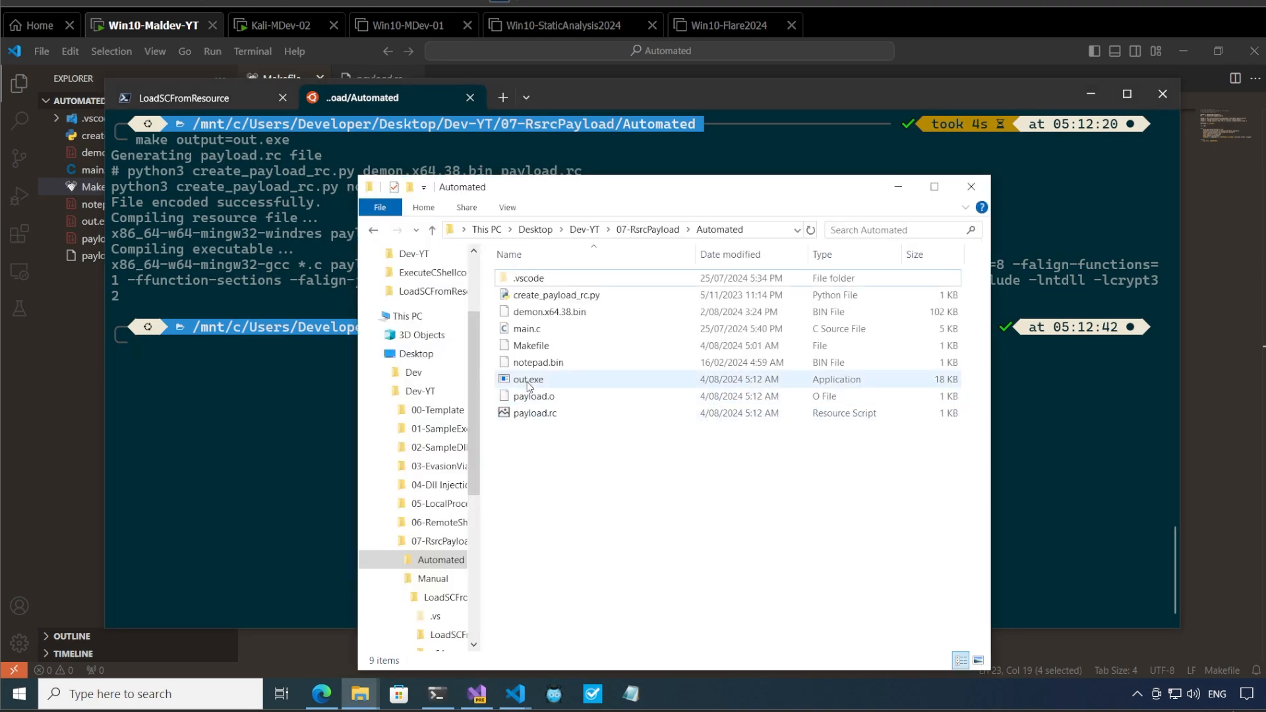
click(528, 379)
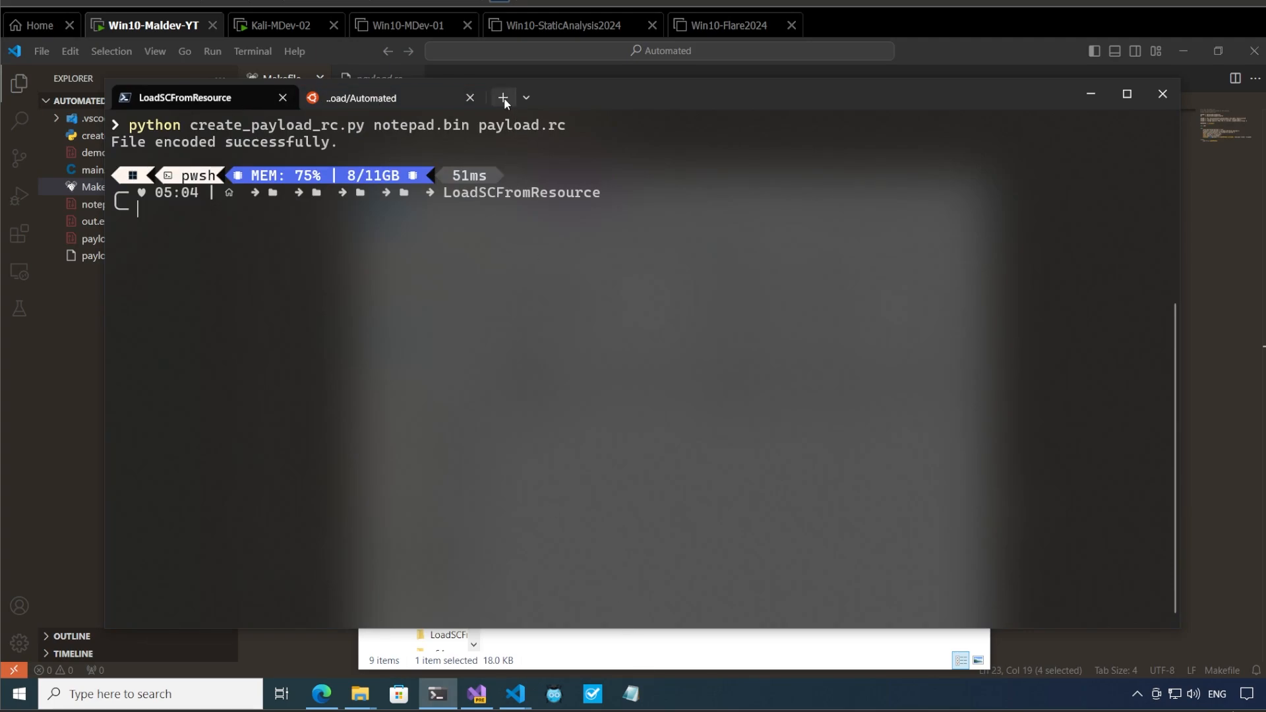
Step: In a new PowerShell tab, cd to Automated, run out.exe, and close the spawned Notepad
click(502, 98)
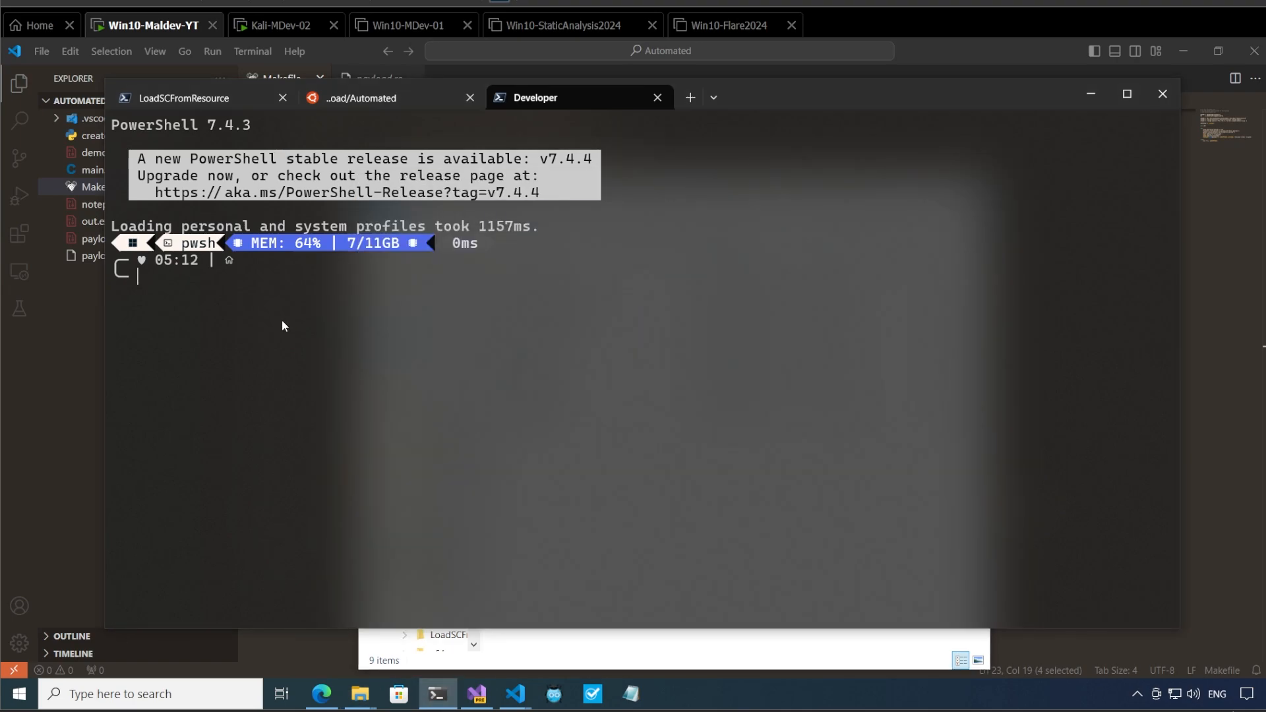
text(cd "C:\Users\Developer\Desktop\Dev-YT\07-RsrcPayload\Automated)
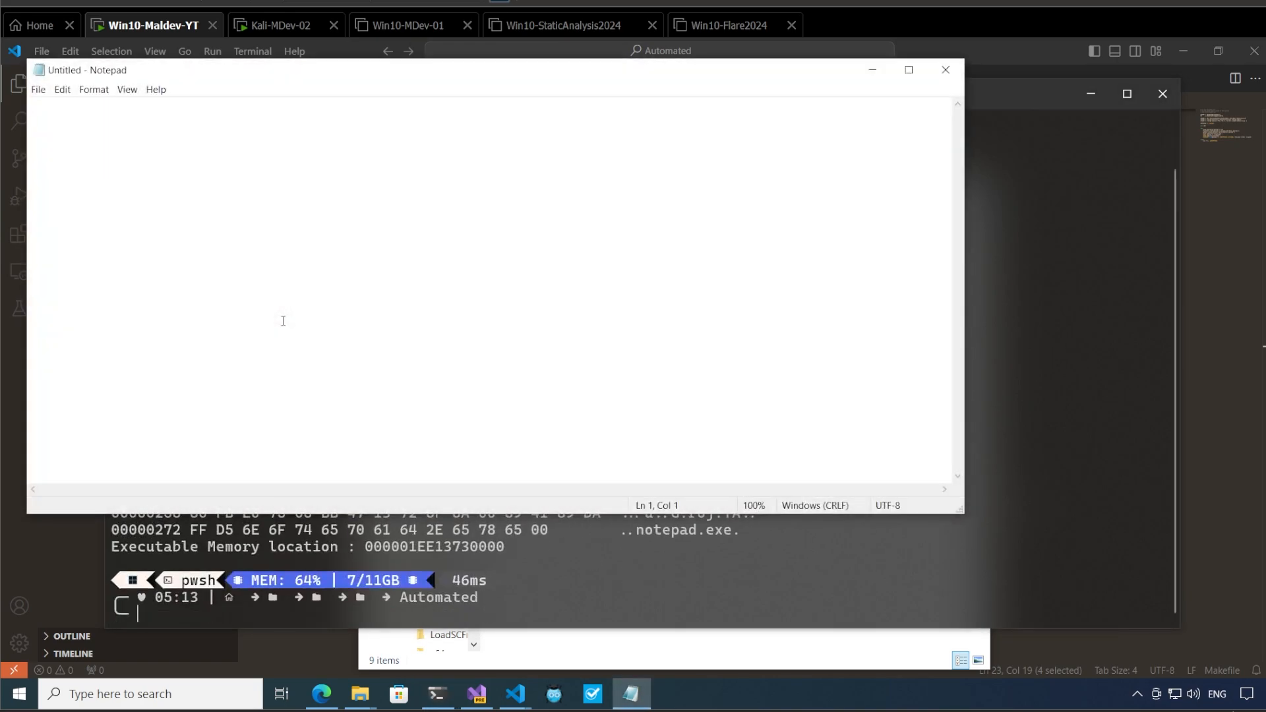
mouse_move(601, 257)
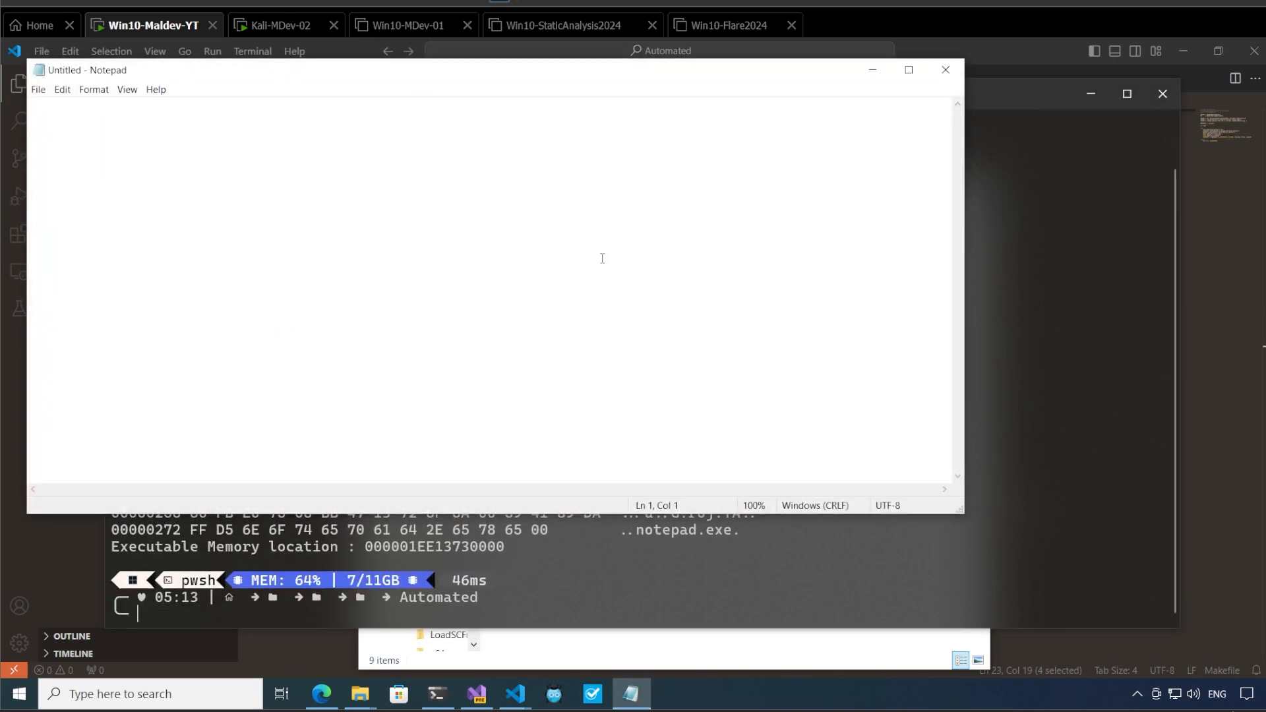
click(945, 69)
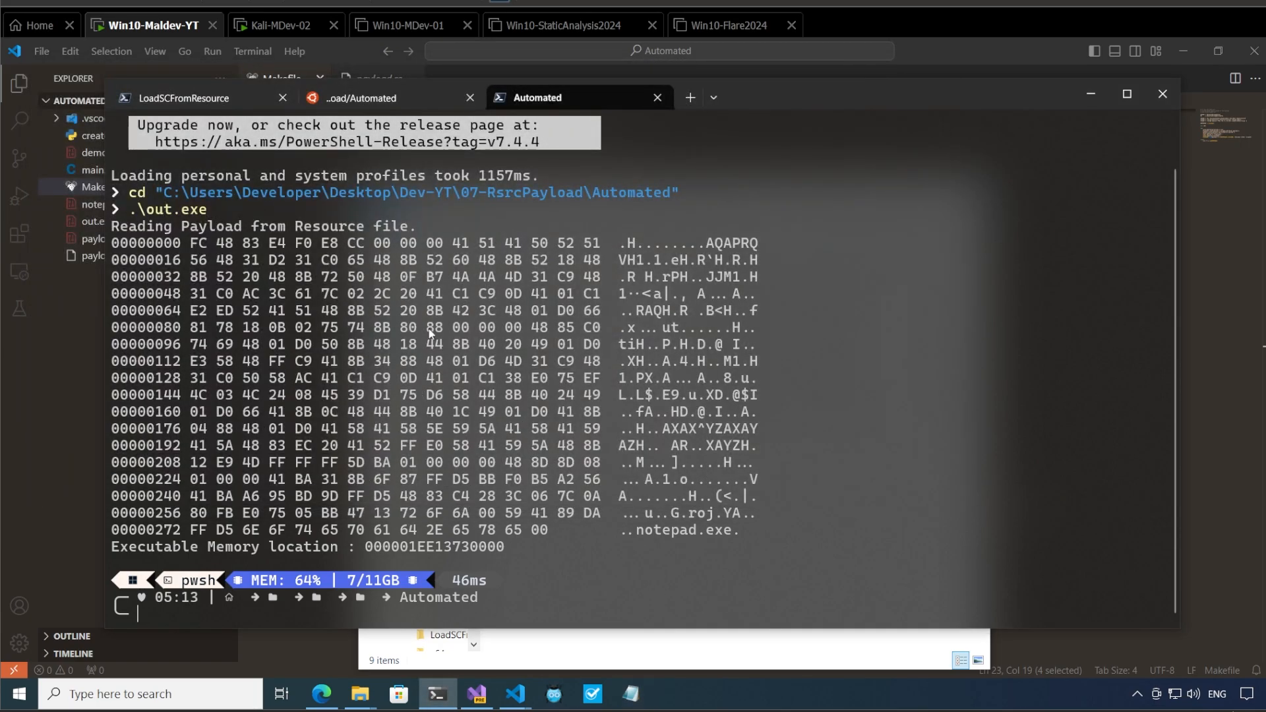
mouse_move(158, 317)
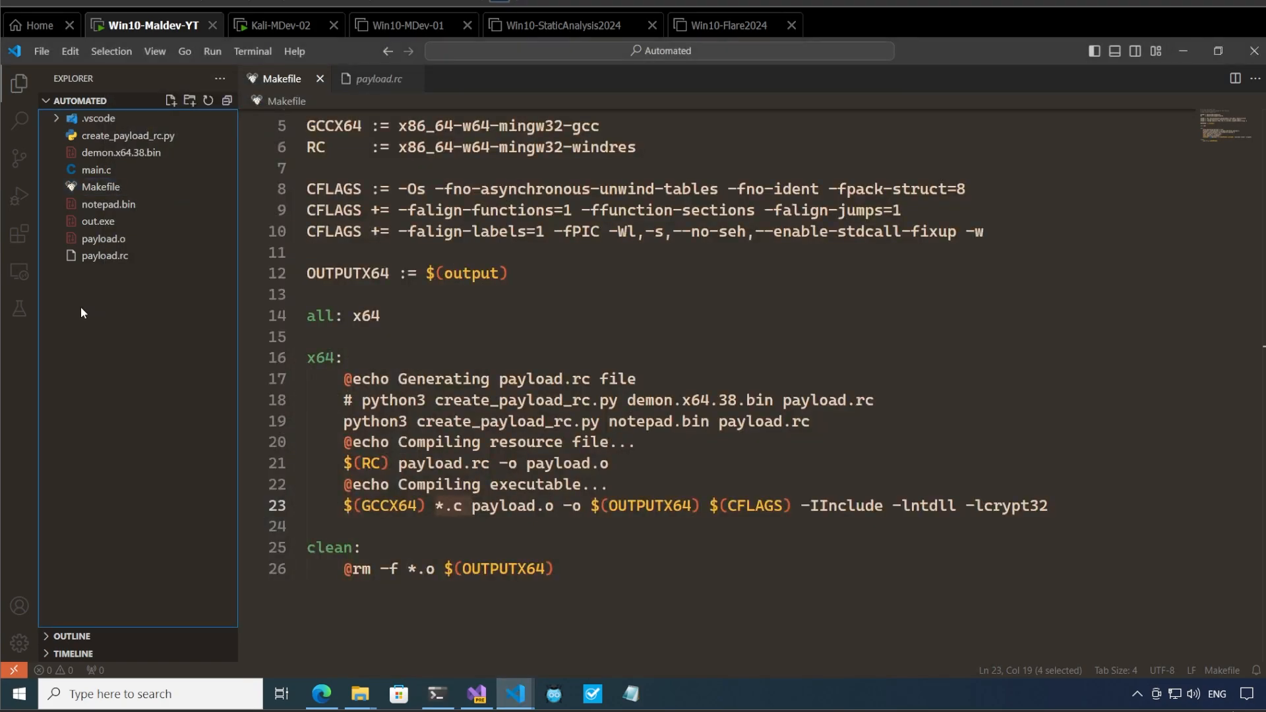
mouse_move(122, 153)
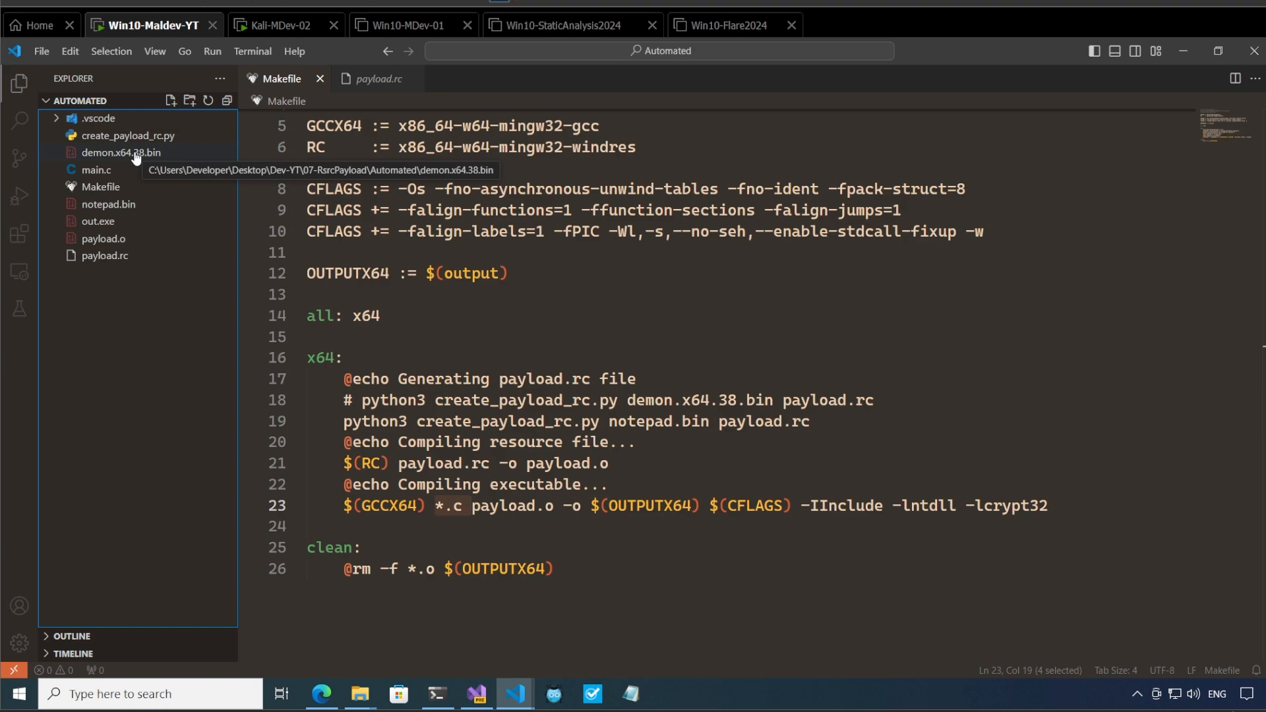
mouse_move(436, 693)
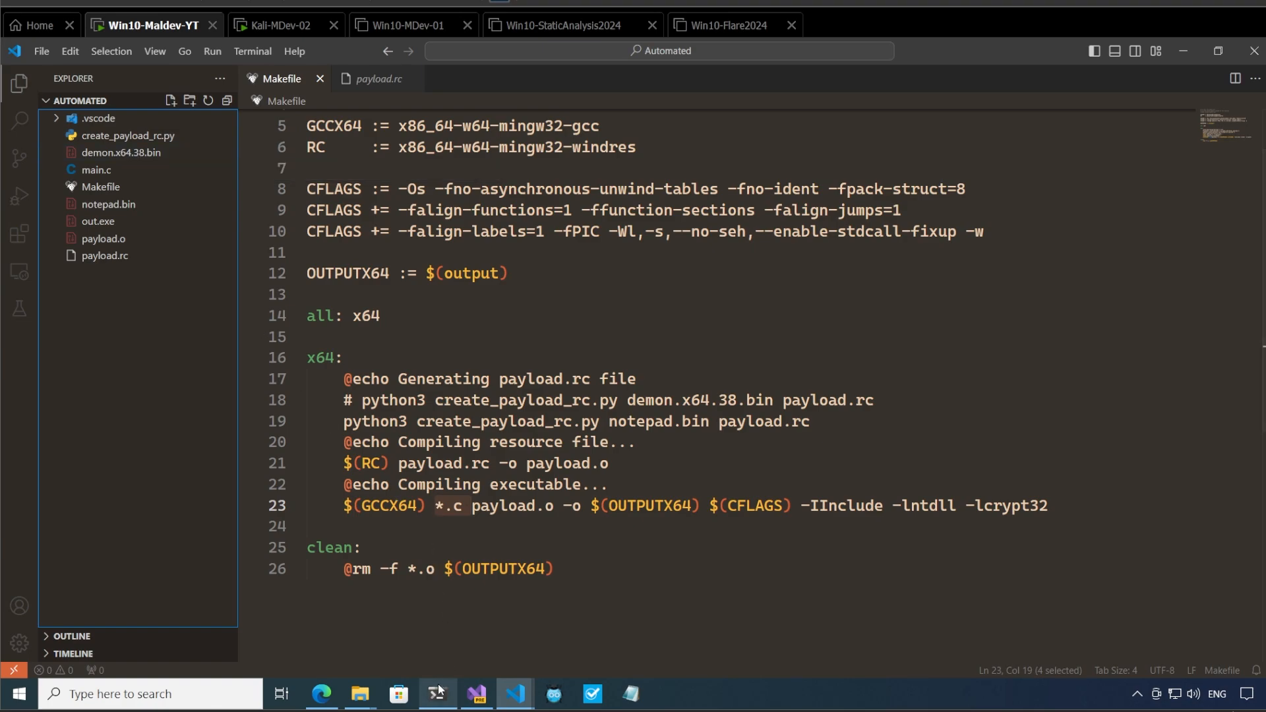
Step: Uncomment the demon.x64.38.bin line in the Makefile and comment out the notepad.bin line
click(362, 399)
text(# )
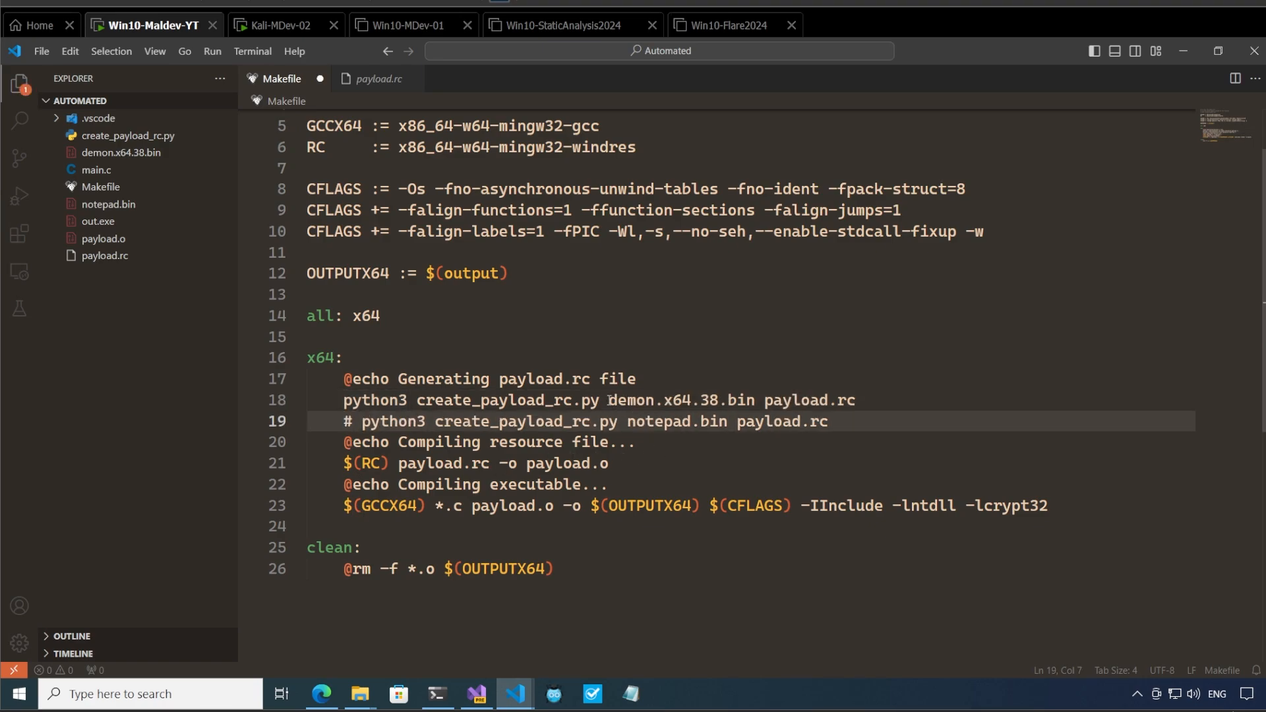
double_click(682, 399)
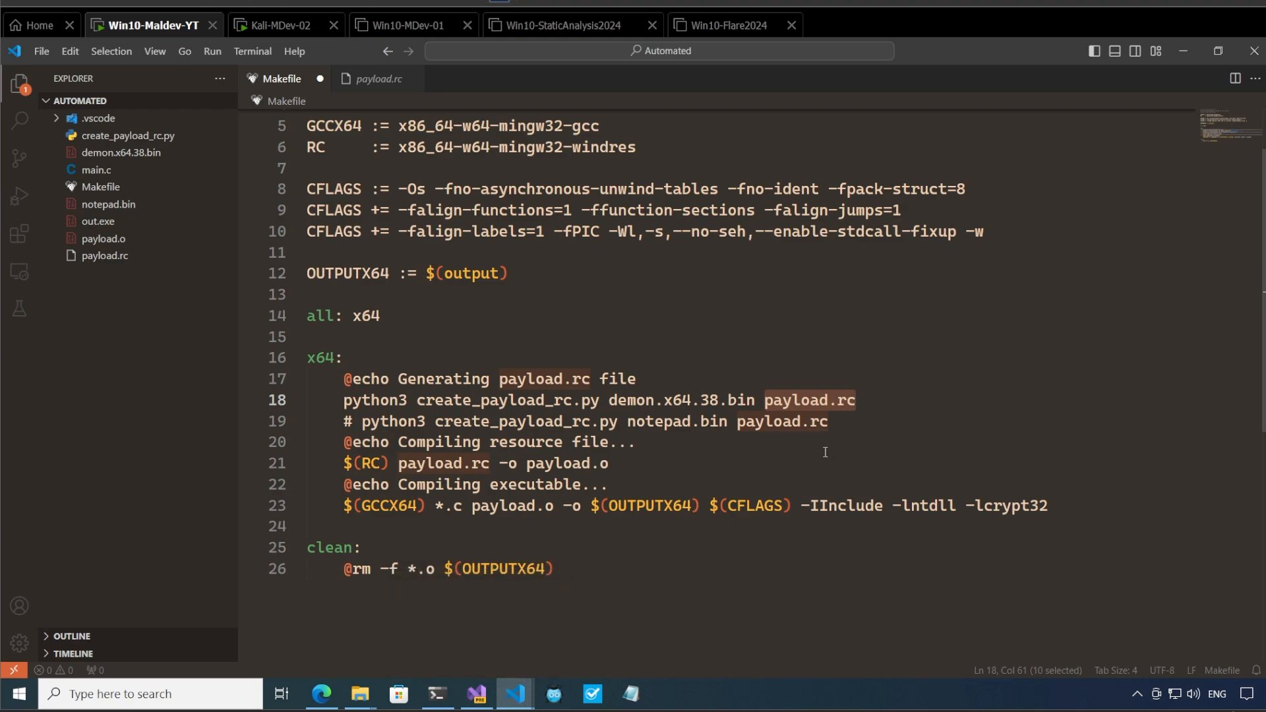
mouse_move(502, 634)
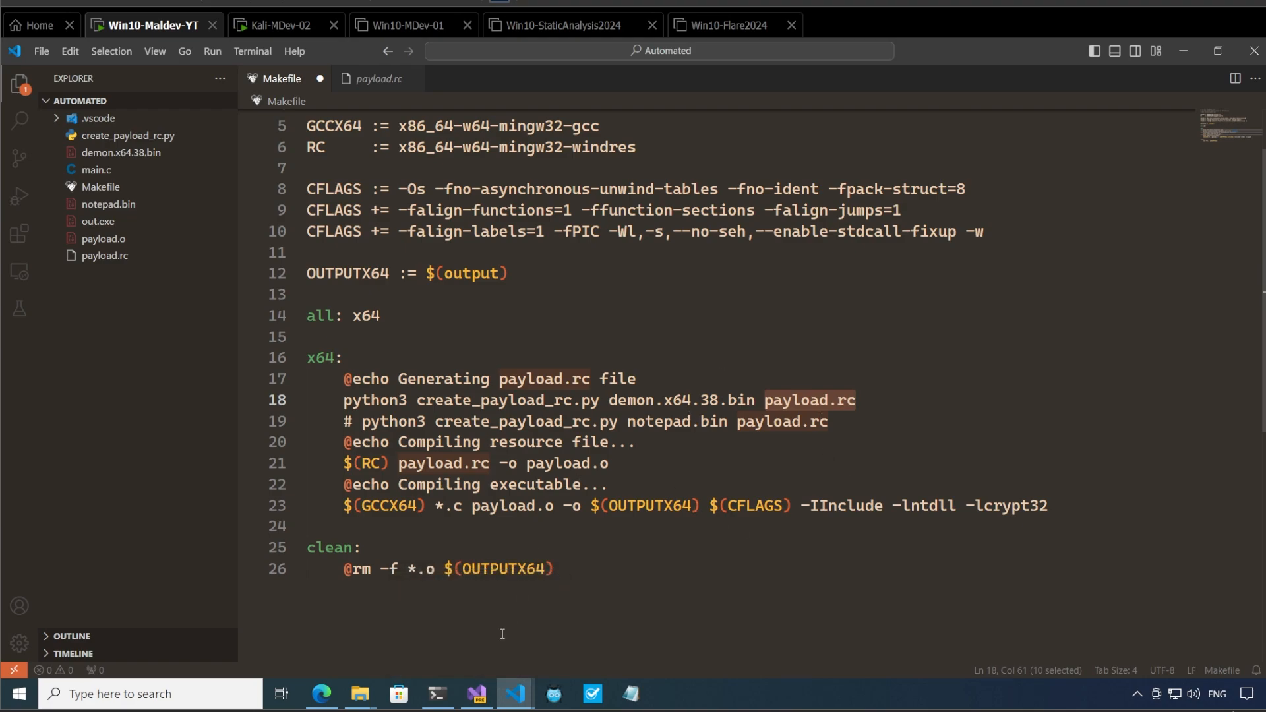
mouse_move(476, 694)
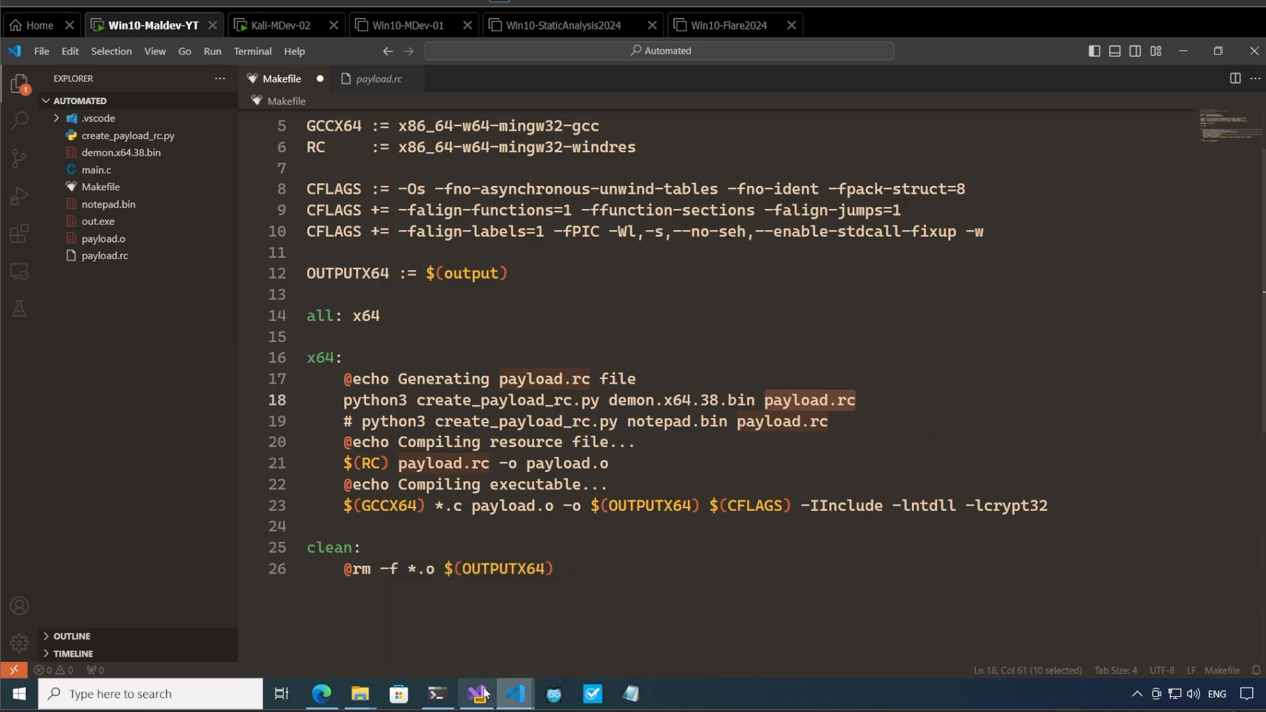
click(476, 694)
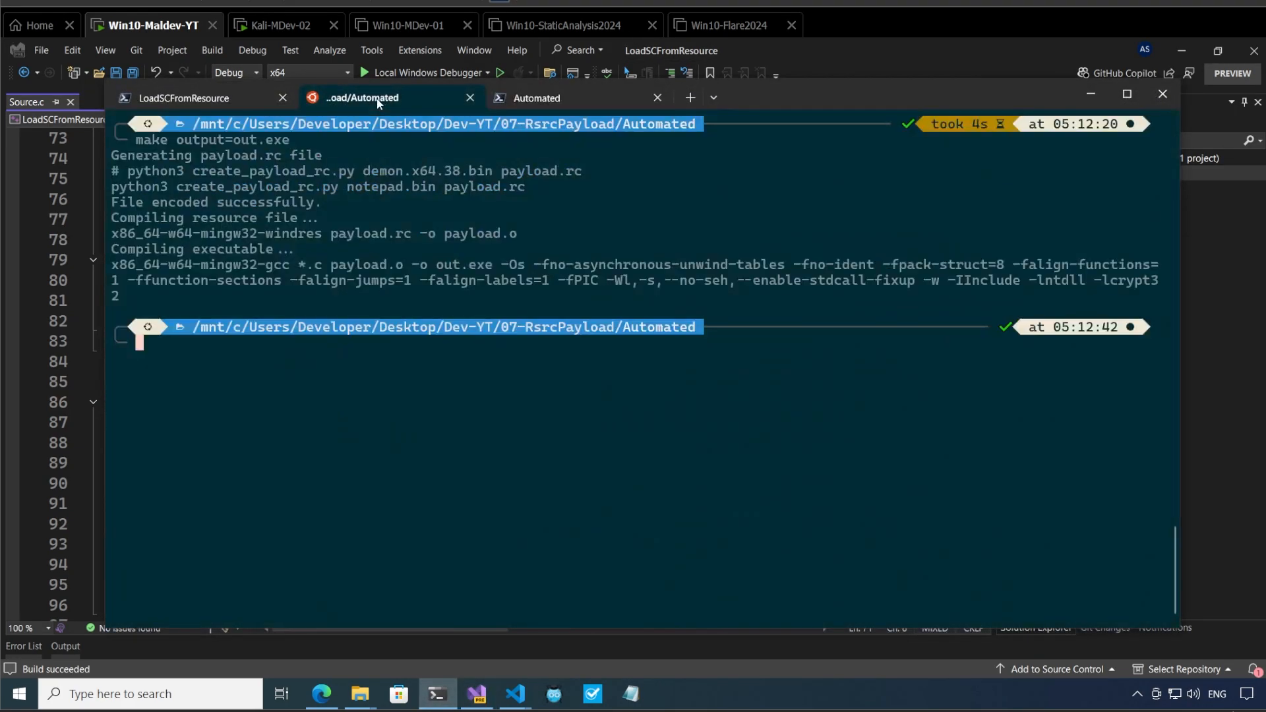
mouse_move(515, 693)
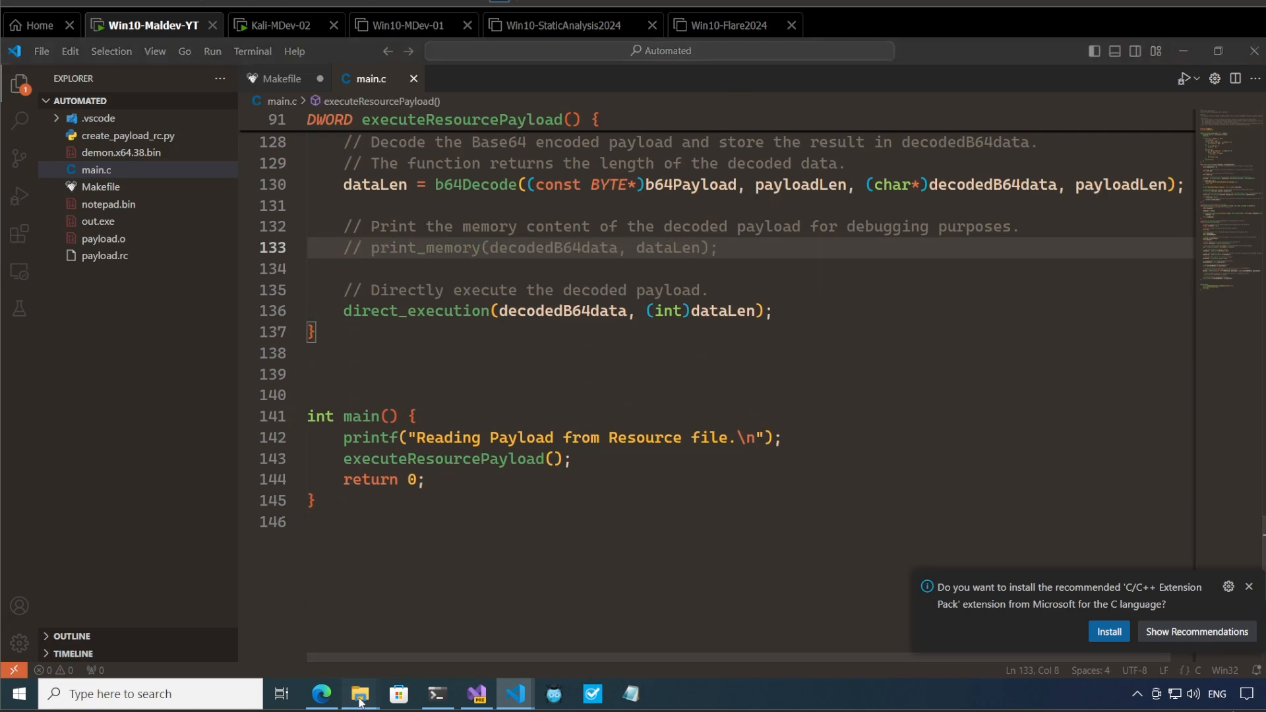
Step: Permanently delete out.exe, payload.o and payload.rc from Automated, confirming with Yes
click(359, 693)
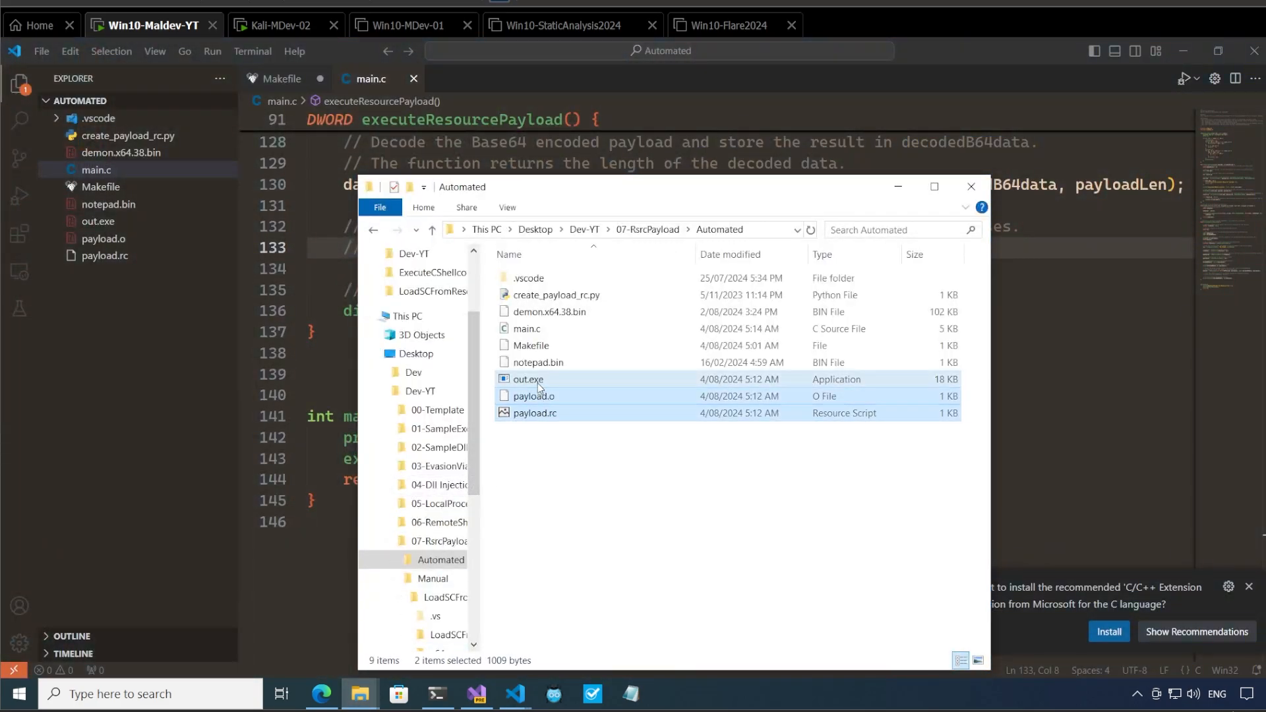
click(527, 379)
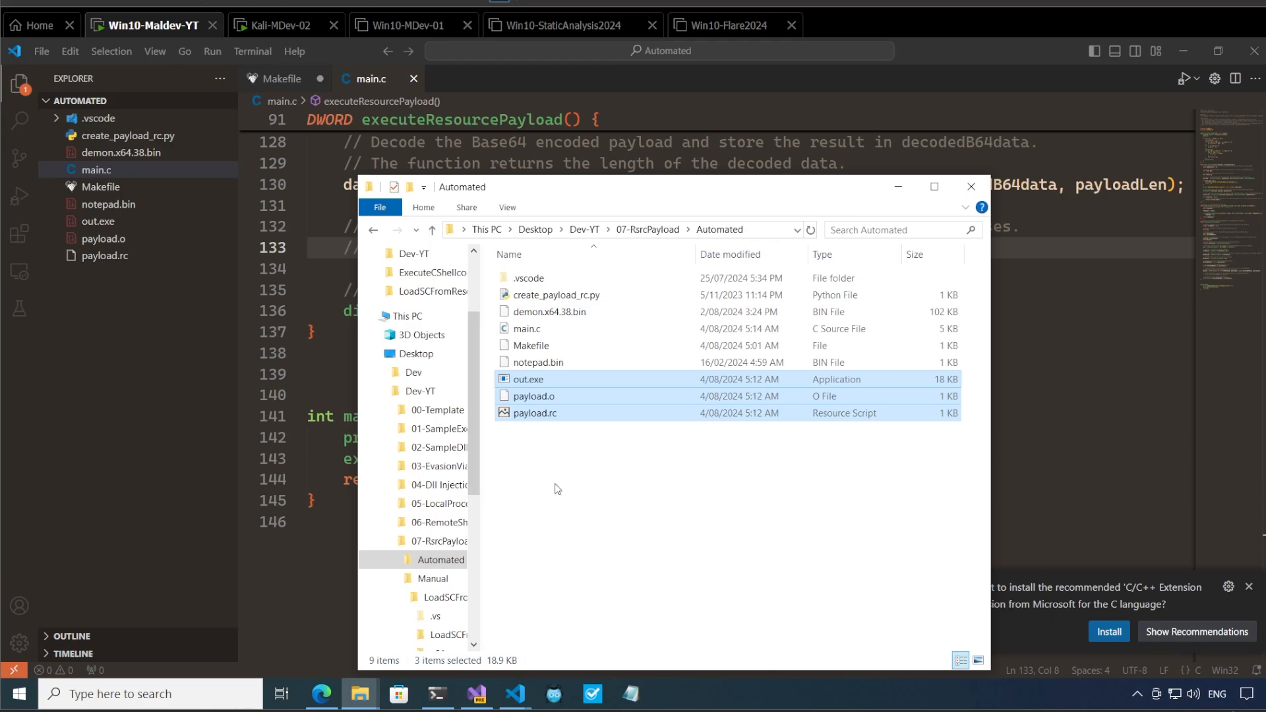
mouse_move(637, 482)
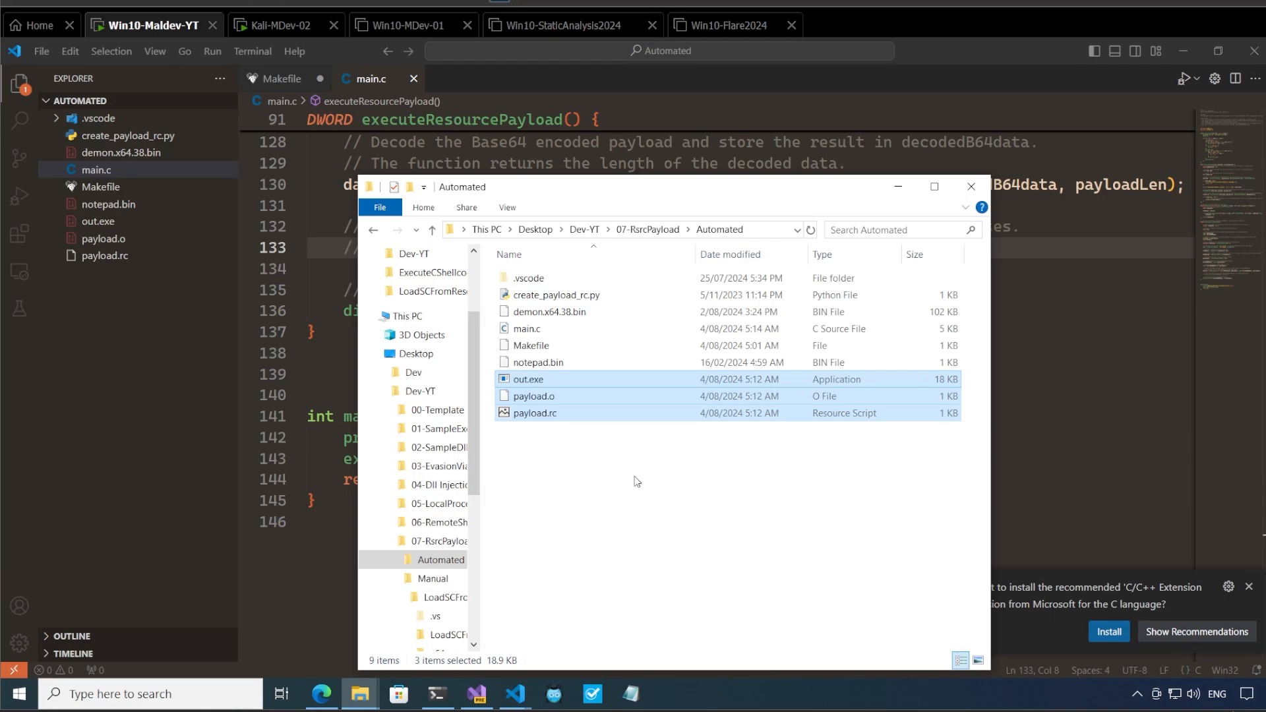
key(Delete)
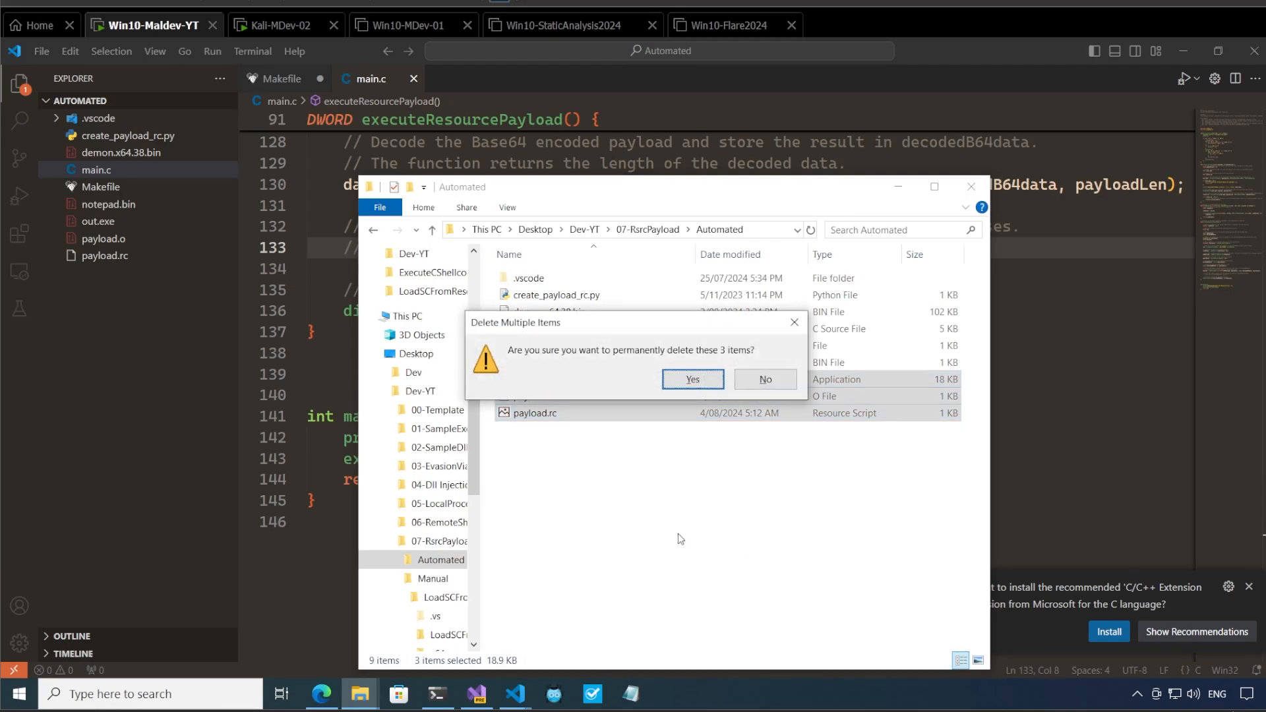
click(692, 380)
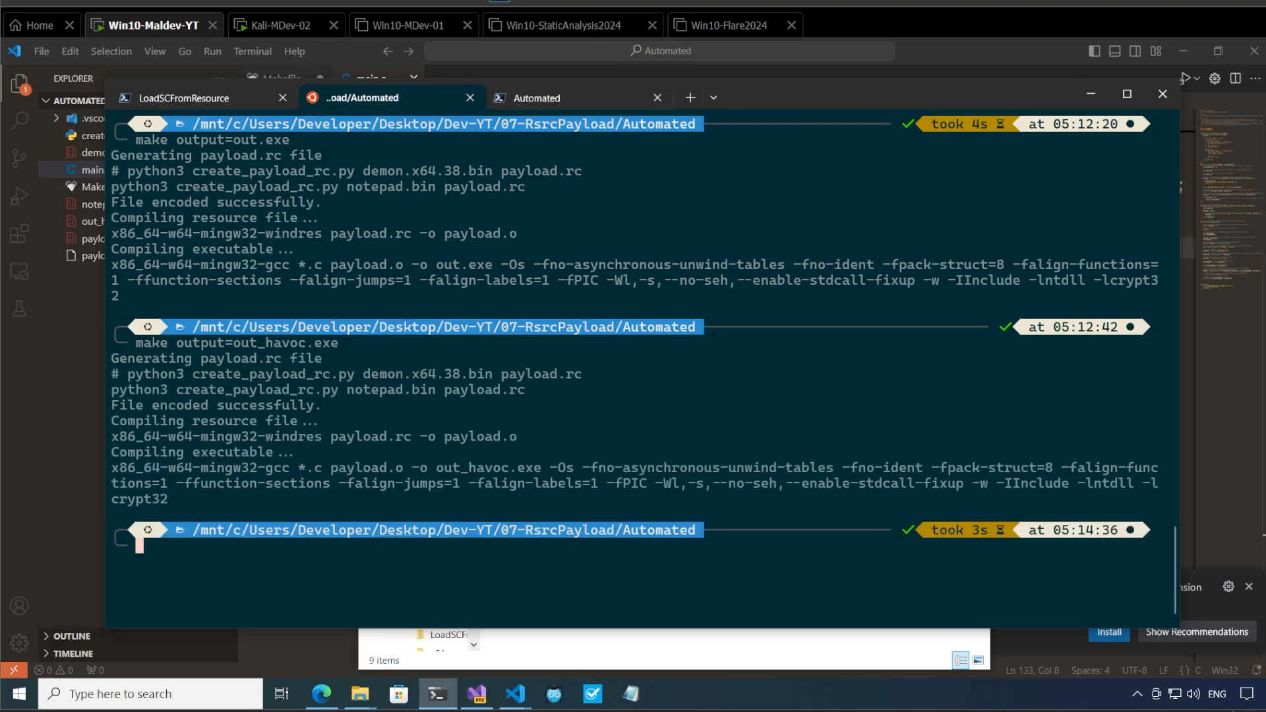
mouse_move(589, 644)
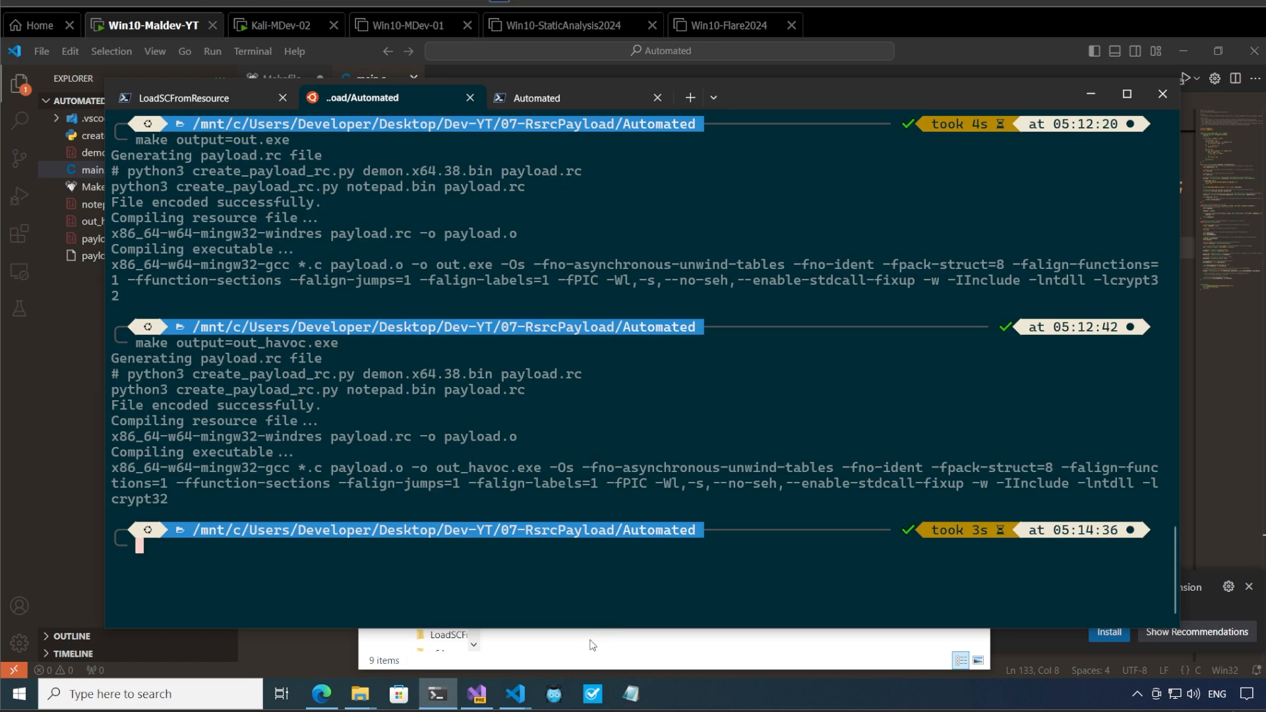
click(360, 694)
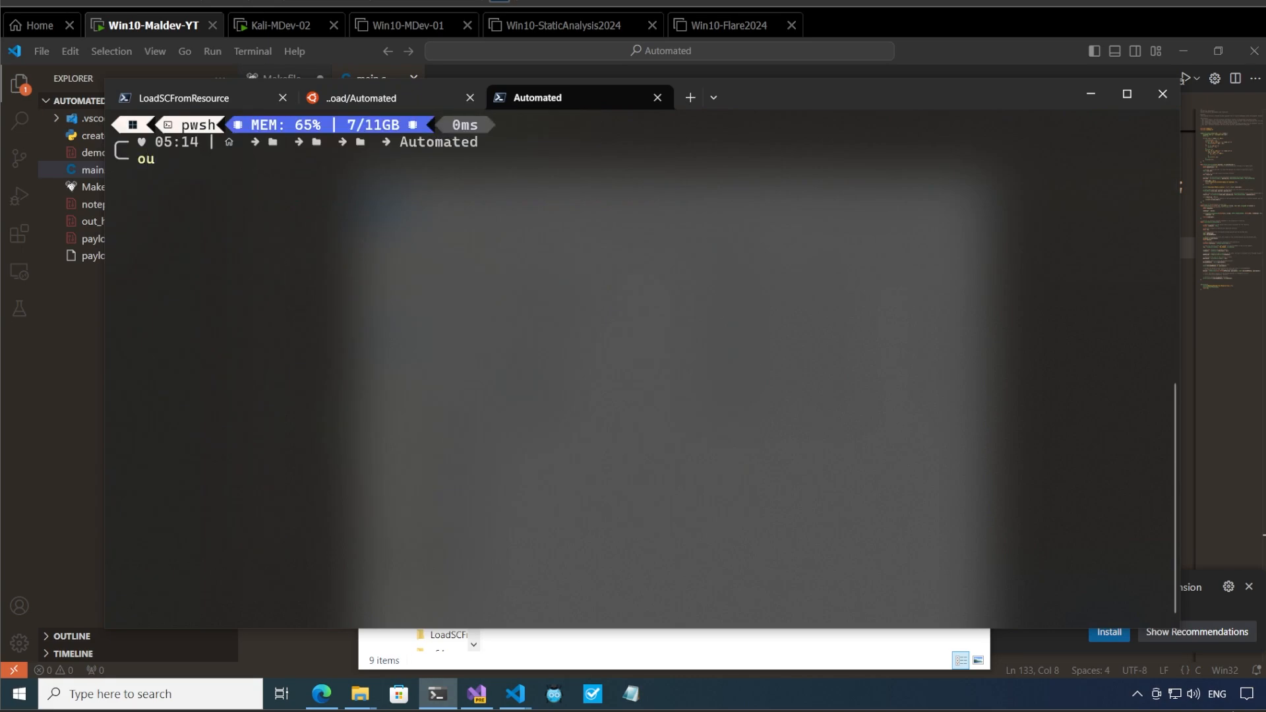
Step: Enter .\out_havoc.exe in PowerShell, log in to Kali to check Havoc, then return
text(.\out_havoc.exe)
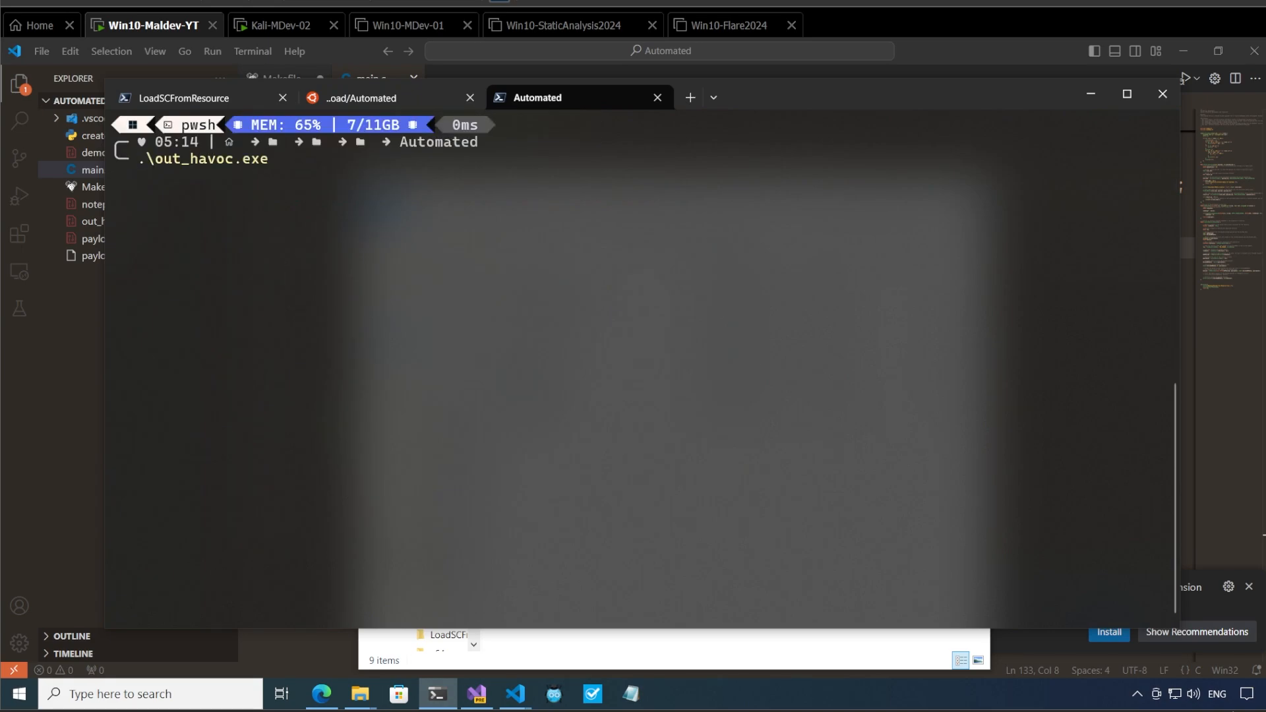
click(284, 24)
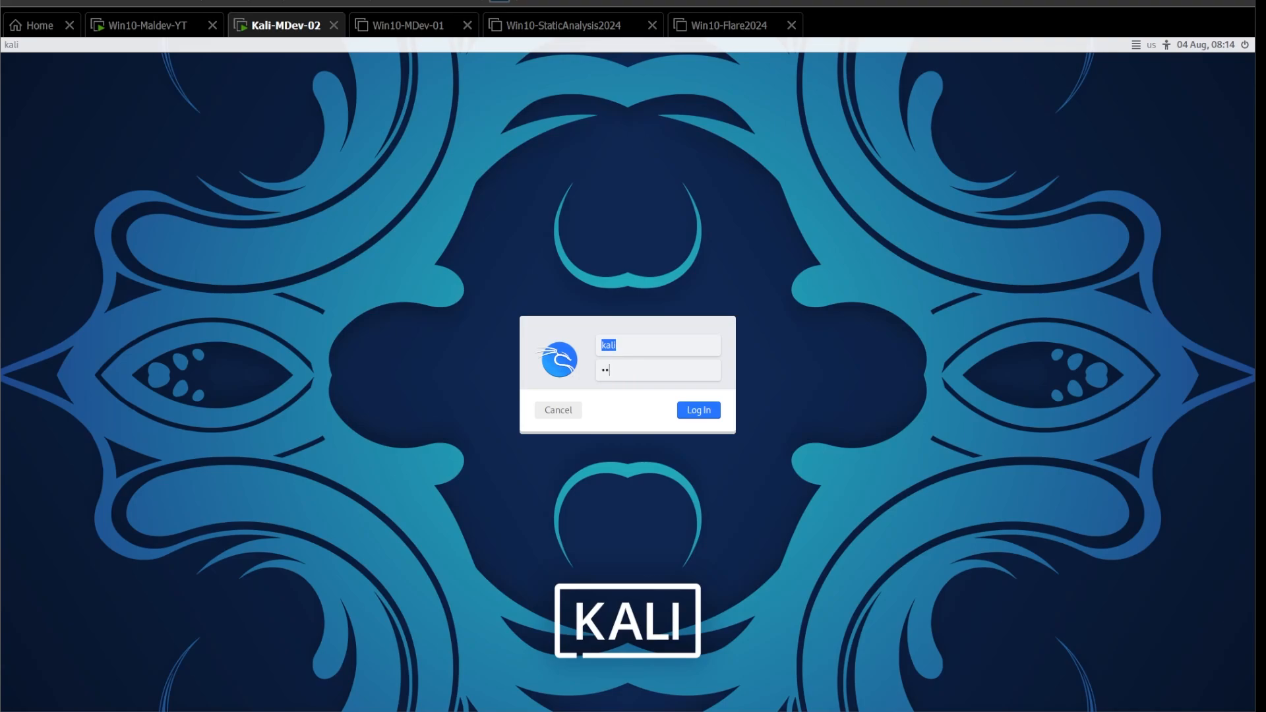
click(697, 409)
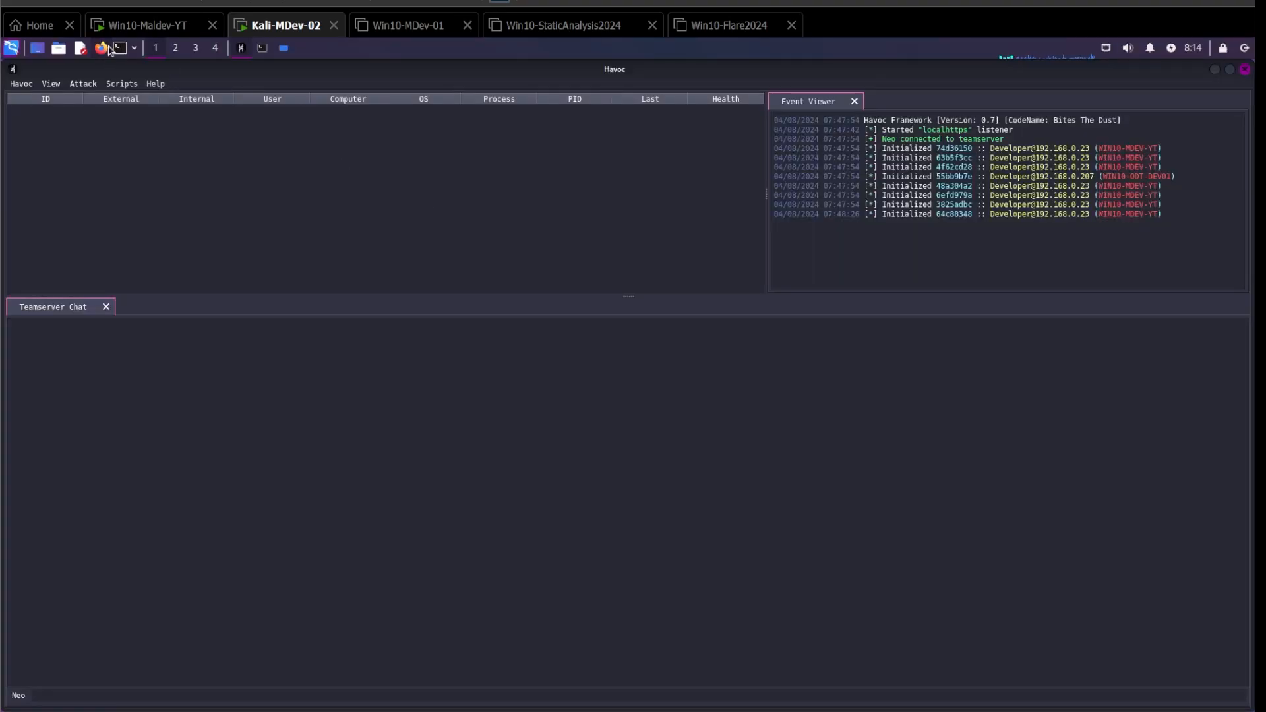
click(144, 25)
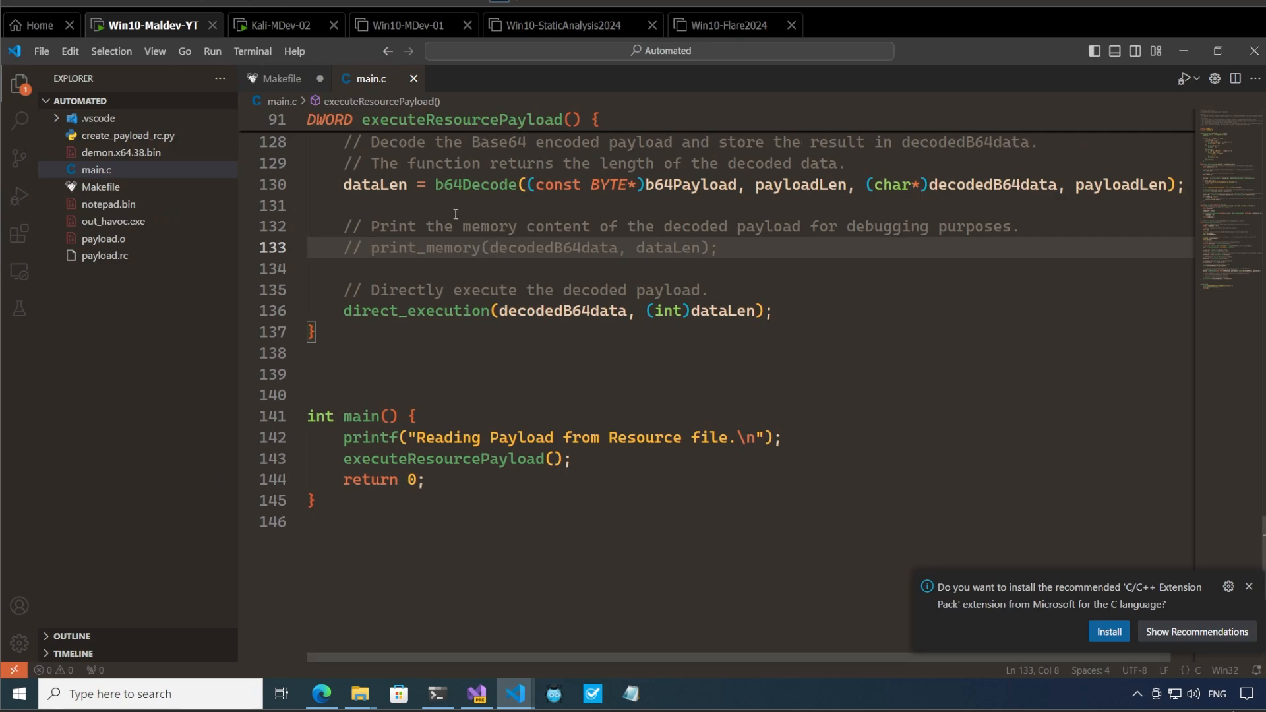
Step: Run make output=out_havoc.exe in the WSL tab, rerun the executable, then check Kali
click(281, 78)
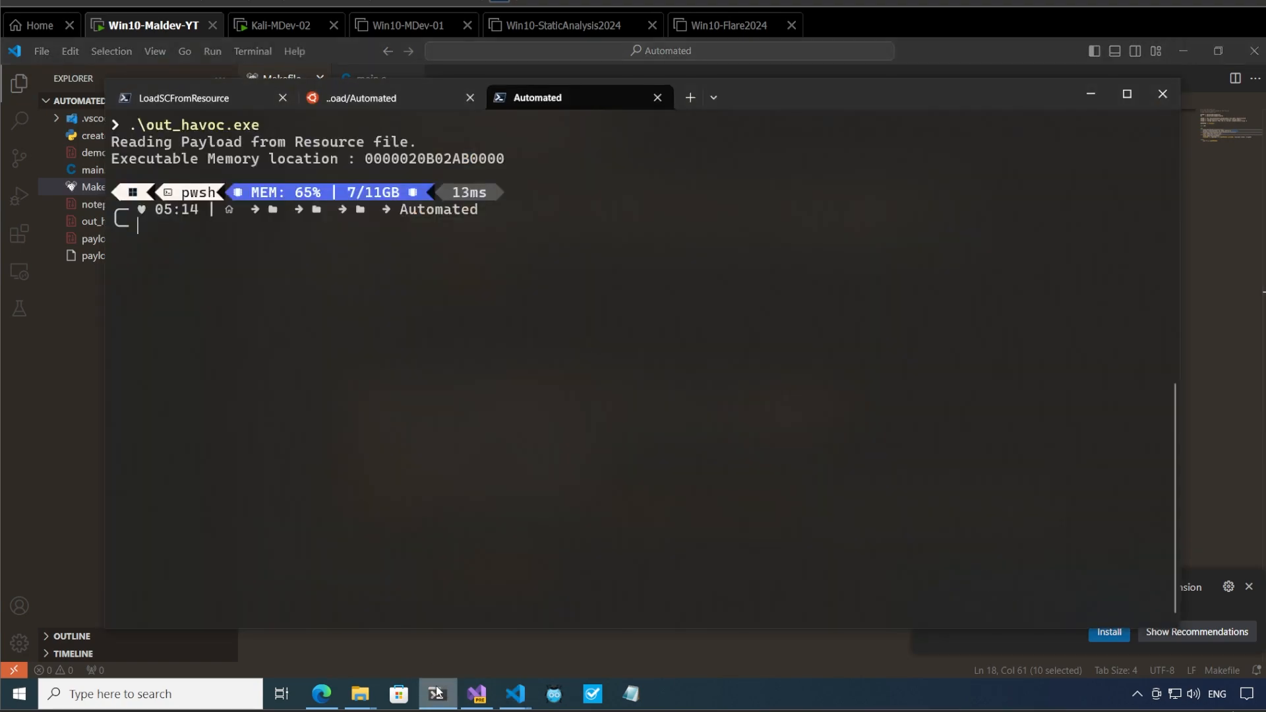
click(361, 97)
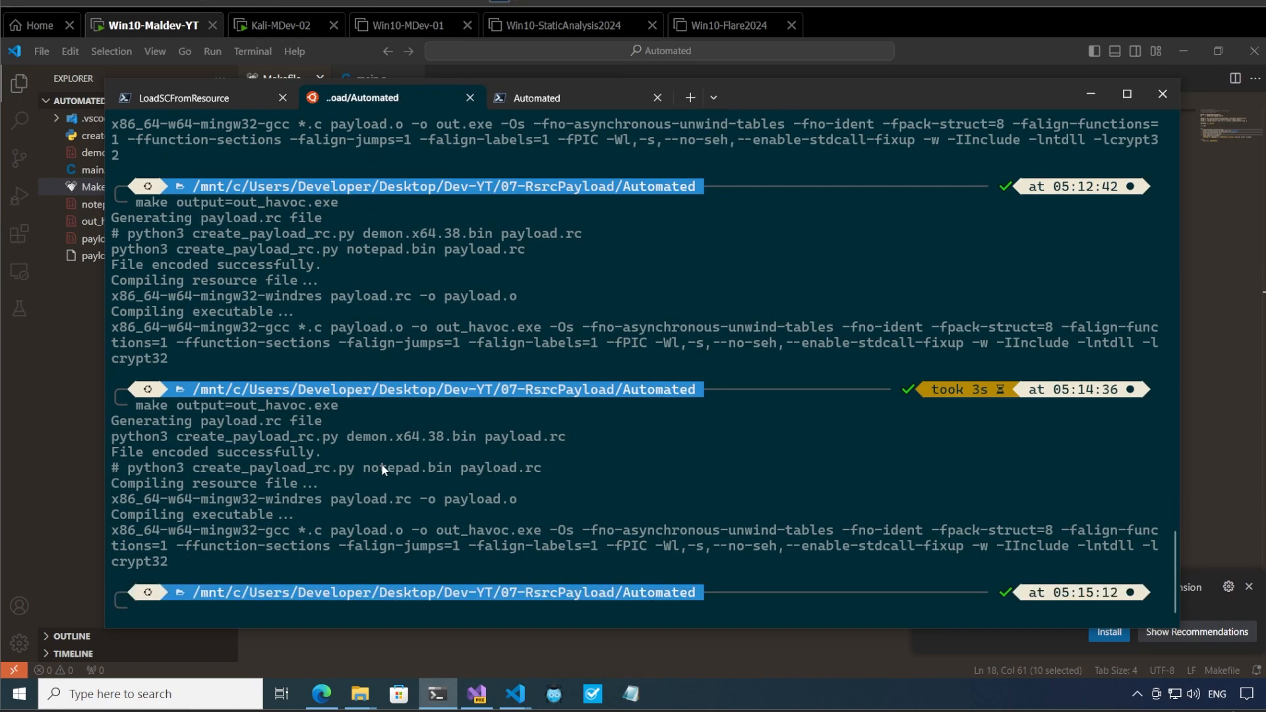
mouse_move(168, 291)
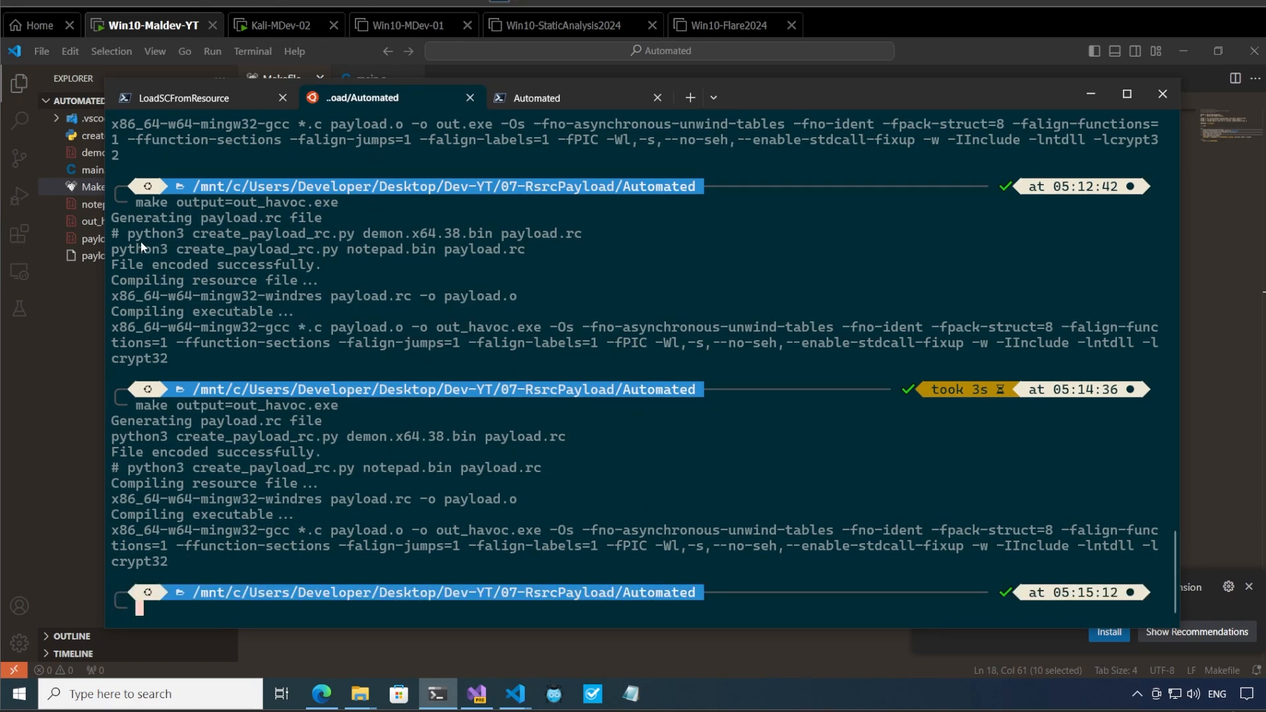
mouse_move(113, 238)
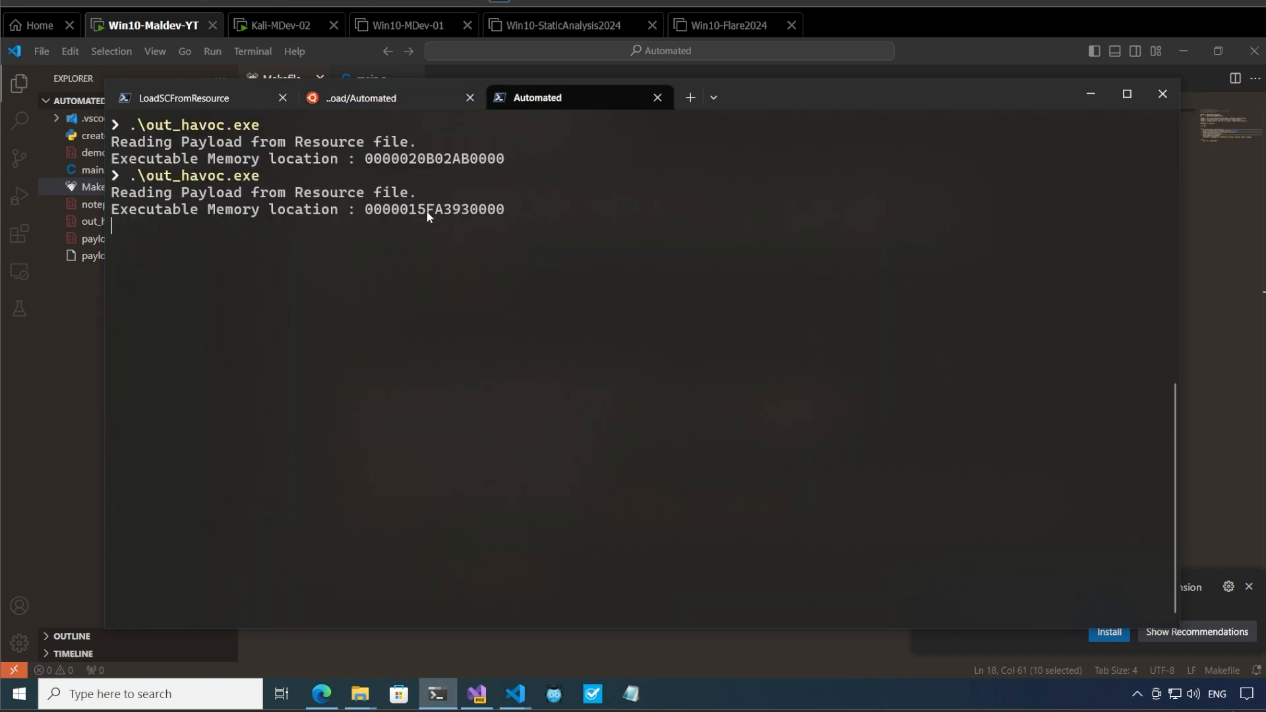
mouse_move(288, 42)
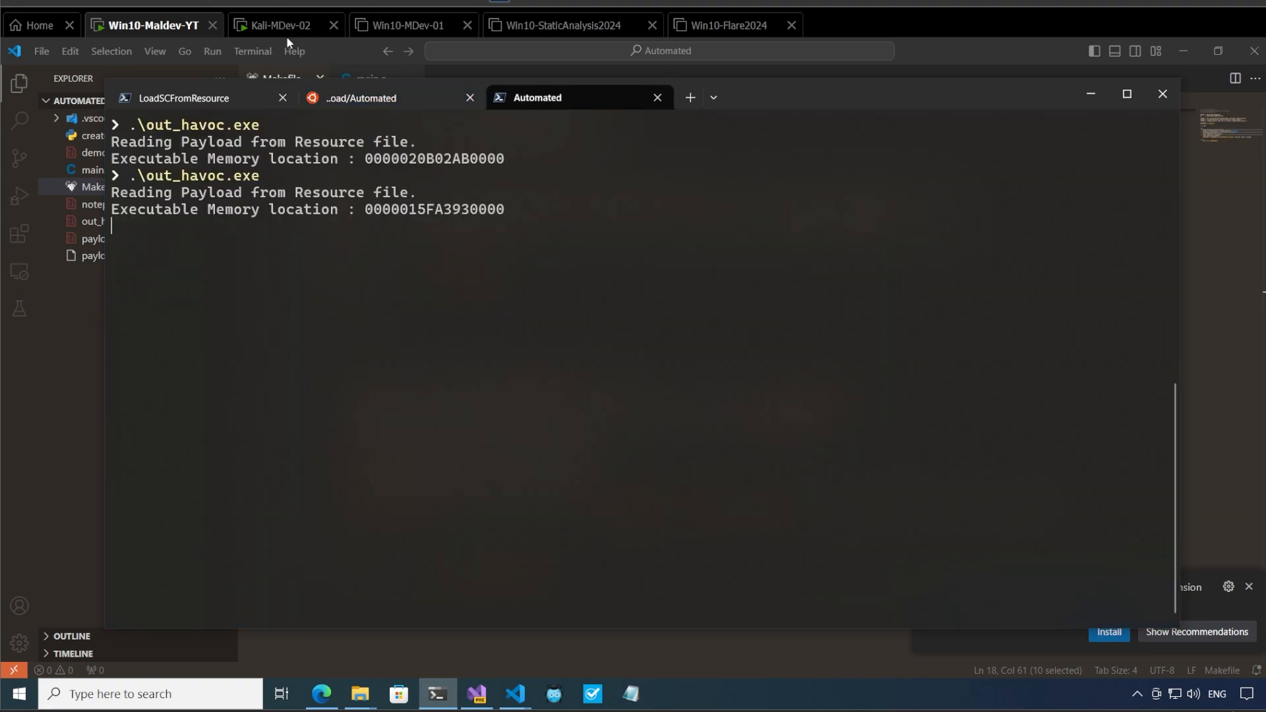
click(277, 25)
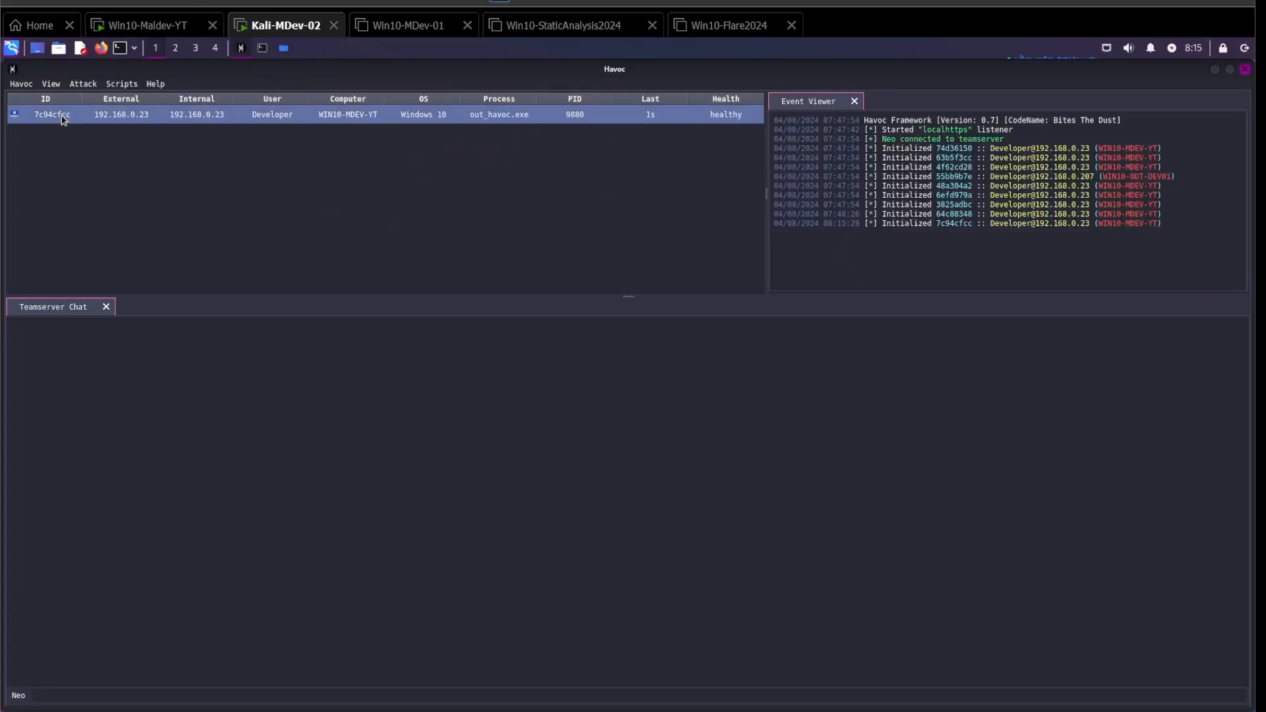
Step: Interact with the new agent, run shell ipconfig /all, and scroll through the output
right_click(51, 114)
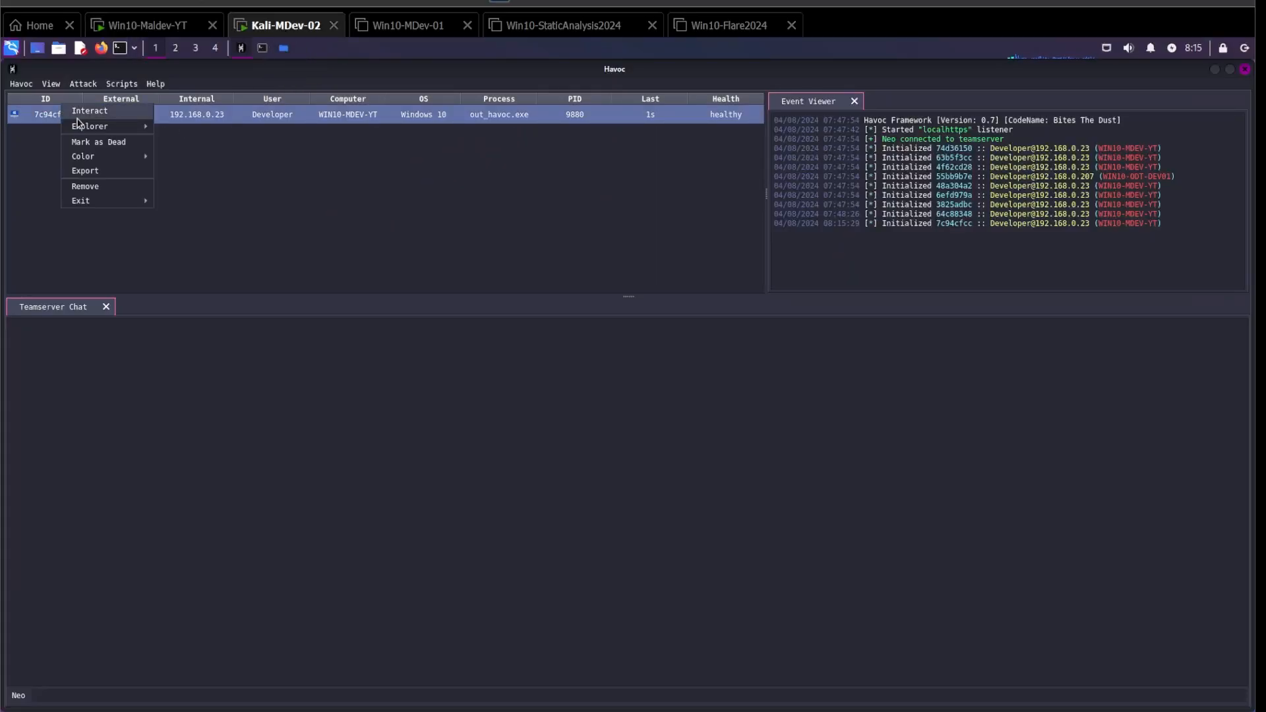
click(89, 111)
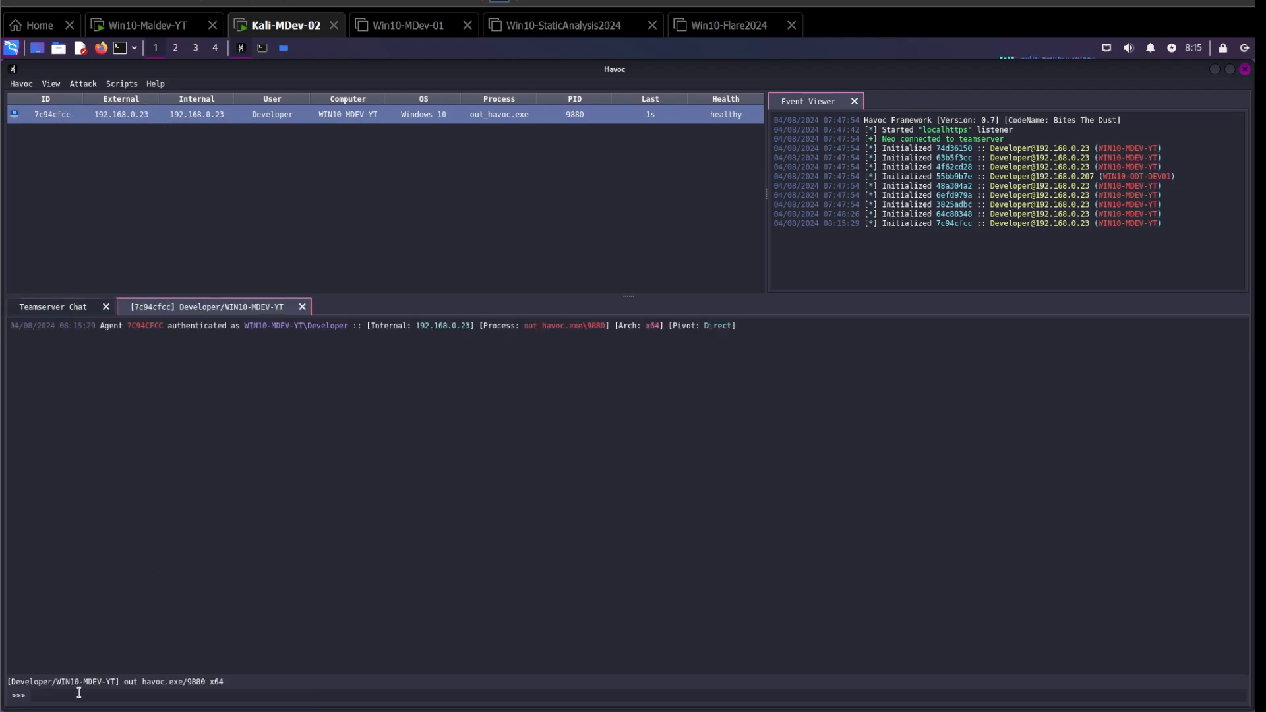
text(shell ipco)
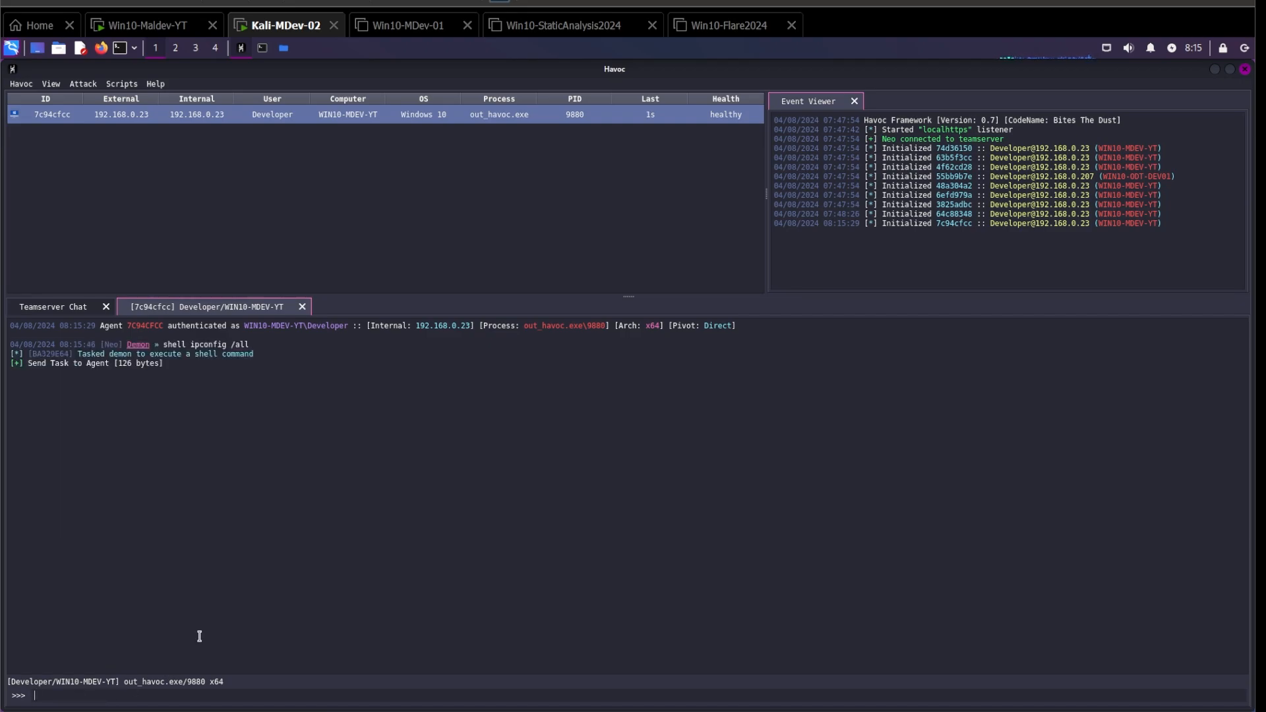
mouse_move(352, 445)
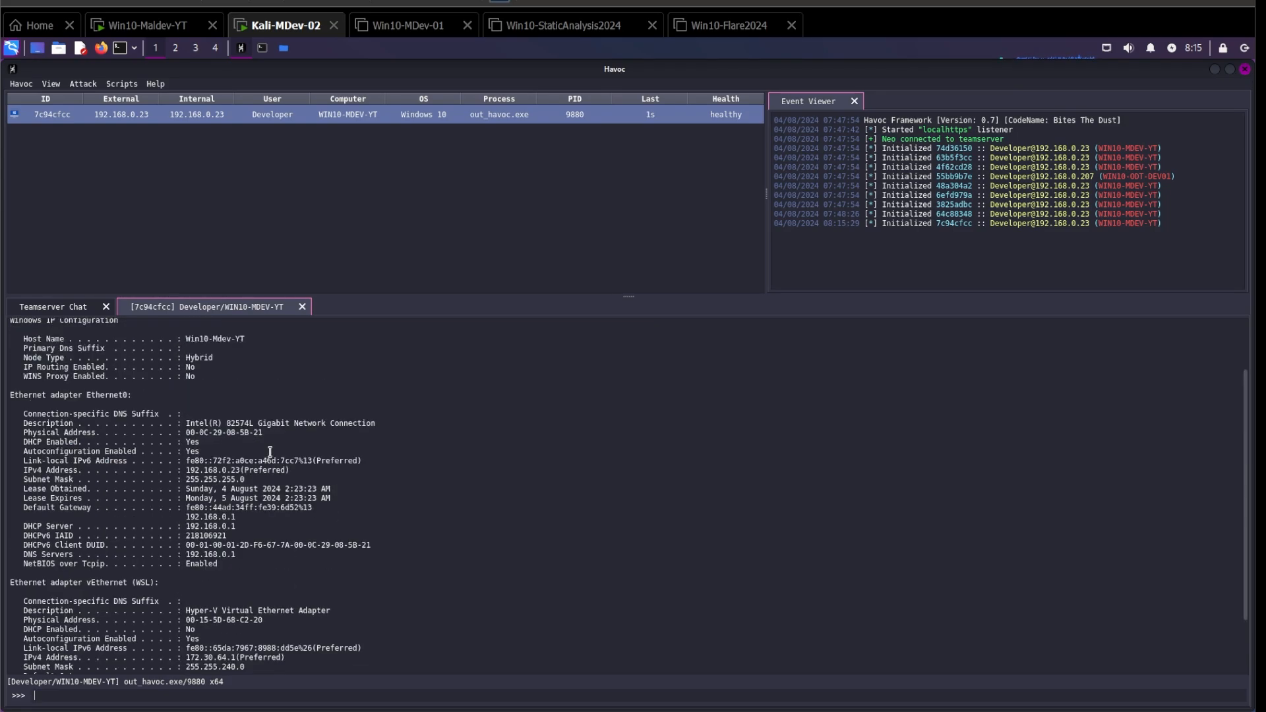
scroll(down, 3)
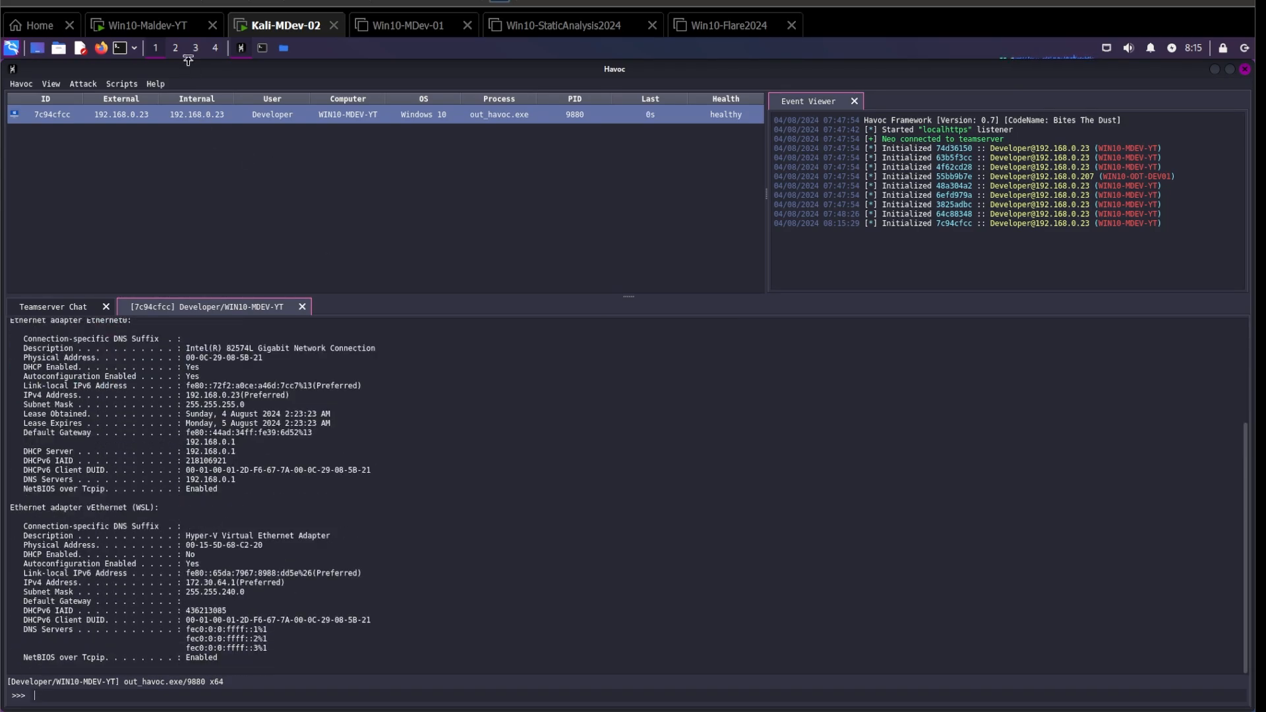
click(148, 26)
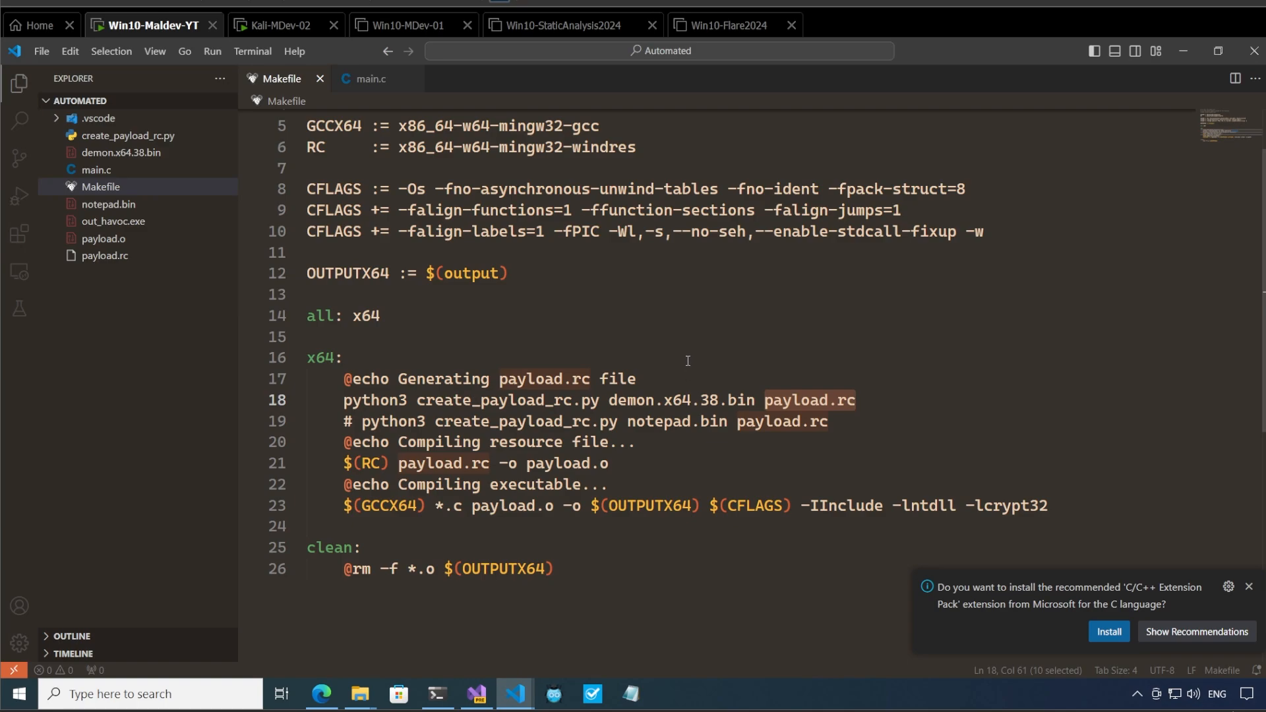
mouse_move(665, 420)
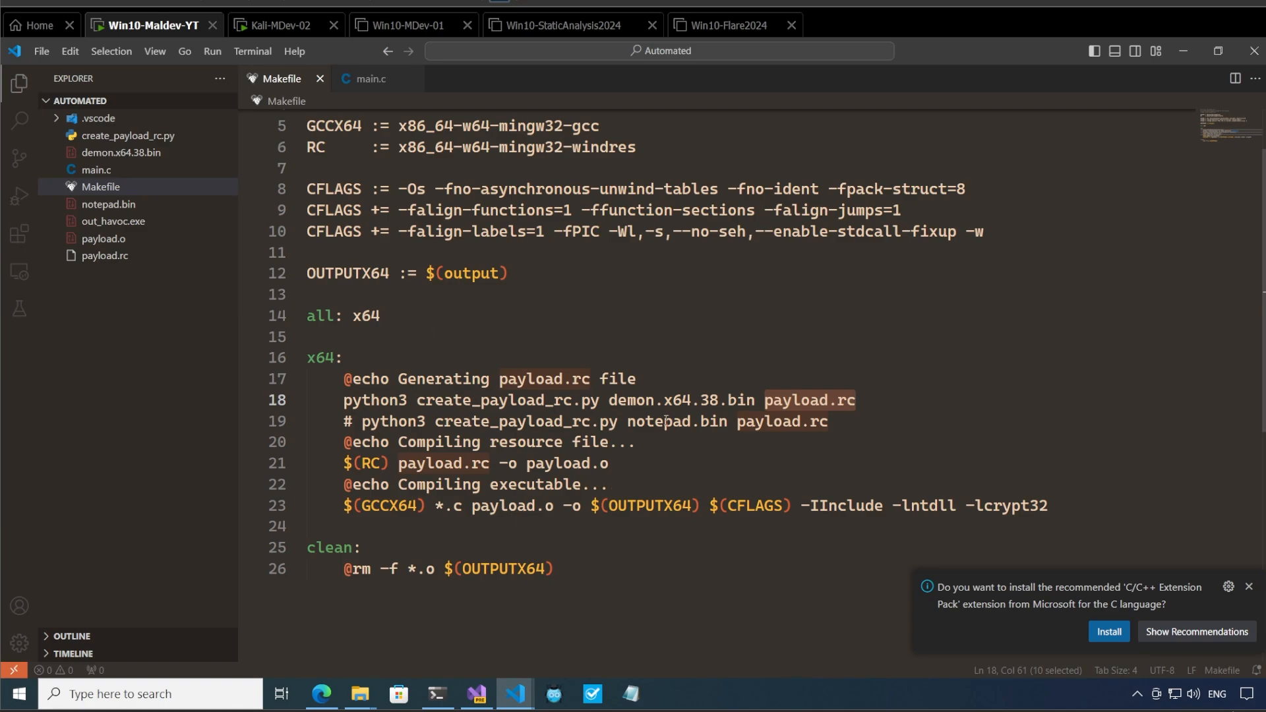
mouse_move(565, 501)
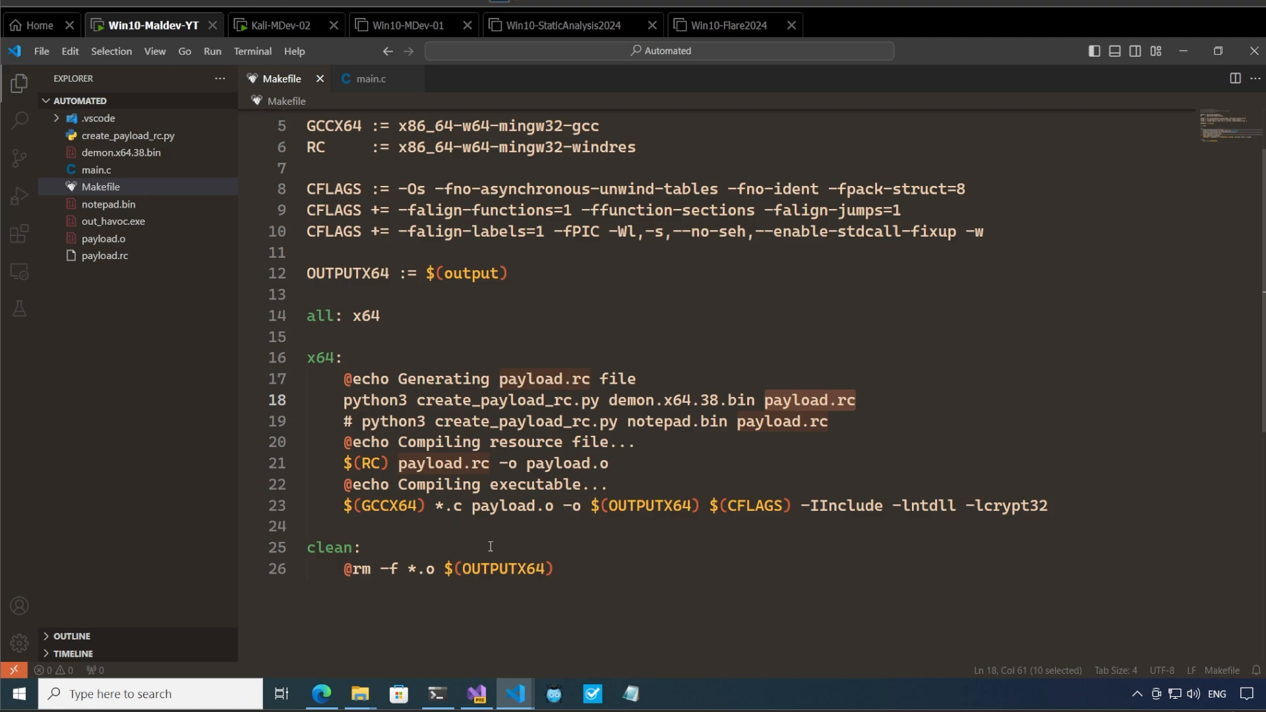
mouse_move(571, 536)
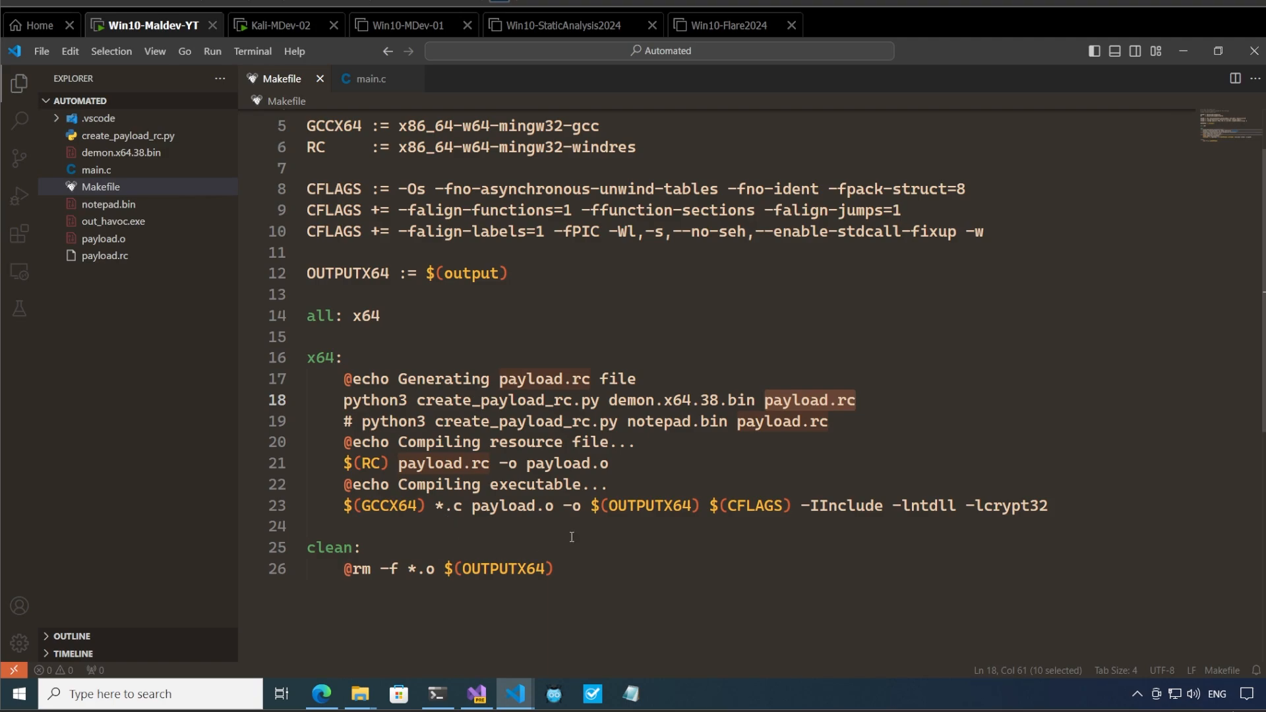